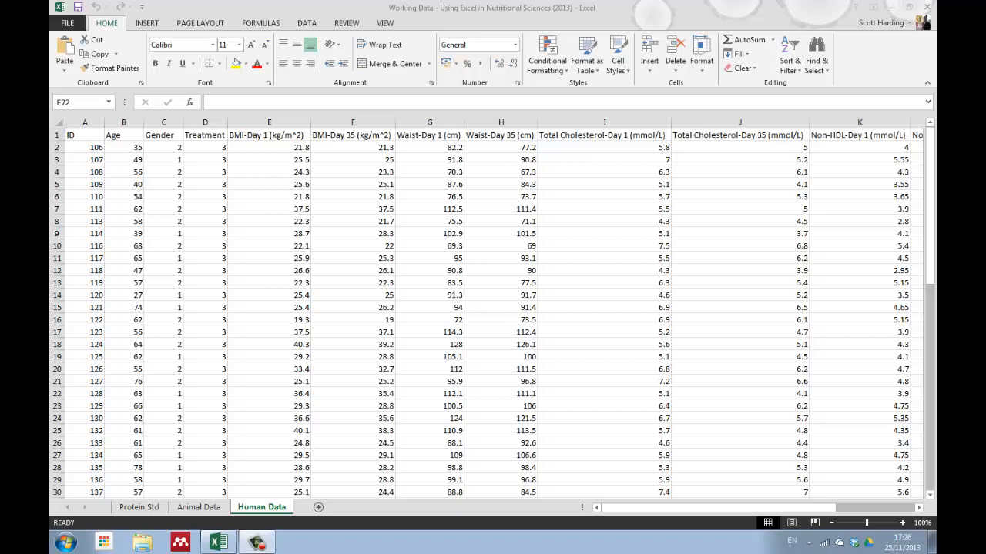
pyautogui.moveTo(179, 171)
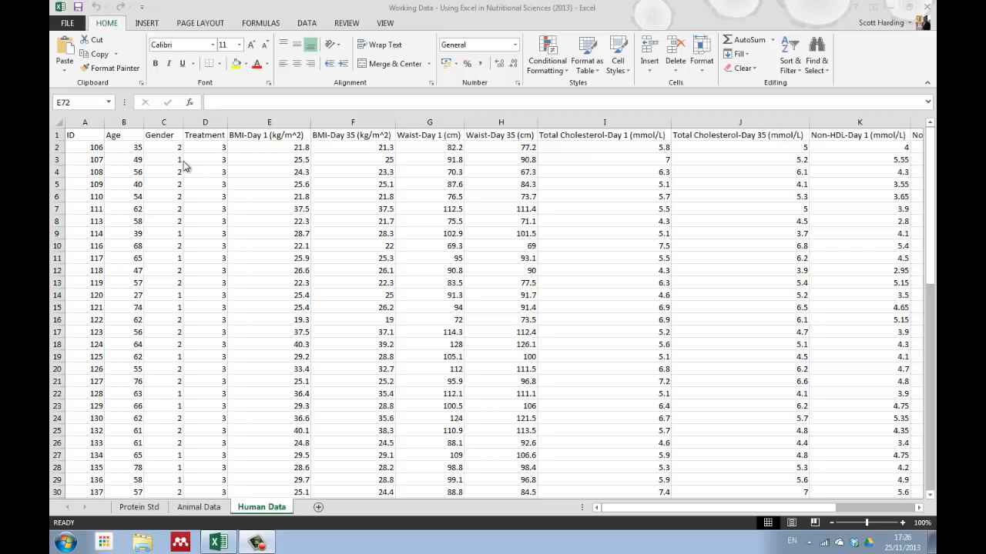
pyautogui.moveTo(303, 222)
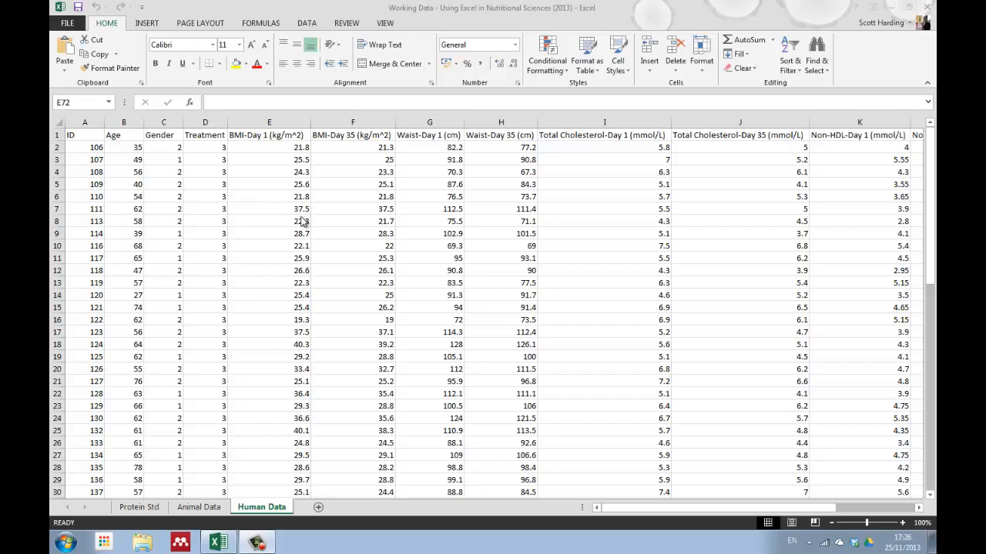
pyautogui.moveTo(332, 152)
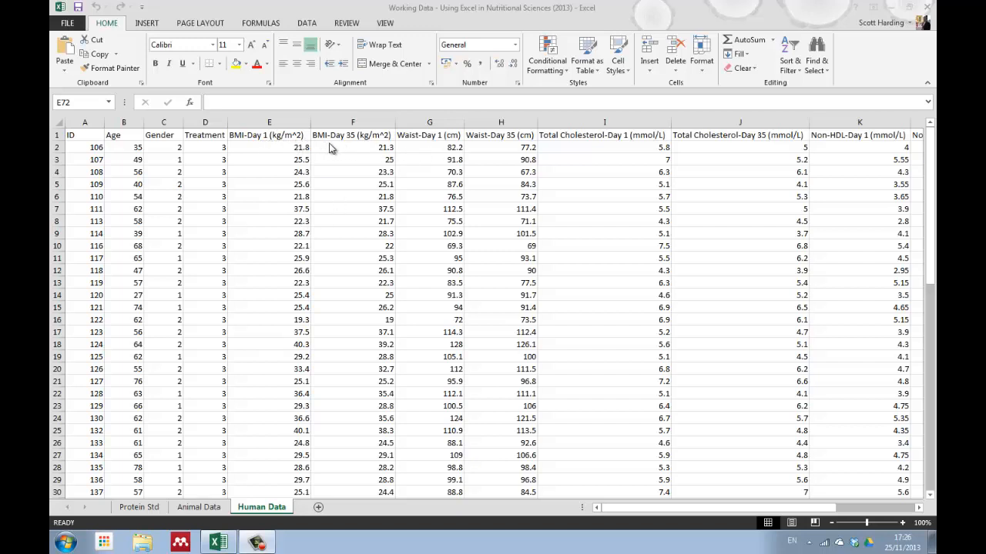
pyautogui.moveTo(356, 147)
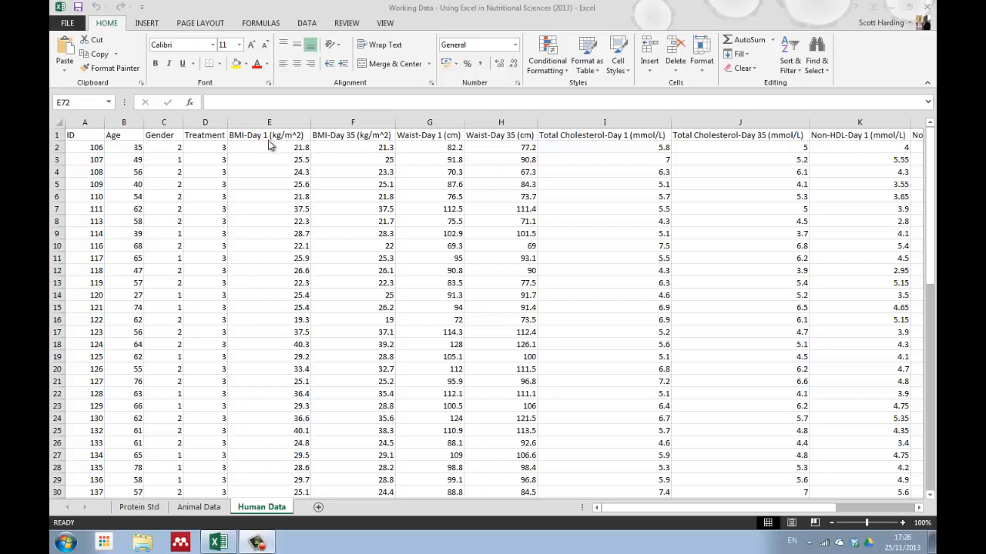
pyautogui.moveTo(331, 147)
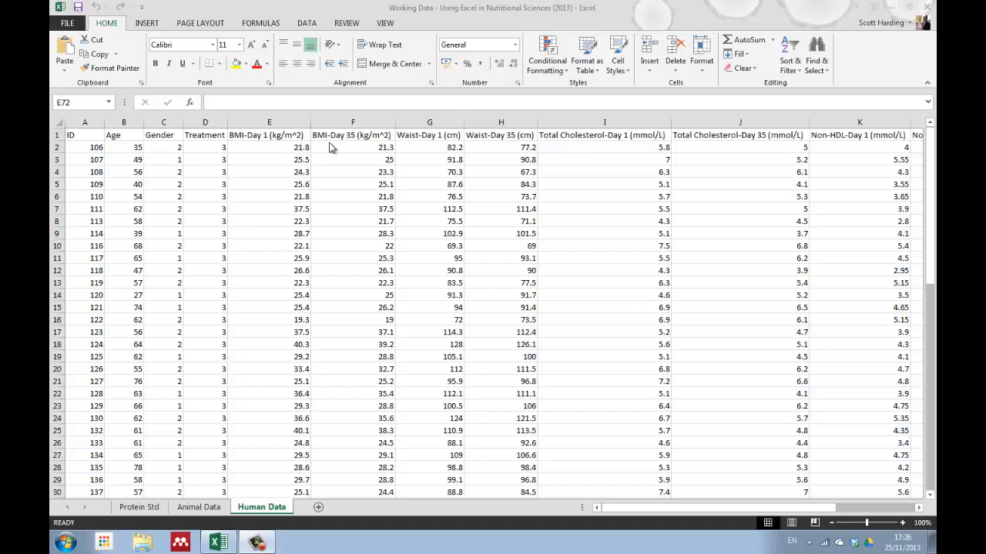
pyautogui.moveTo(265, 147)
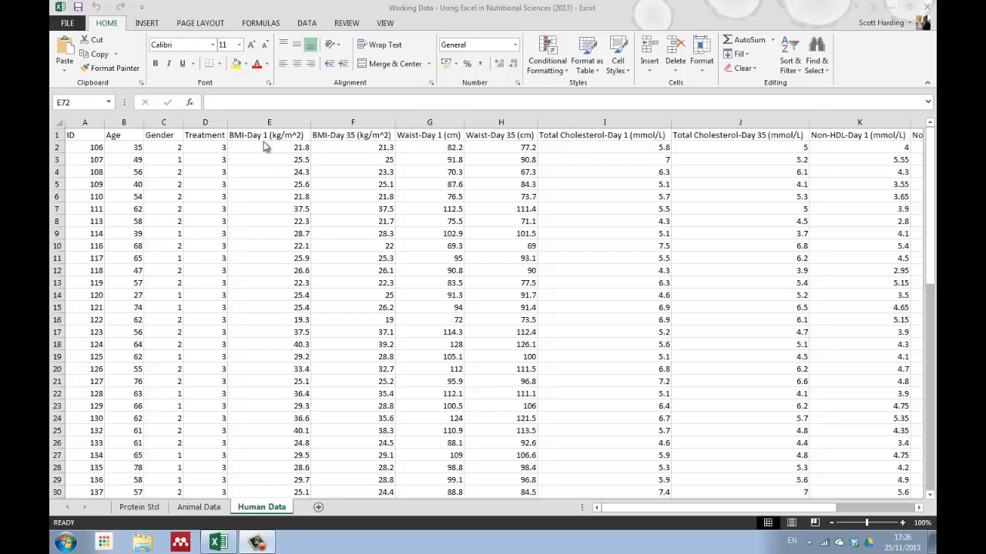
pyautogui.moveTo(361, 146)
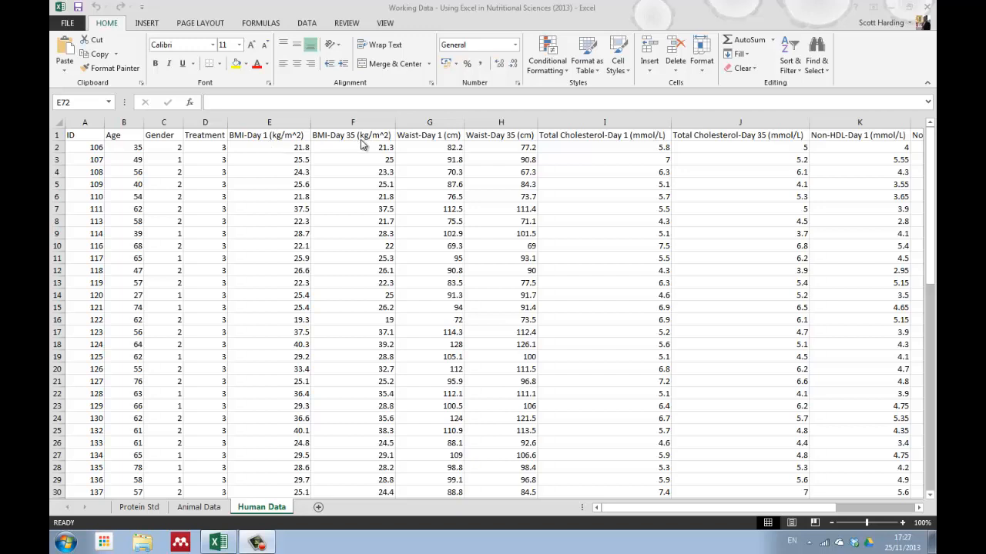
pyautogui.moveTo(299, 319)
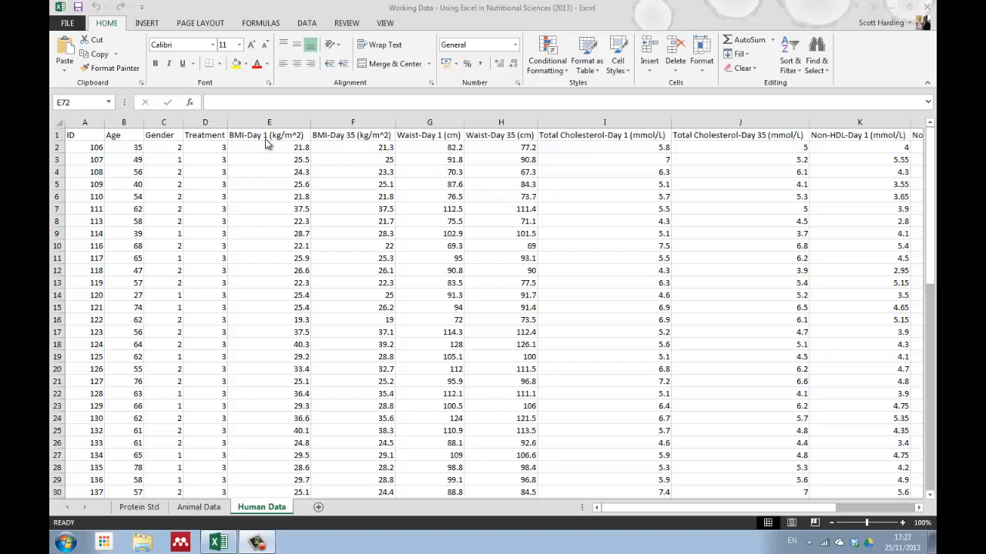
pyautogui.moveTo(418, 145)
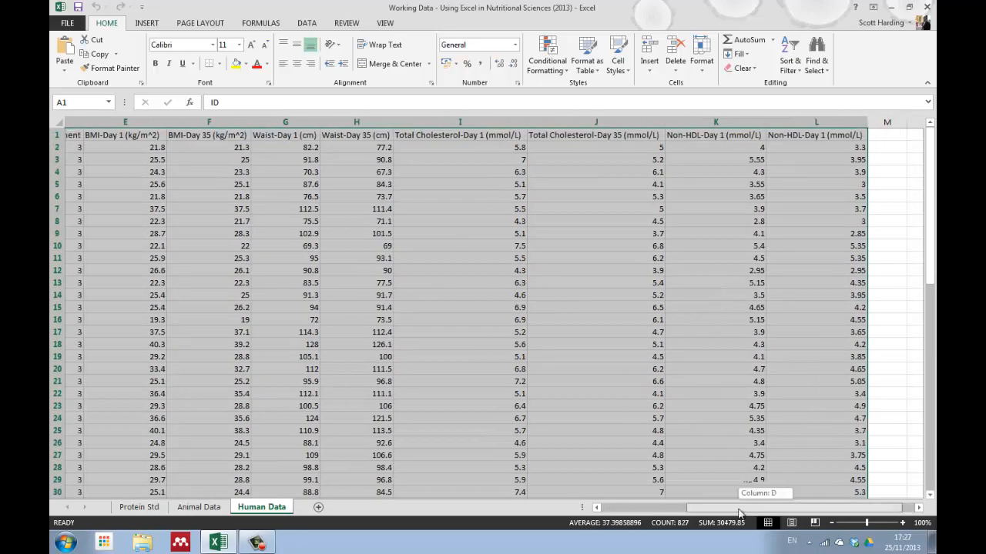
# Apply a three-level custom sort on Treatment, Gender and ID, each smallest to largest.
pyautogui.click(790, 55)
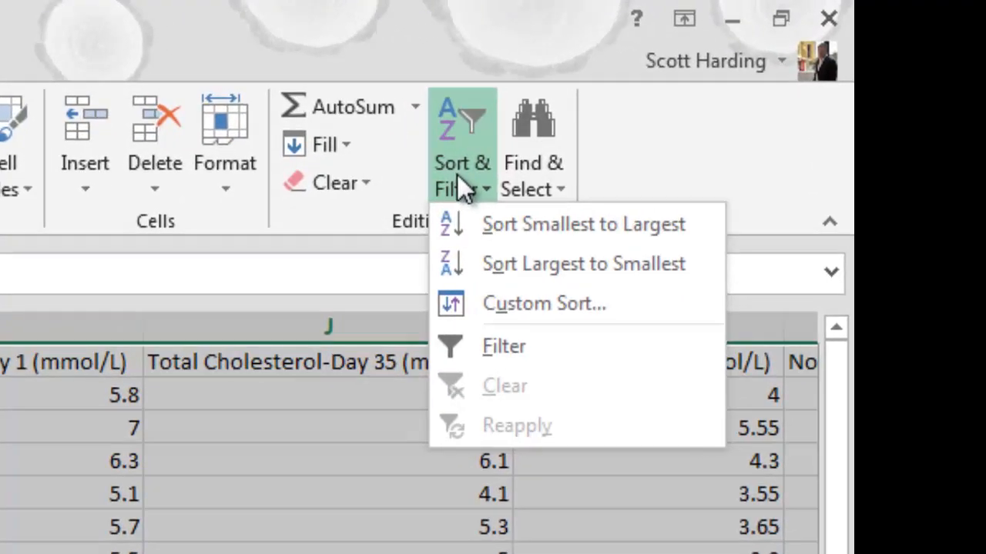
pyautogui.click(543, 304)
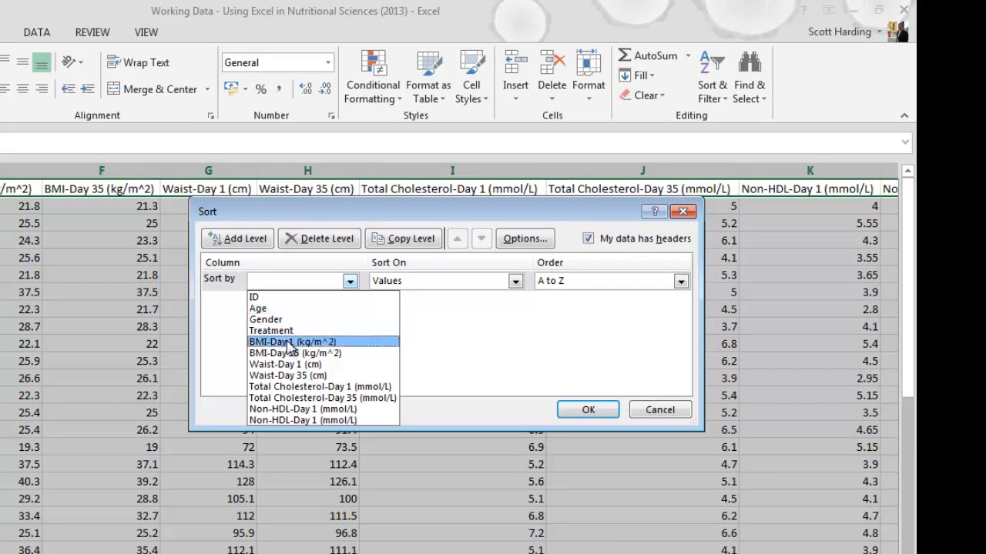
pyautogui.click(270, 330)
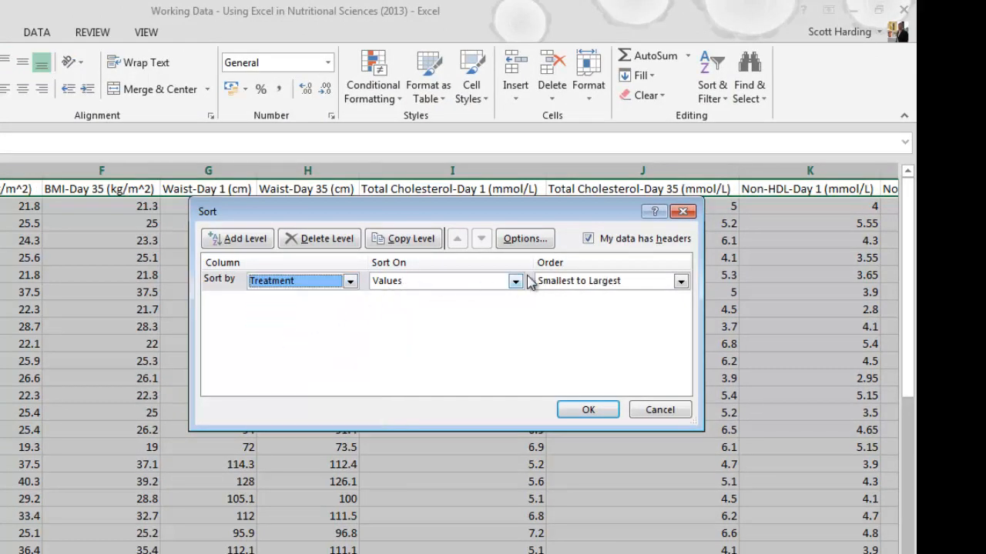
pyautogui.click(240, 238)
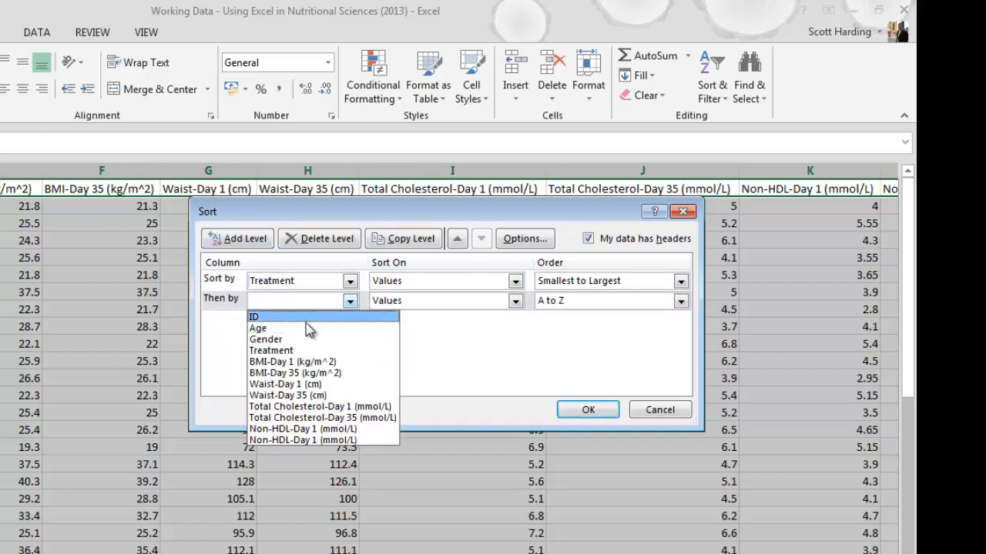
pyautogui.click(265, 338)
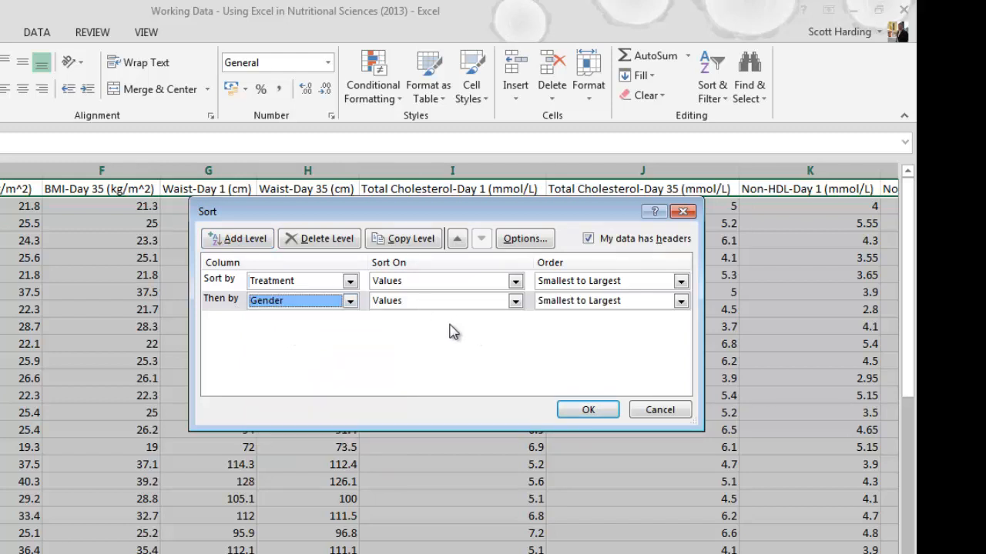
pyautogui.moveTo(246, 239)
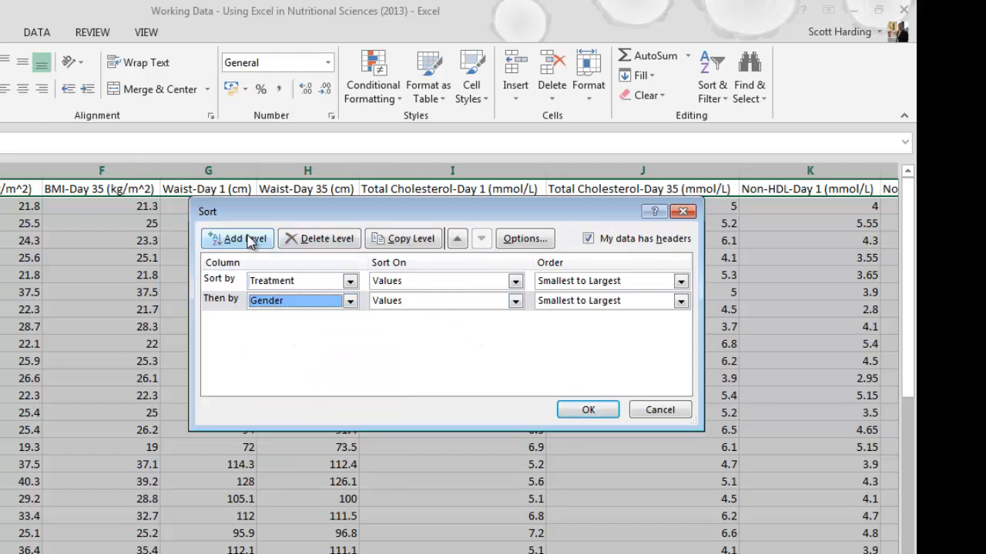
pyautogui.click(348, 320)
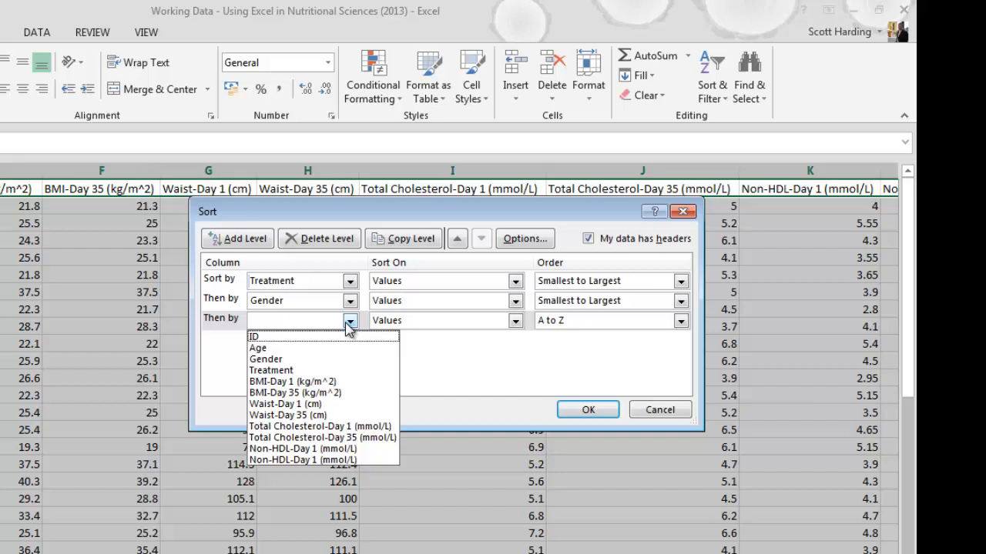
pyautogui.click(254, 336)
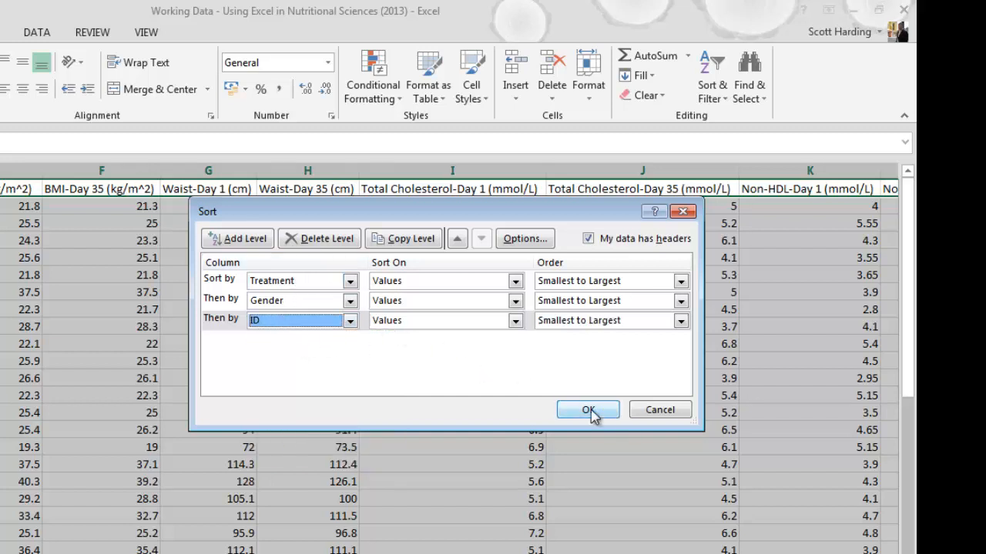
pyautogui.click(587, 409)
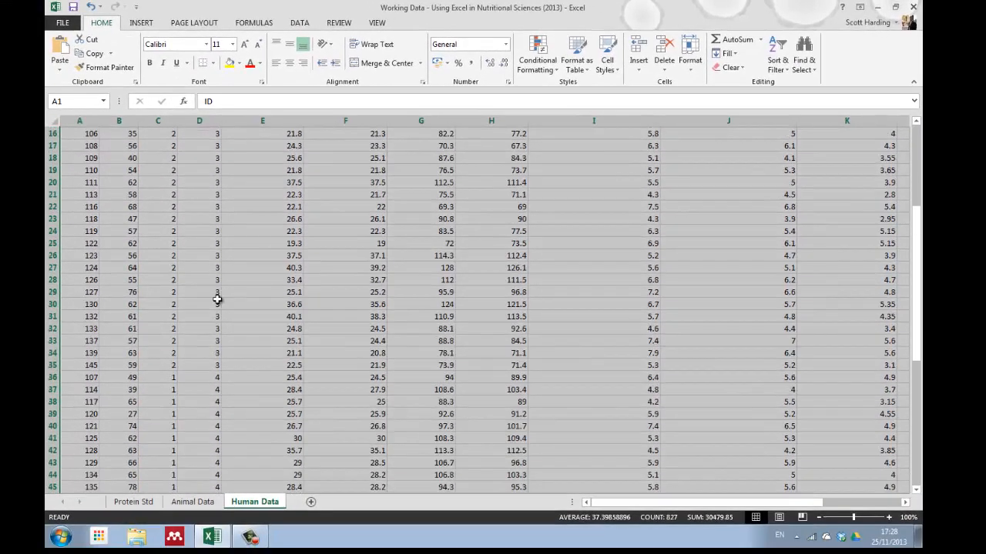
pyautogui.scroll(3)
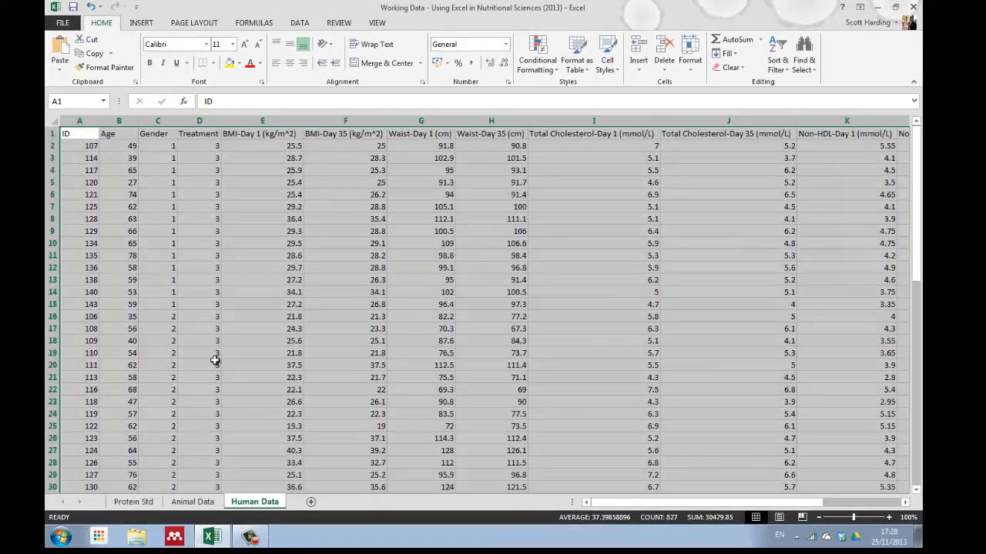
pyautogui.scroll(-3)
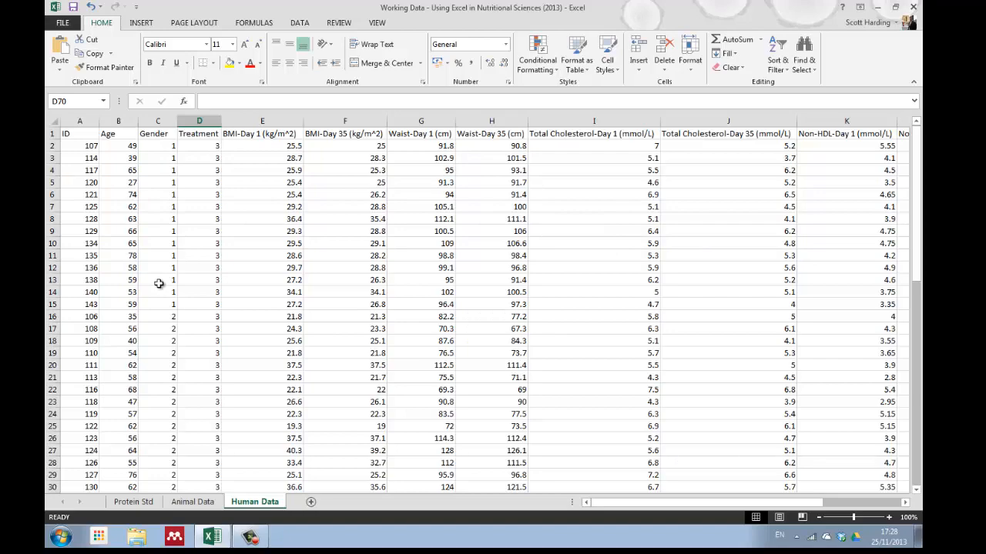
pyautogui.scroll(-3)
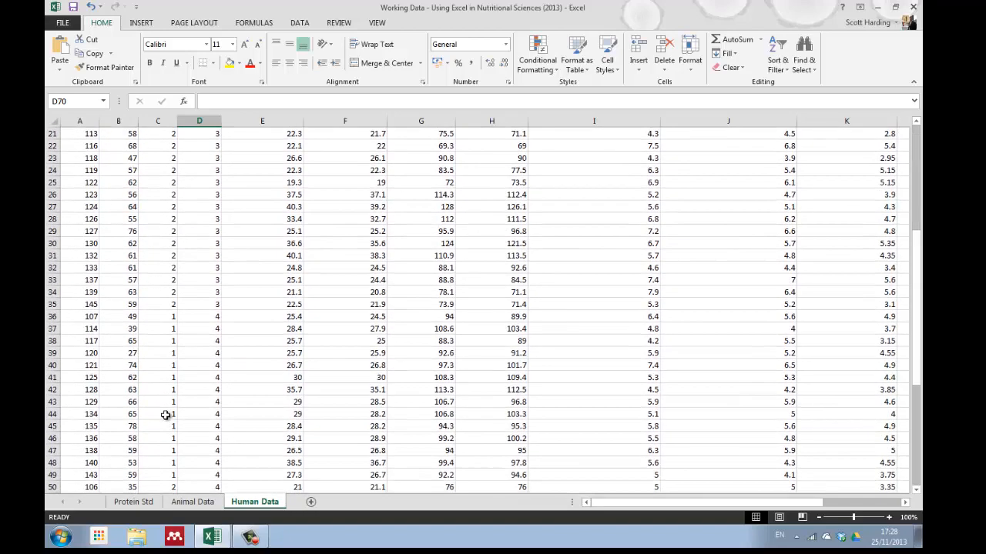
pyautogui.scroll(3)
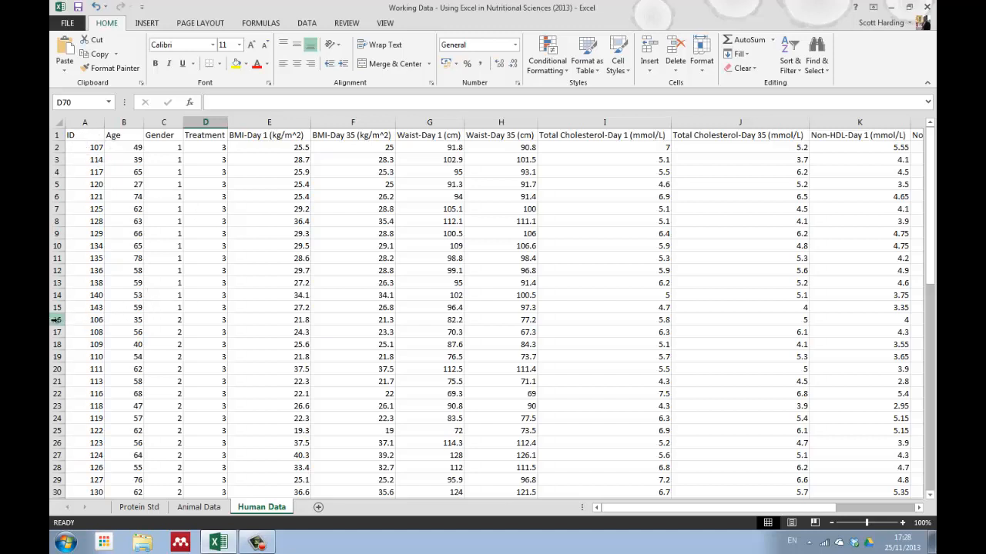
# Insert blank rows above the first gender 2 row and before the treatment 4 rows.
pyautogui.rightClick(58, 319)
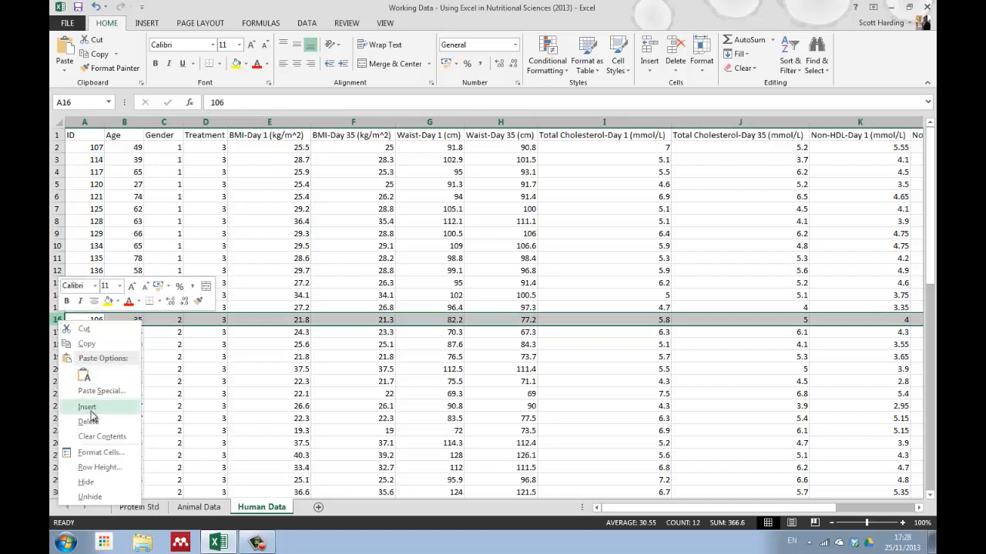
pyautogui.click(87, 406)
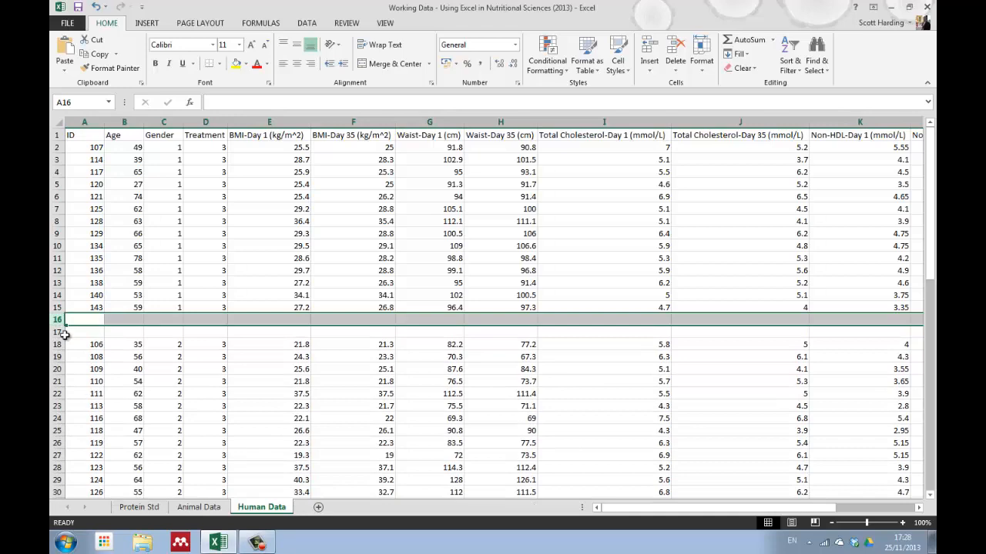
pyautogui.rightClick(65, 333)
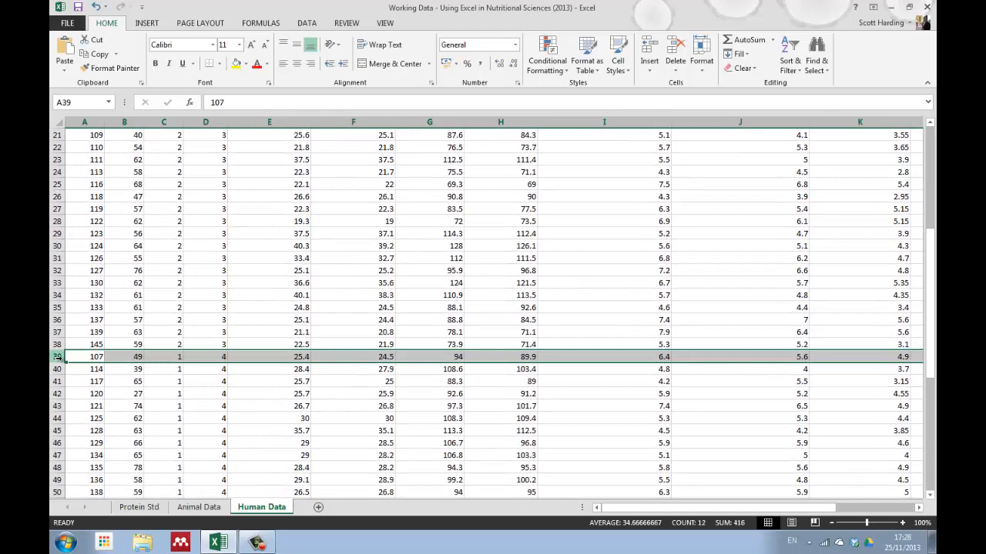
pyautogui.rightClick(57, 356)
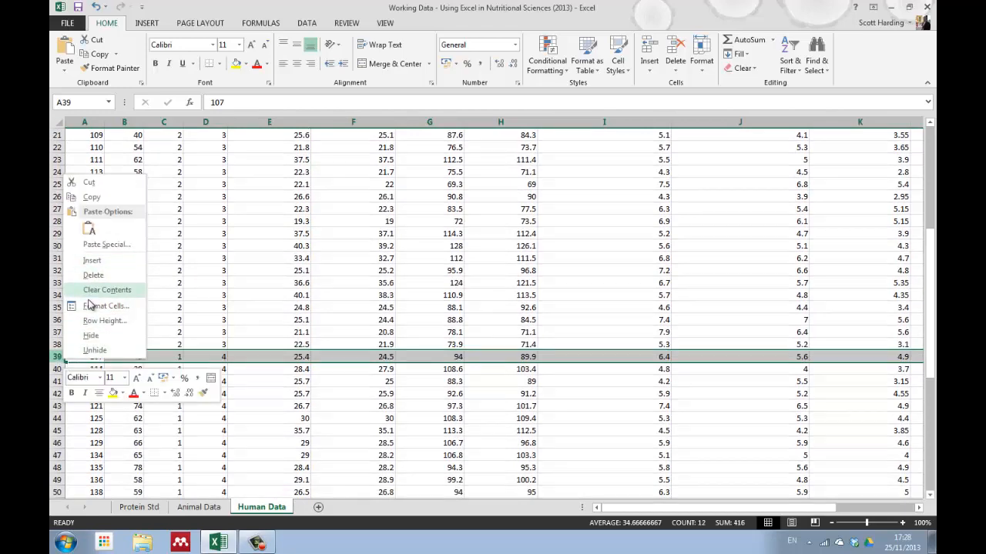
pyautogui.click(94, 275)
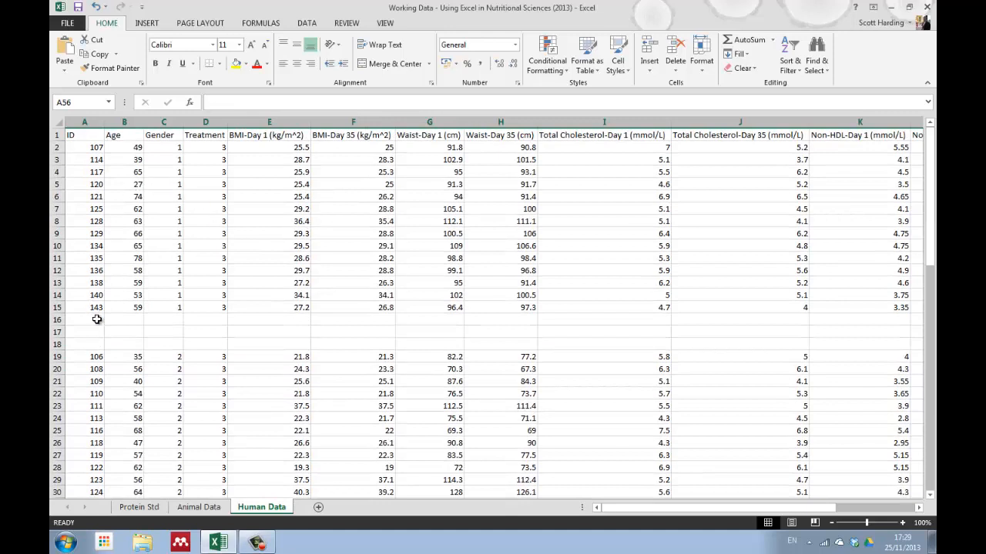
# Type 'MEan' and 'SEM' labels below the first group and insert copied cells there.
pyautogui.click(84, 319)
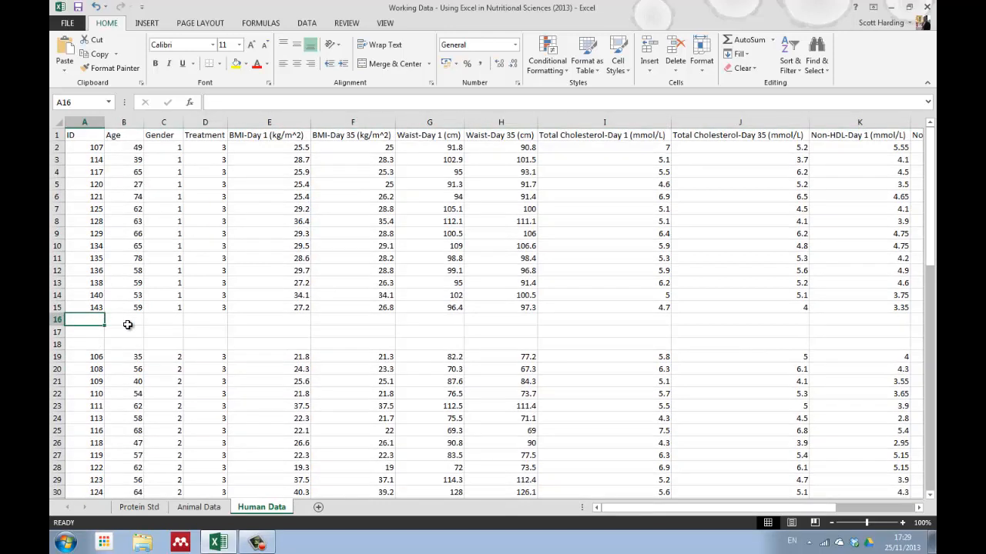
pyautogui.write('MEan')
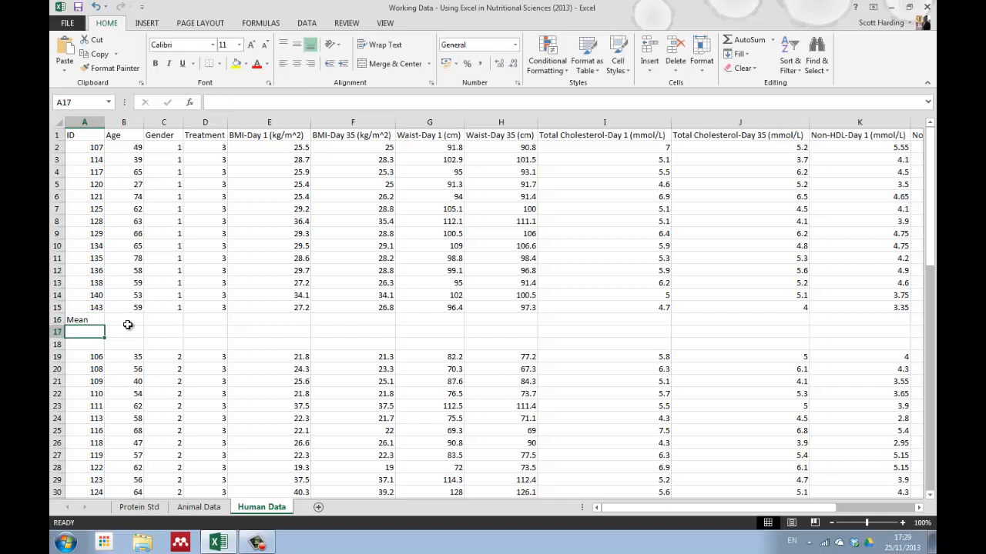
pyautogui.write('SEM')
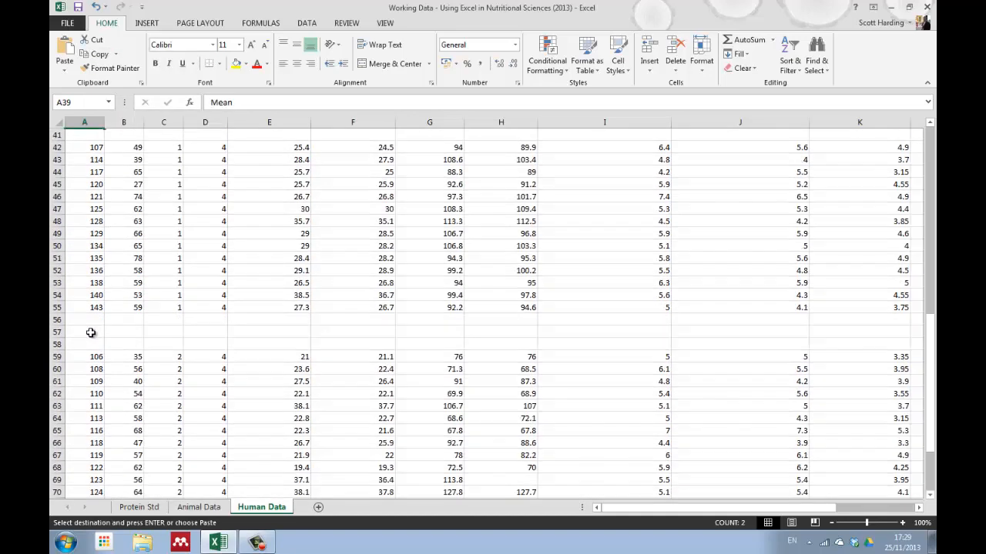
pyautogui.rightClick(84, 332)
pyautogui.write('=')
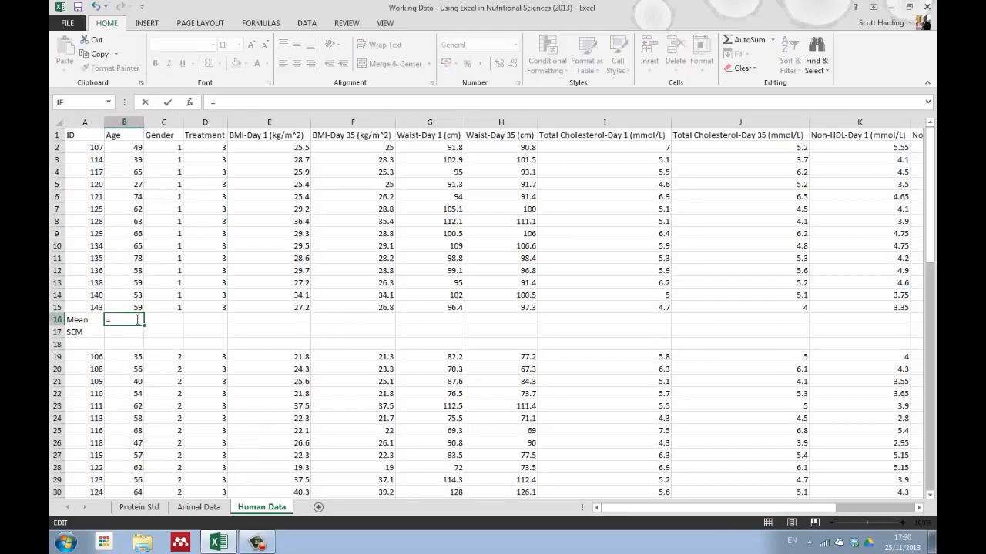
# Enter =AVERAGE(B2:B15) in B16 and reduce the Age mean's decimal places.
pyautogui.write('aver')
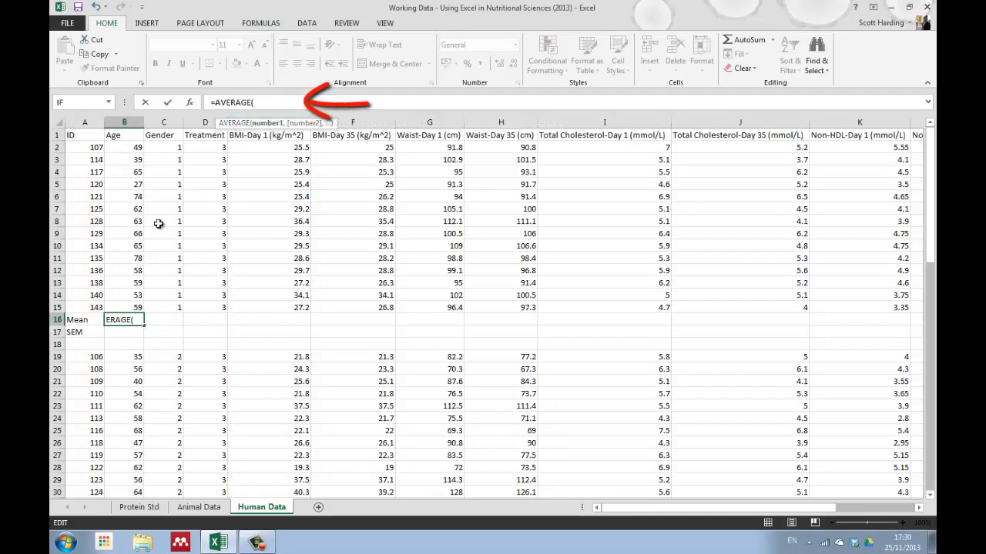
pyautogui.moveTo(124, 147); pyautogui.dragTo(124, 307)
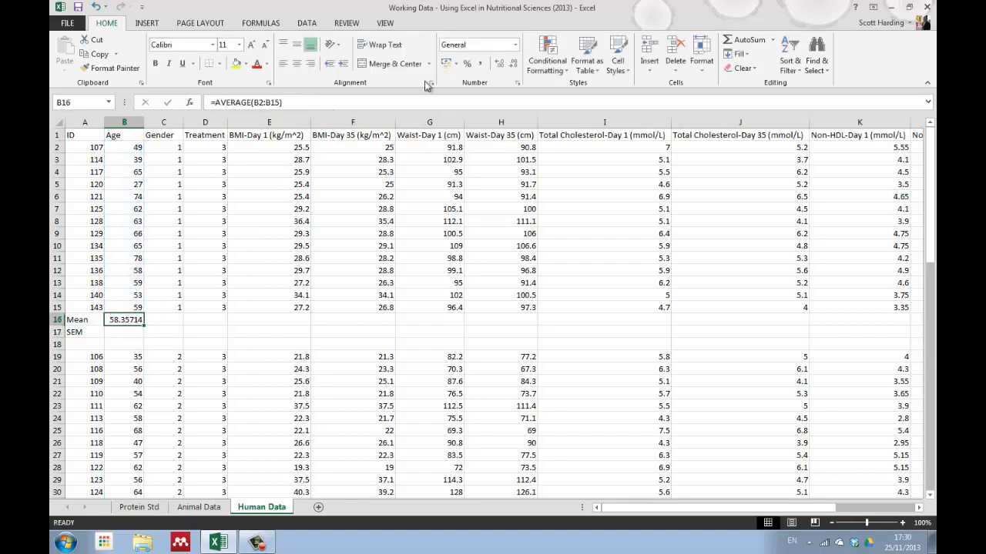
pyautogui.click(511, 63)
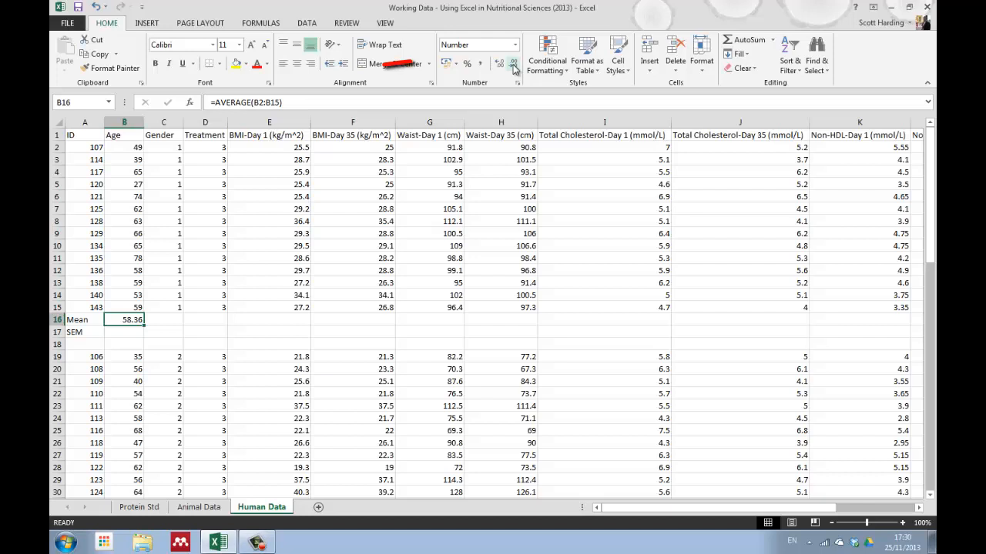
pyautogui.click(514, 63)
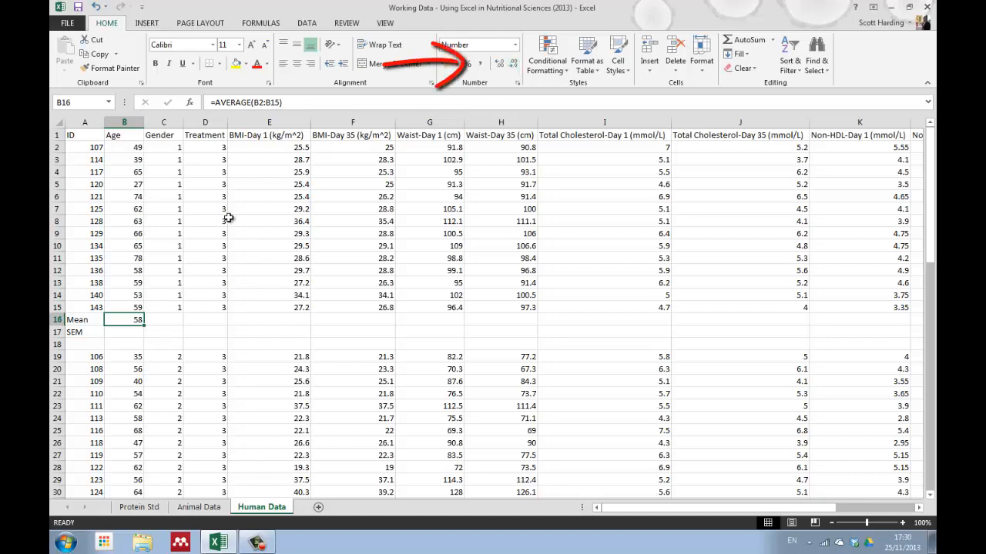
# Fill the mean formula across row 16 to column L, with cholesterol means at one decimal.
pyautogui.click(269, 319)
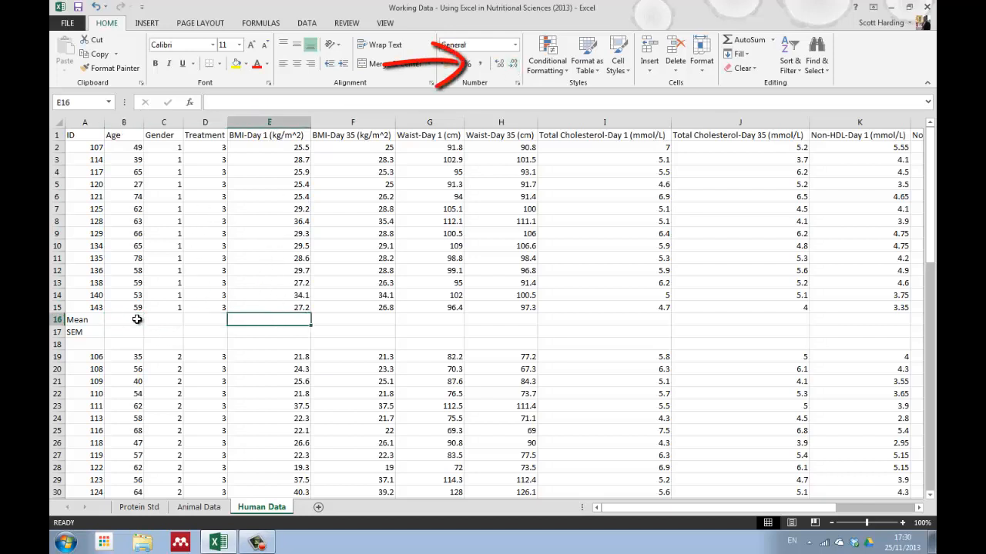
pyautogui.click(124, 319)
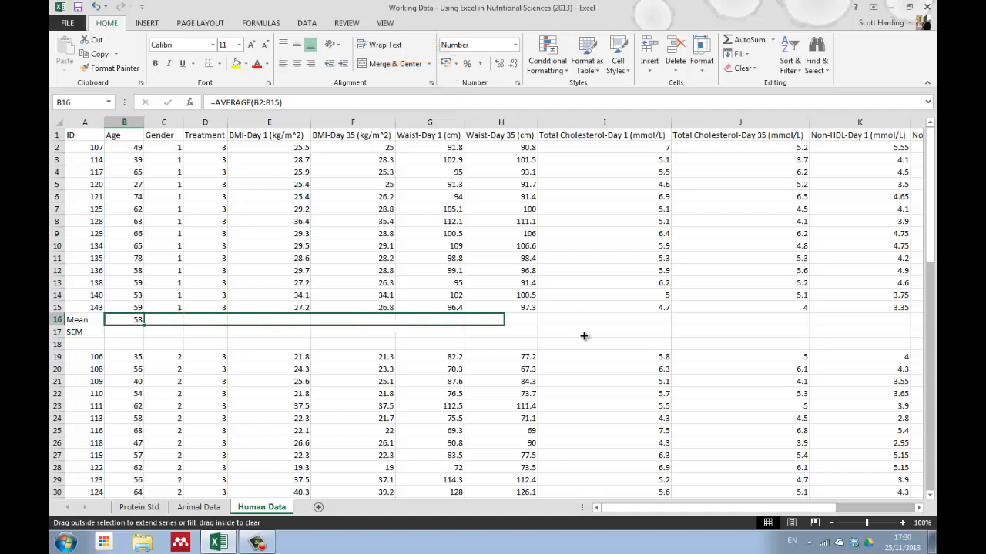
pyautogui.hscroll(3)
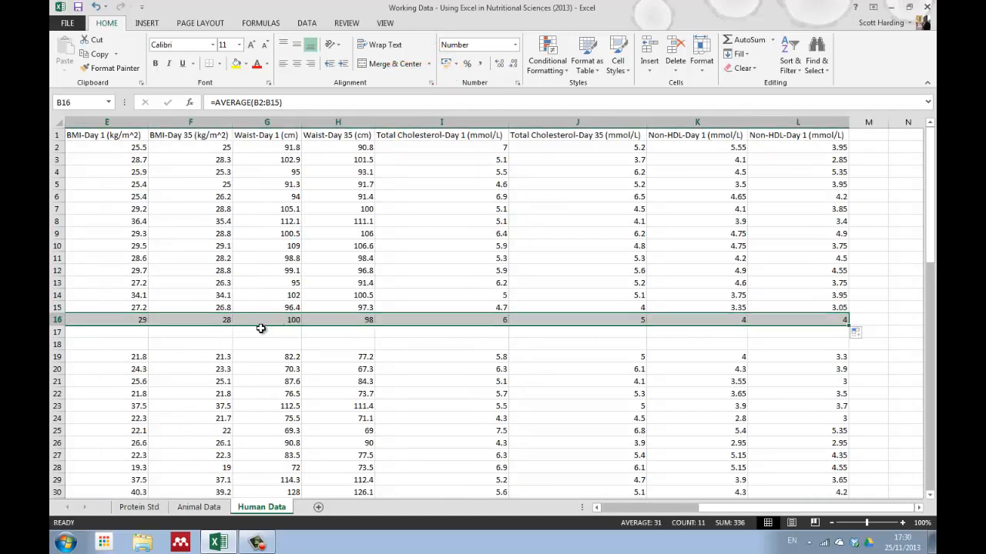
pyautogui.moveTo(106, 320); pyautogui.dragTo(266, 320)
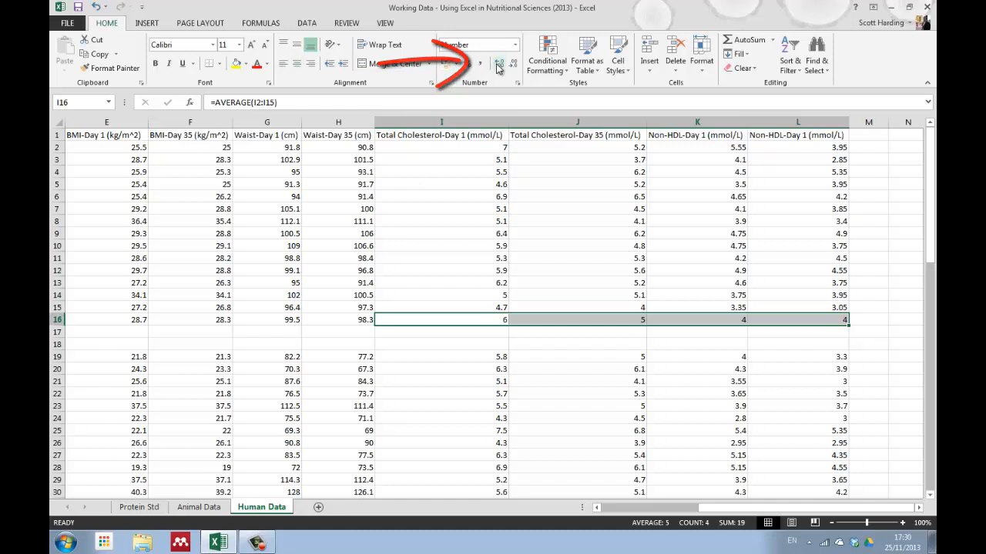
pyautogui.click(500, 60)
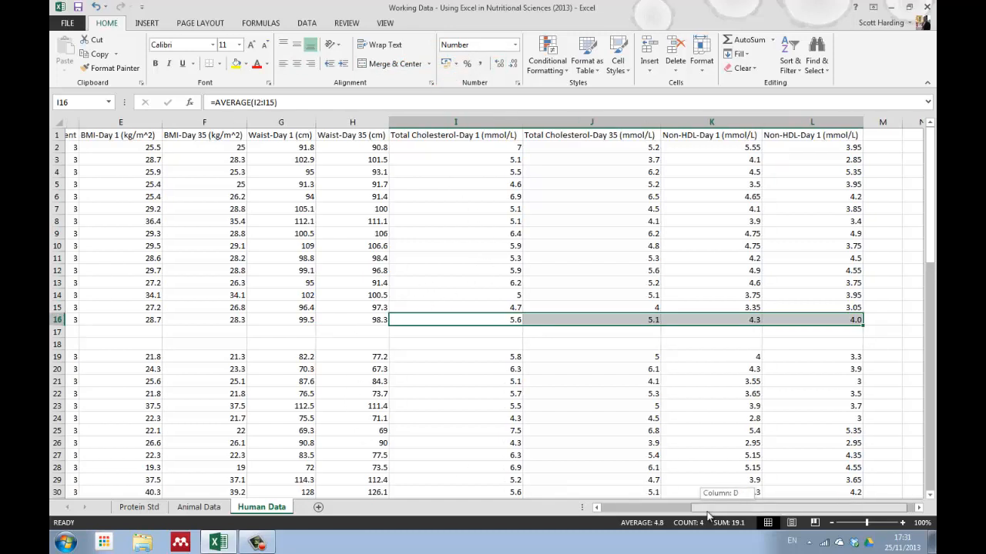
pyautogui.hscroll(-3)
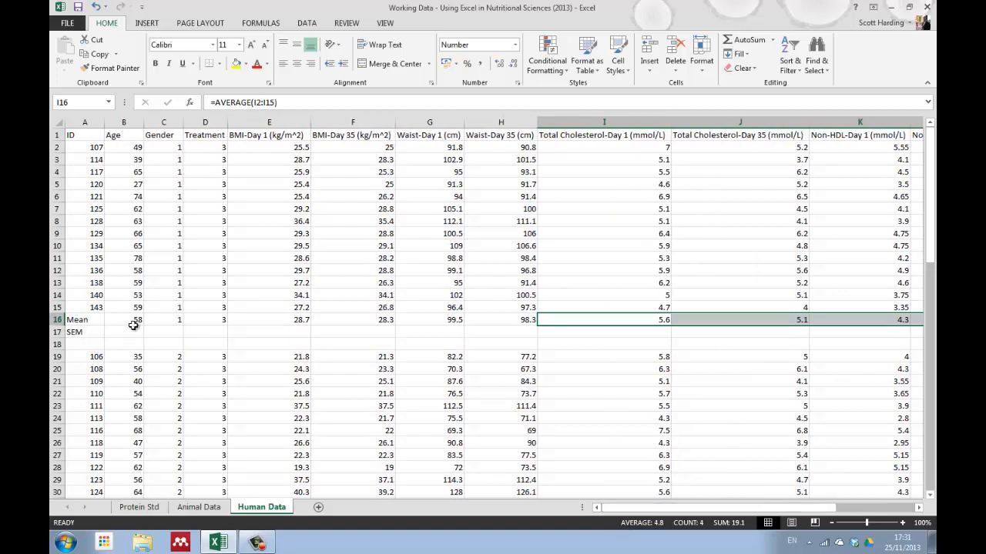
pyautogui.moveTo(81, 333)
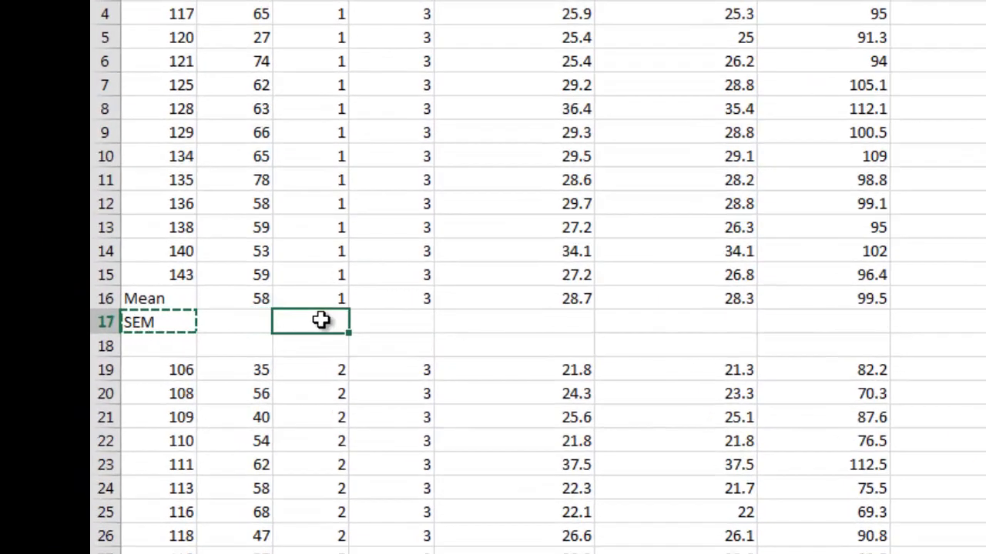
# Move the SEM label to C17, label A17 'SD', and enter =STDEV(B2:B15) in B17.
pyautogui.rightClick(316, 322)
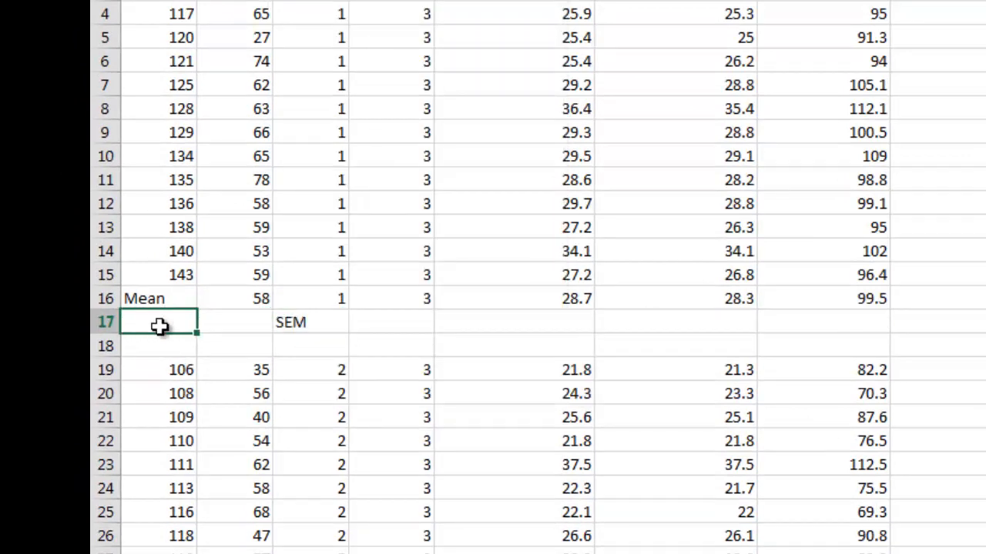
pyautogui.write('SD')
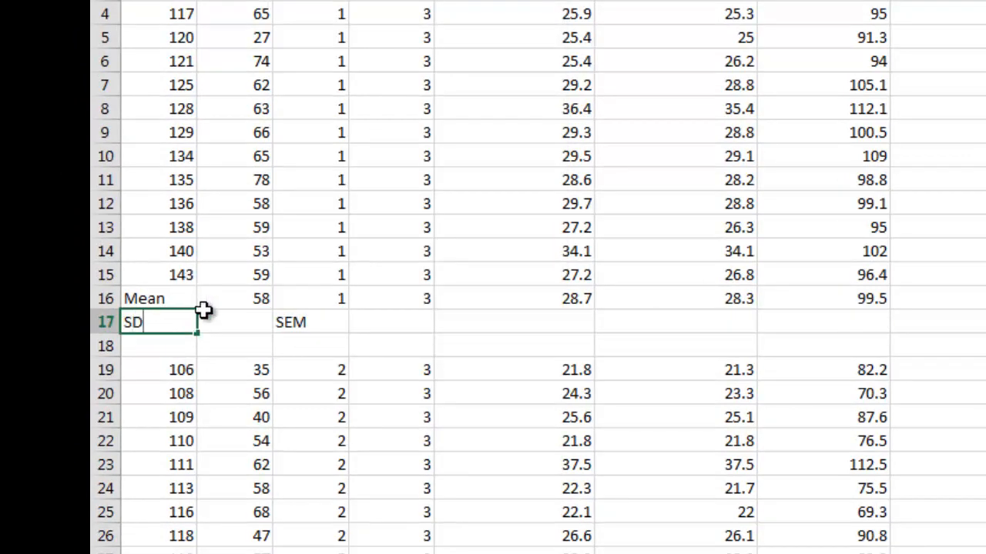
pyautogui.write('=')
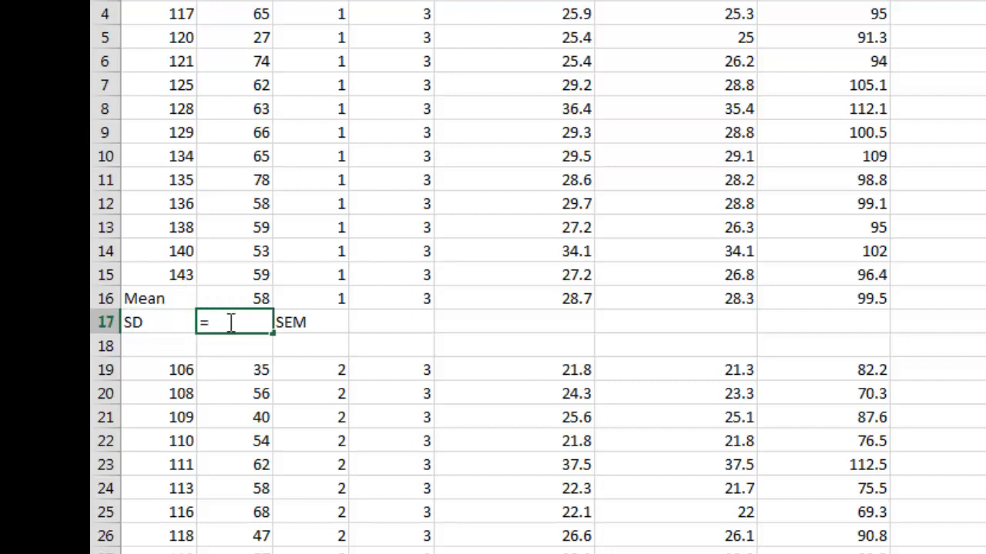
pyautogui.write('stde')
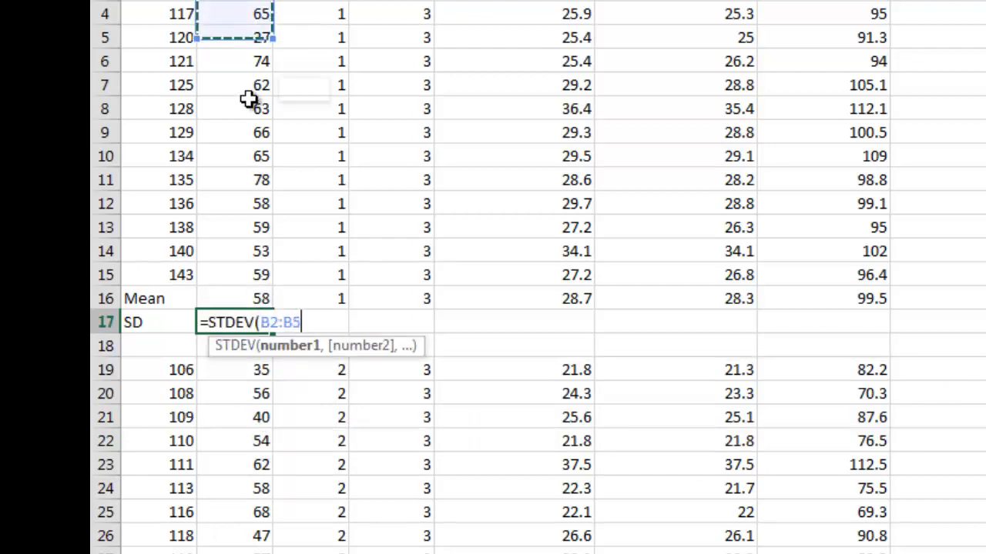
pyautogui.moveTo(258, 37); pyautogui.dragTo(257, 274)
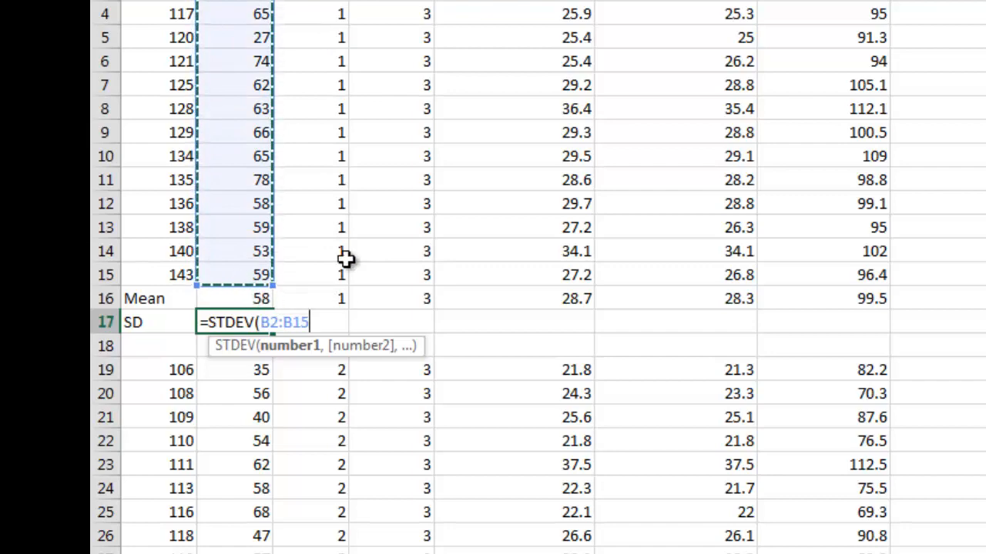
pyautogui.press('Enter')
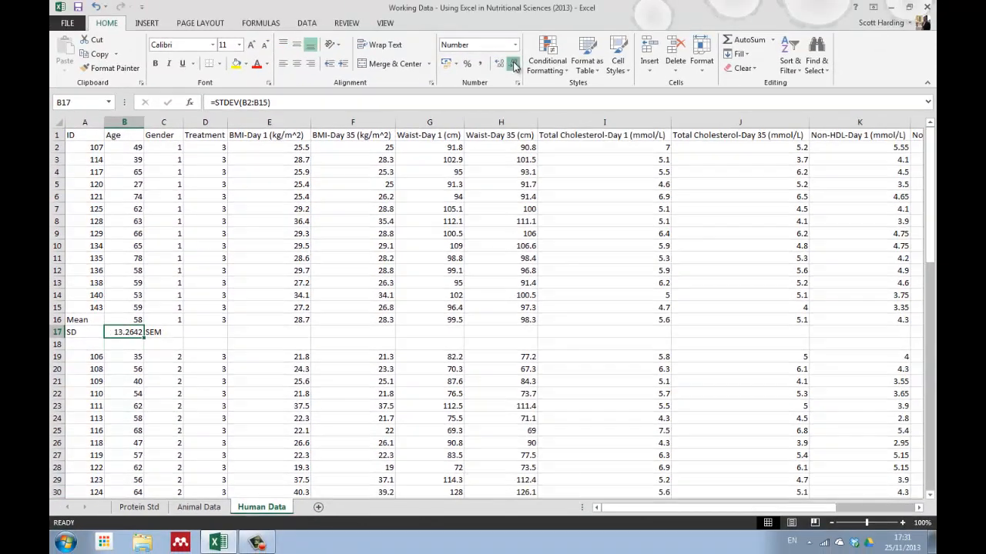
# Round the Age SD to a whole number and enter =STDEV(E2:E15)/SQRT(14) in E17.
pyautogui.click(204, 331)
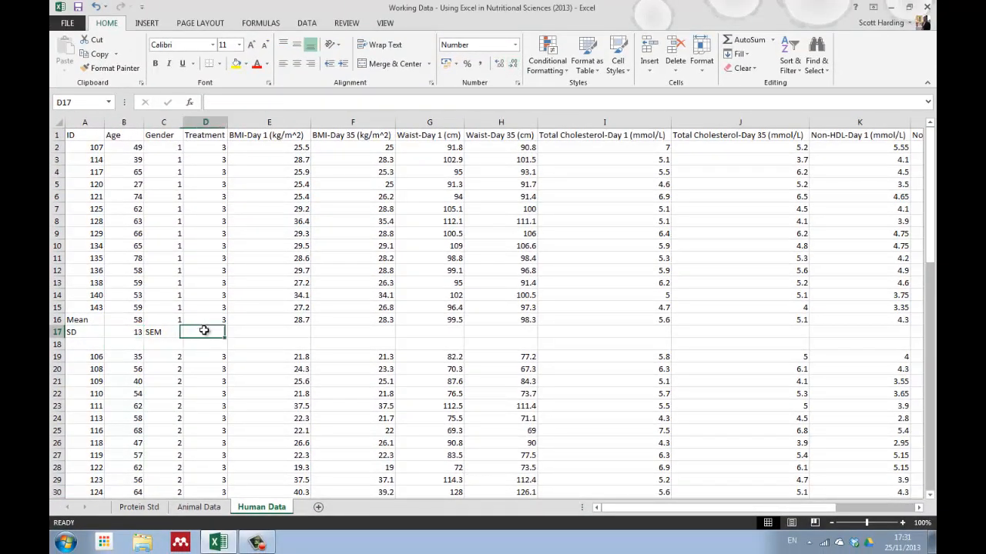
pyautogui.click(269, 331)
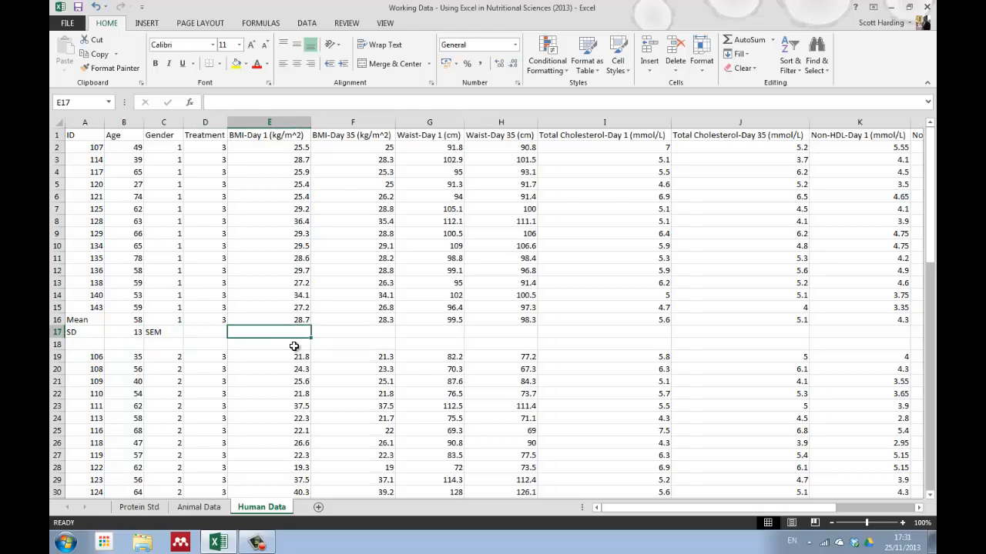
pyautogui.write('=')
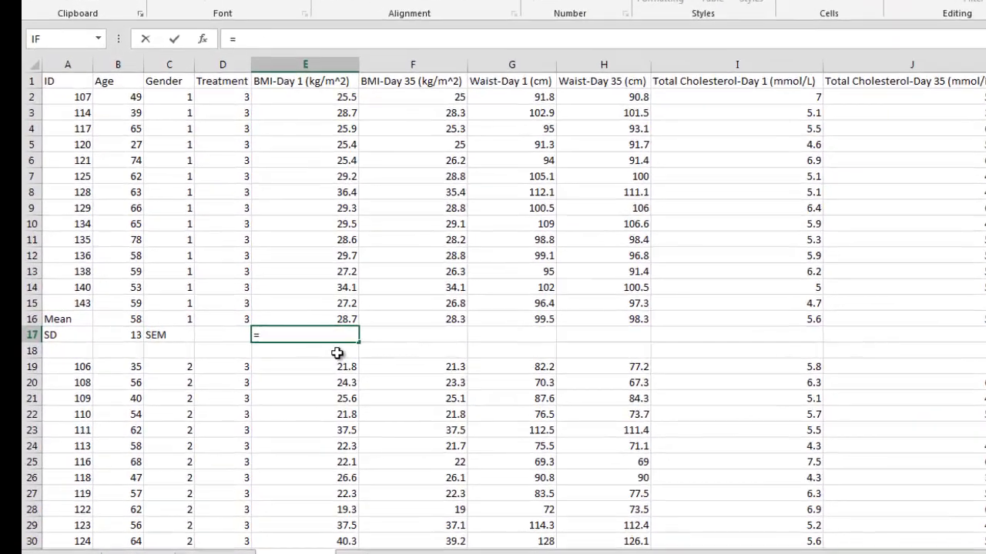
pyautogui.write('st')
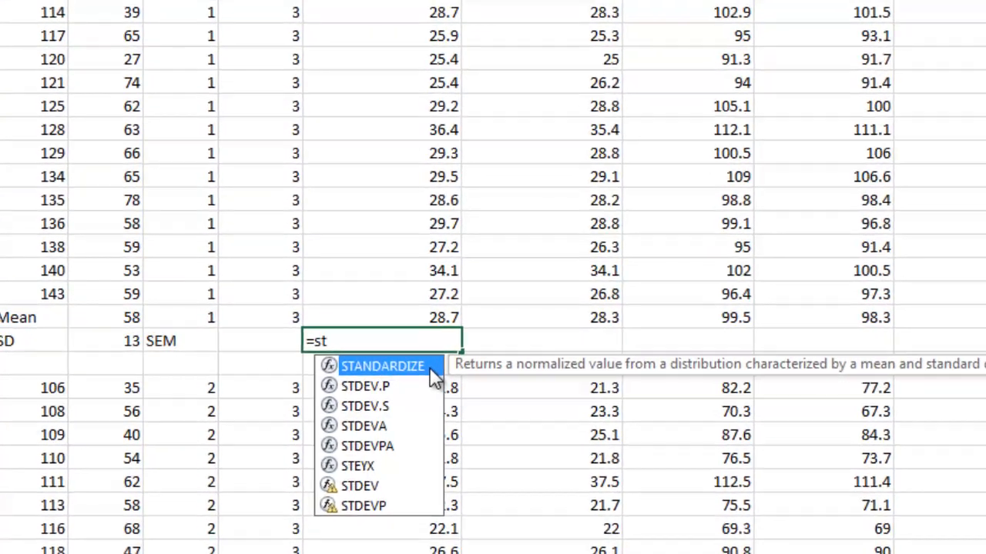
pyautogui.write('de')
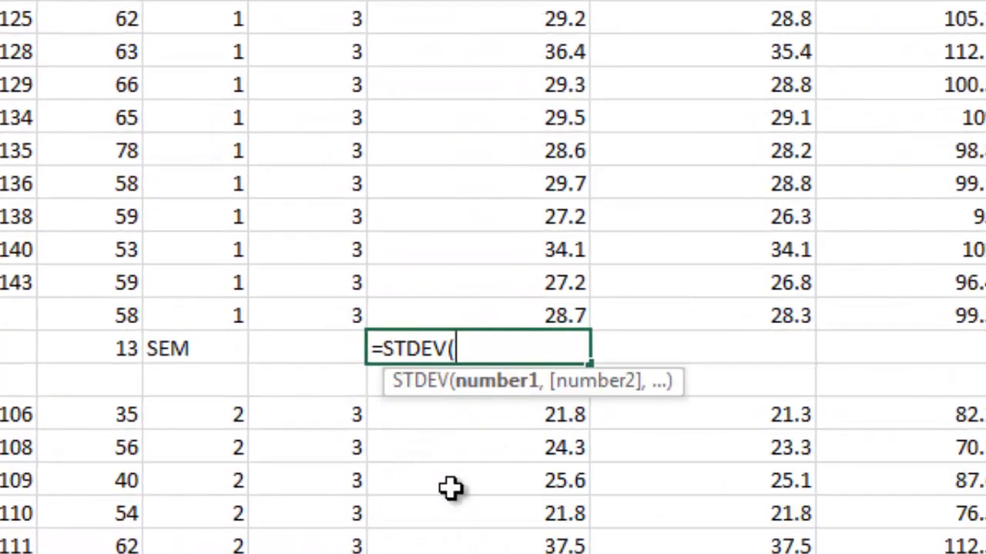
pyautogui.moveTo(477, 19); pyautogui.dragTo(477, 250)
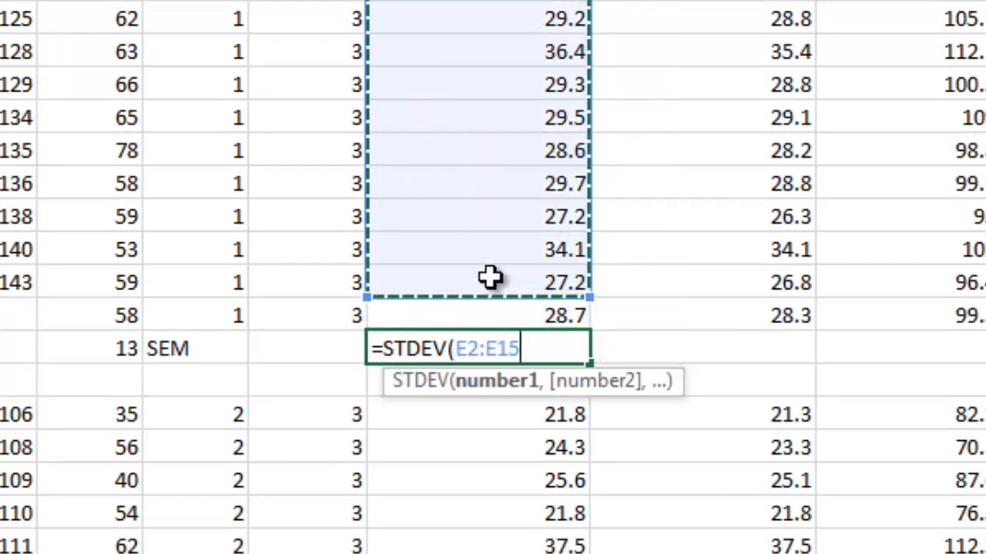
pyautogui.write(')/')
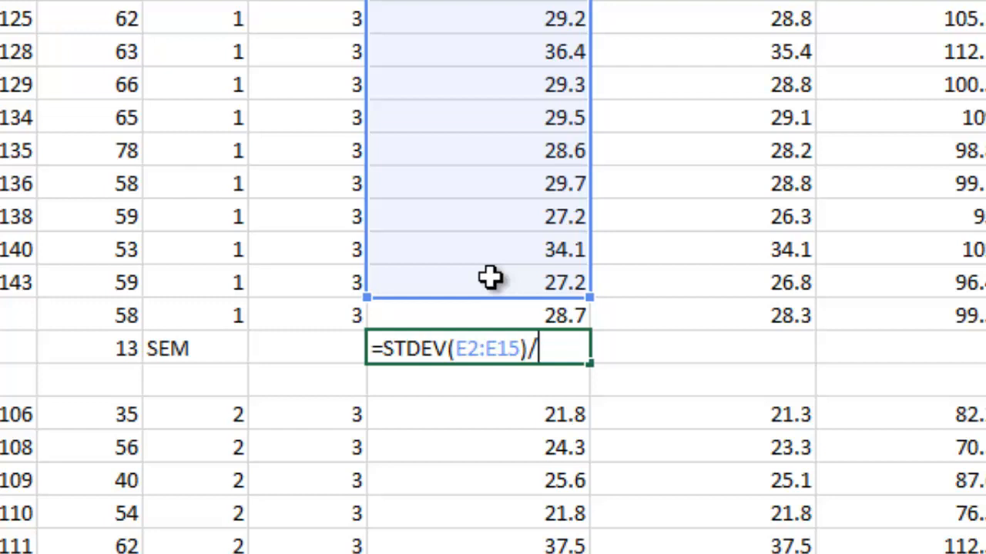
pyautogui.write('sqrt')
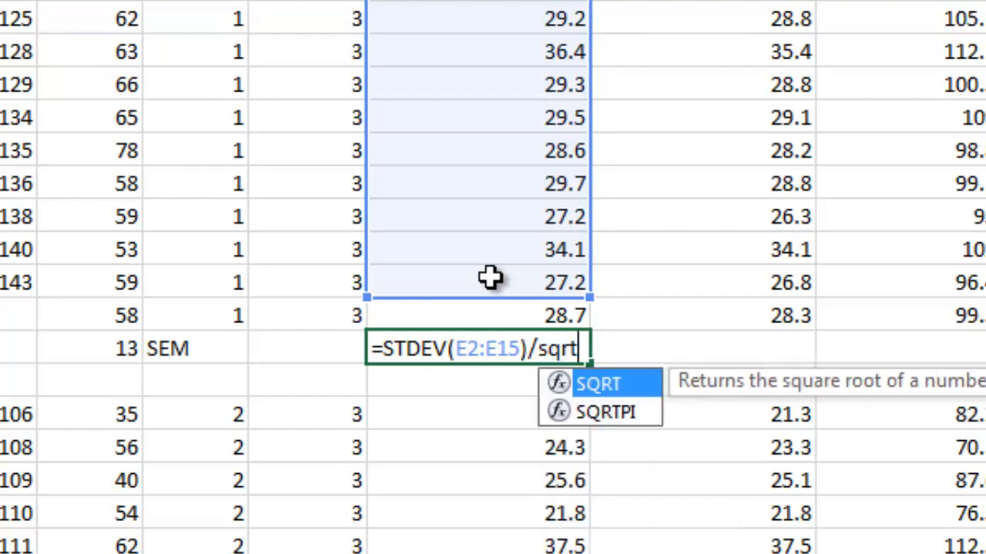
pyautogui.write('(')
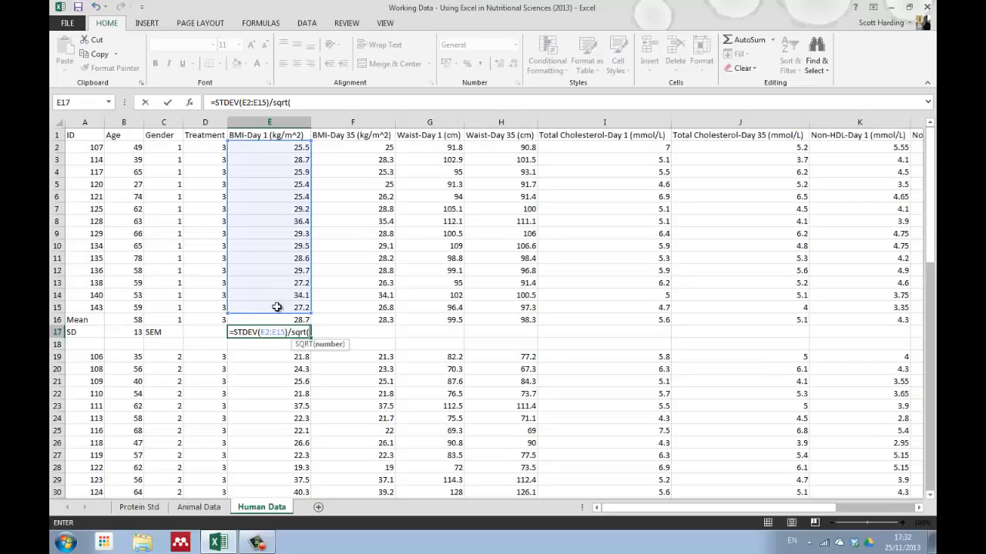
pyautogui.moveTo(306, 275)
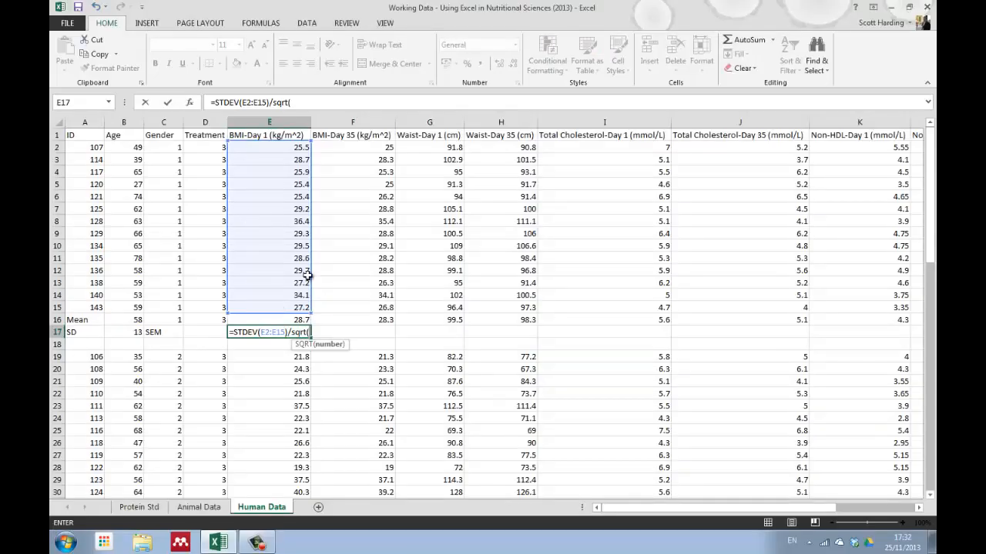
pyautogui.write('14')
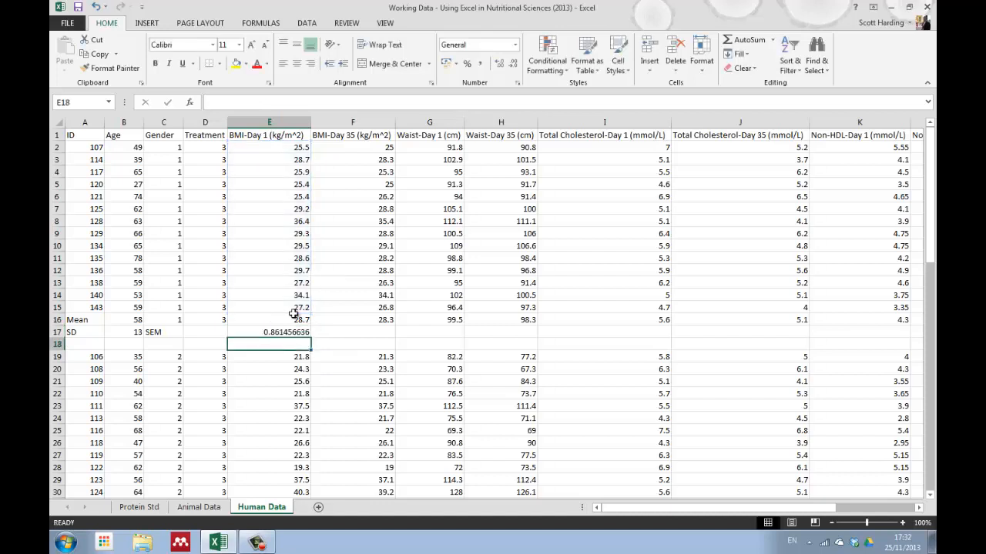
# Give E17 a number format and reduce the SEM display to one decimal (0.9).
pyautogui.click(269, 332)
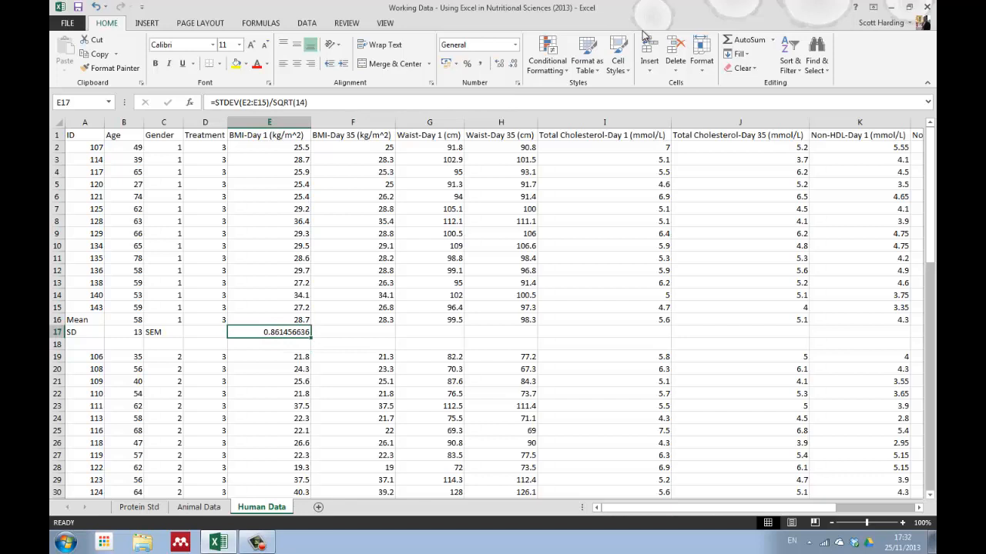
pyautogui.click(506, 64)
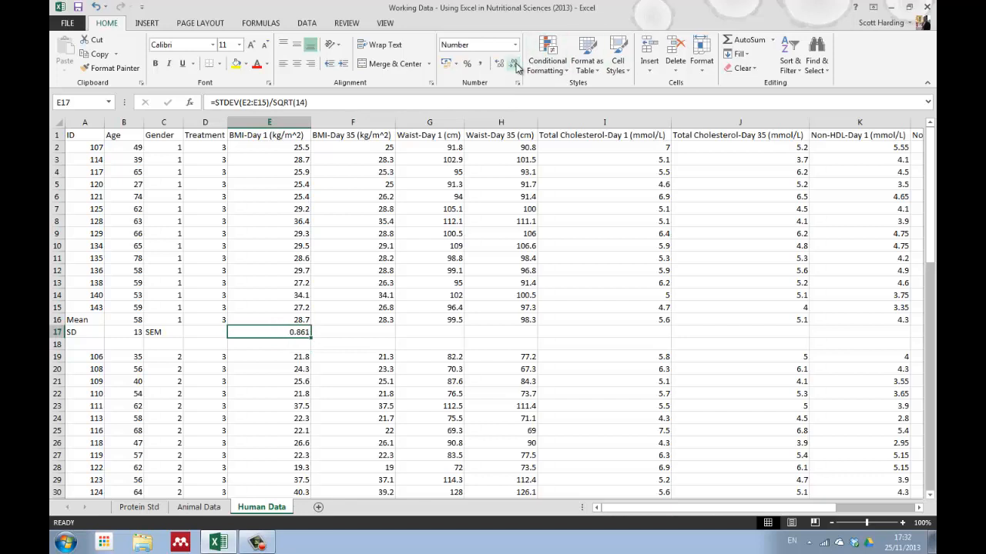
pyautogui.click(501, 63)
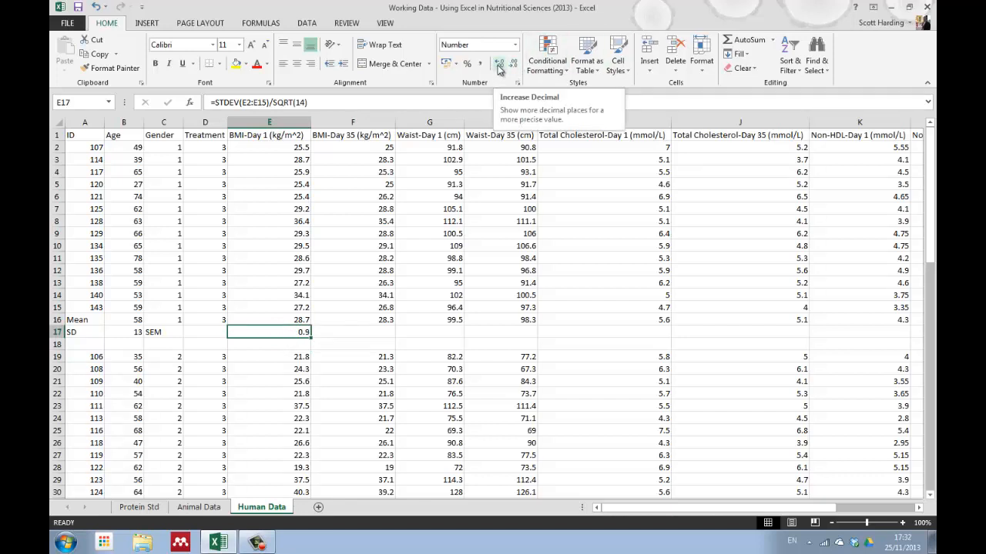
pyautogui.moveTo(387, 341)
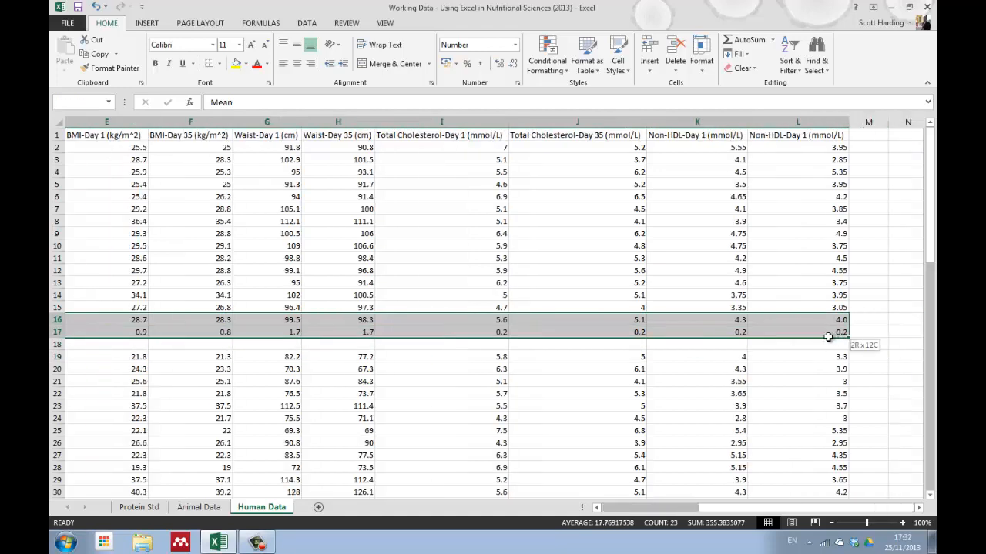
# Paste the summary rows below the second group and change its SEM to =STDEV(E25:E38)/SQRT(20).
pyautogui.rightClick(823, 333)
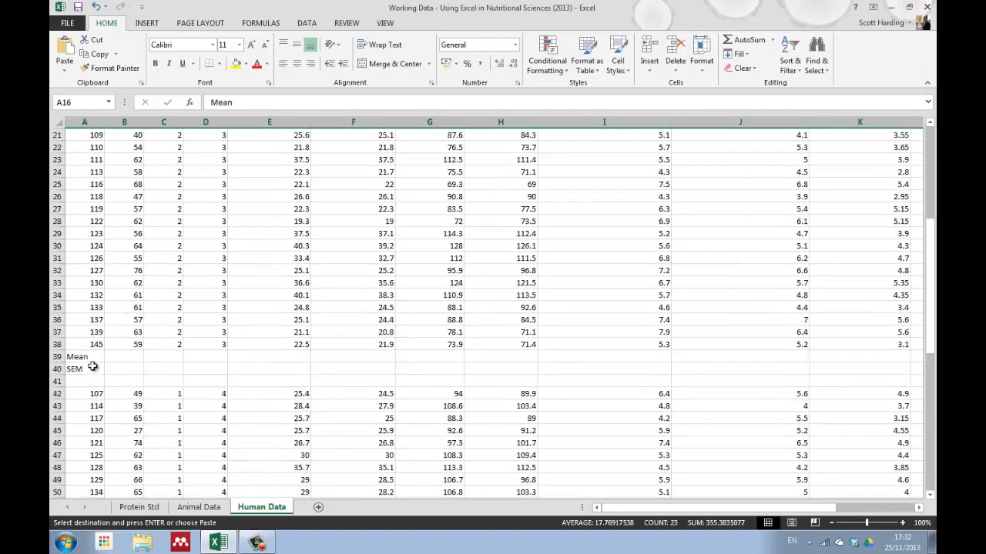
pyautogui.rightClick(77, 357)
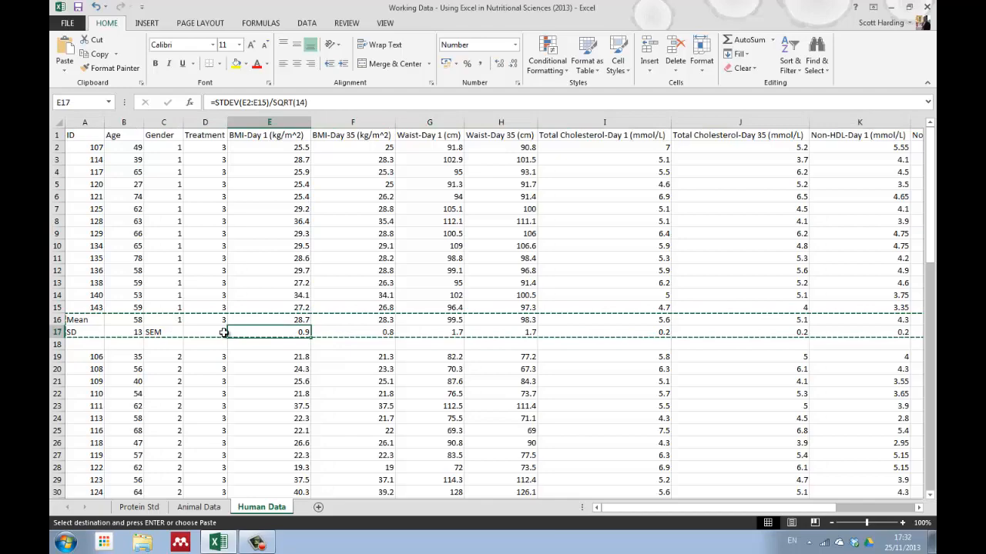
pyautogui.scroll(-3)
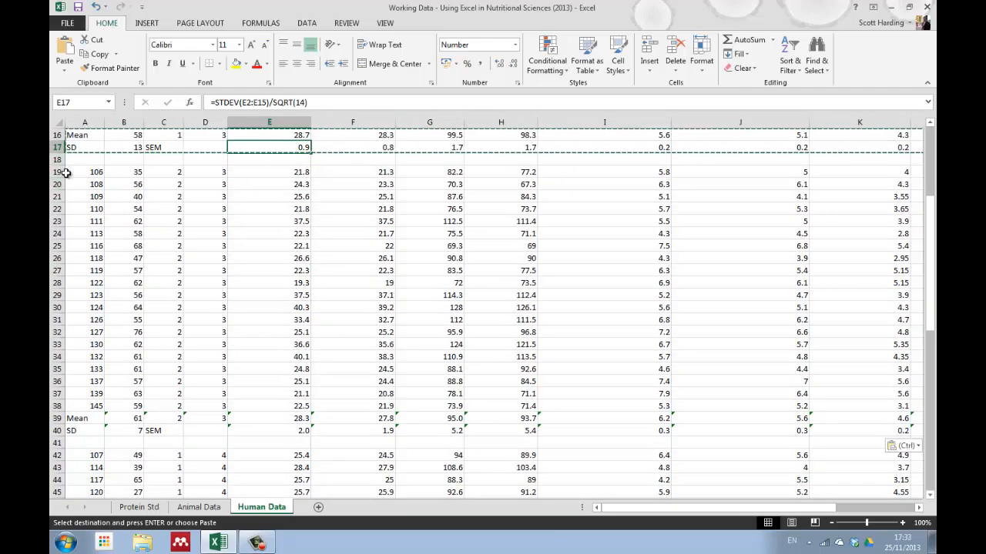
pyautogui.click(269, 405)
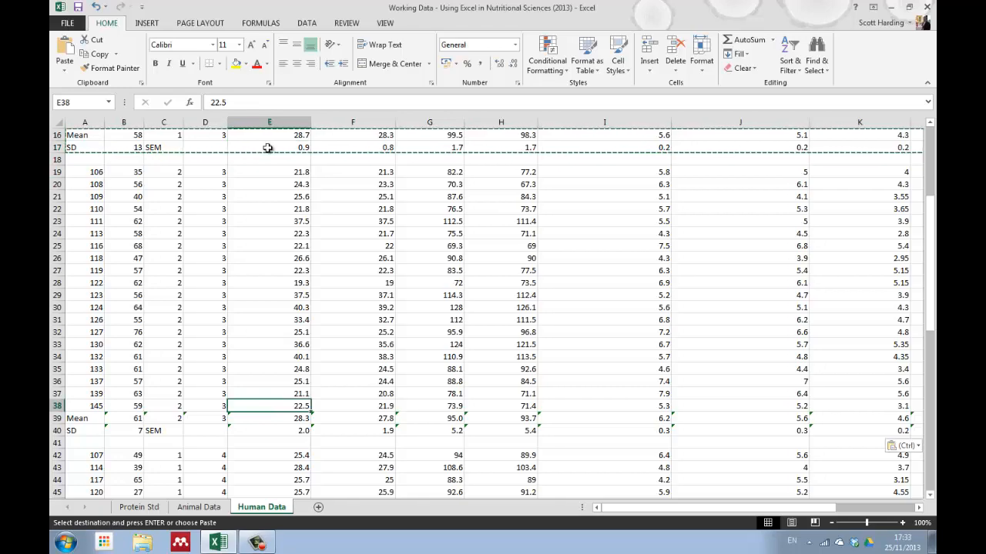
pyautogui.moveTo(287, 433)
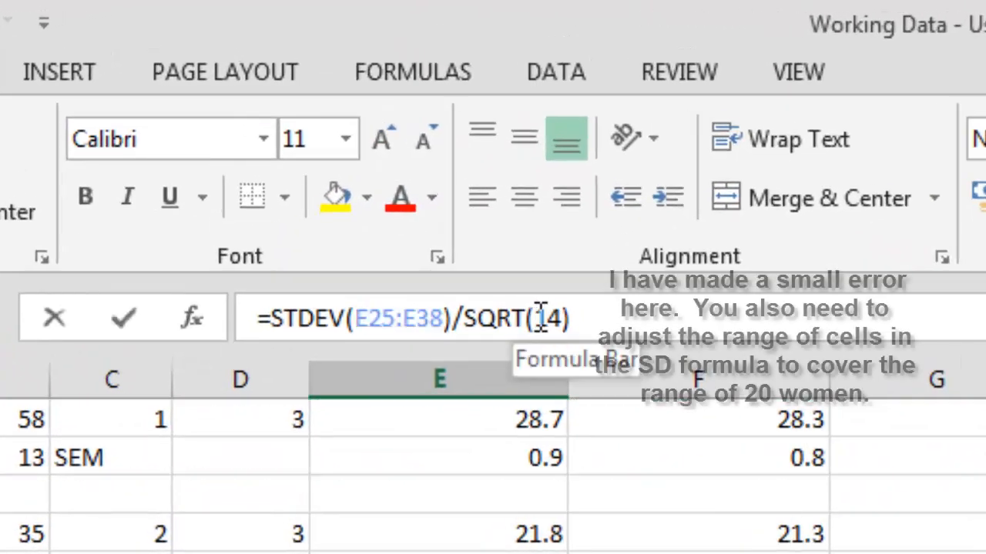
pyautogui.write('20')
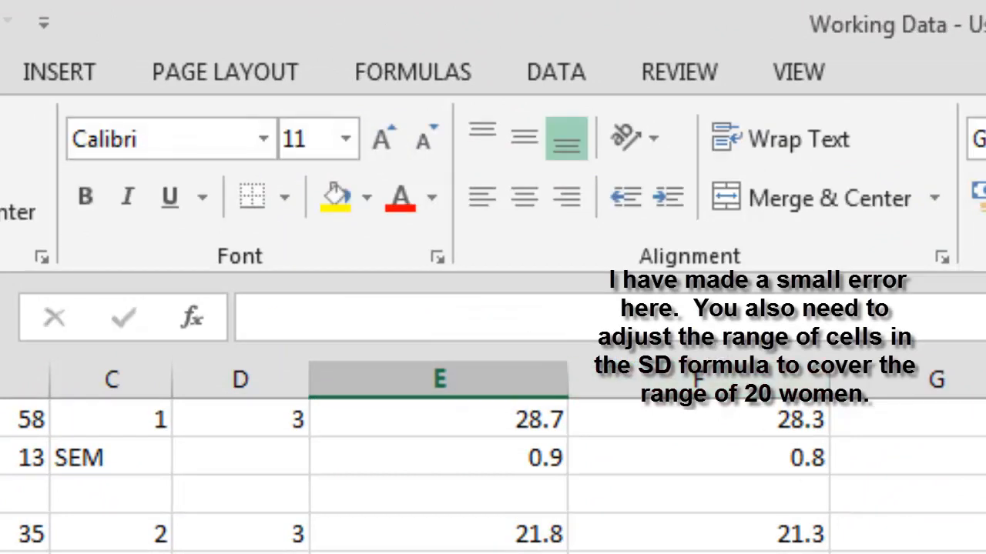
pyautogui.write('=STDEV(E25:E38)/SQRT(20)')
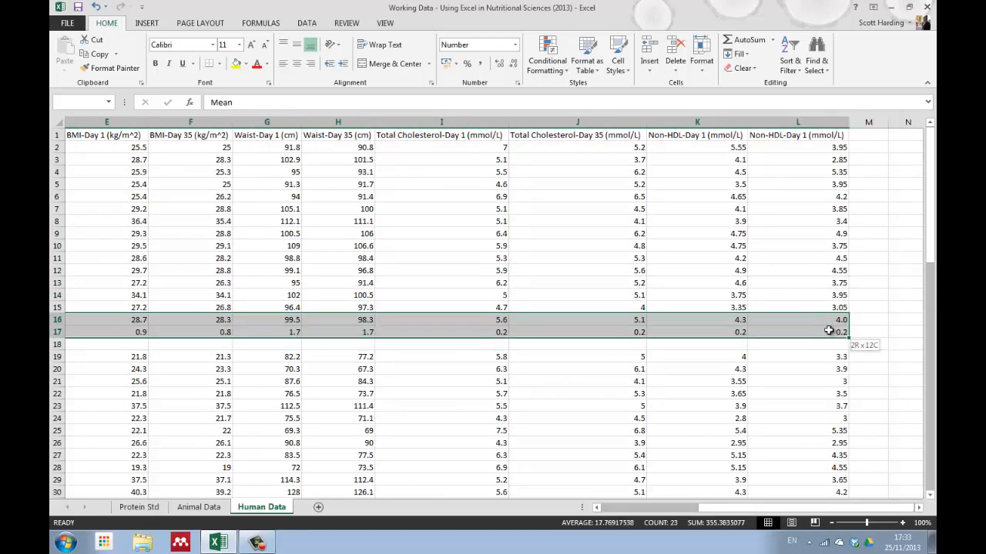
# Paste the first group's Mean/SEM rows at row 56 and copy rows 39–40 for row 79.
pyautogui.rightClick(826, 331)
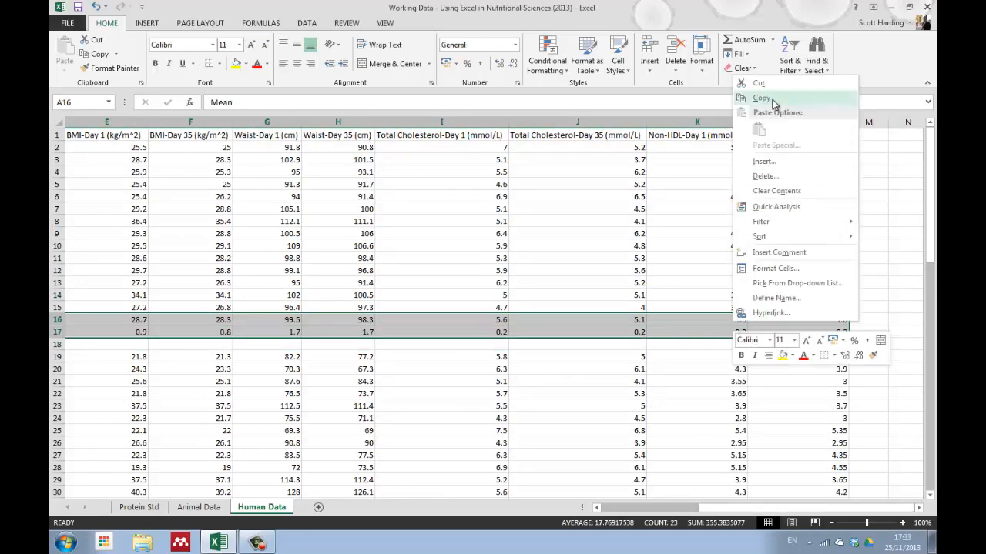
pyautogui.click(758, 98)
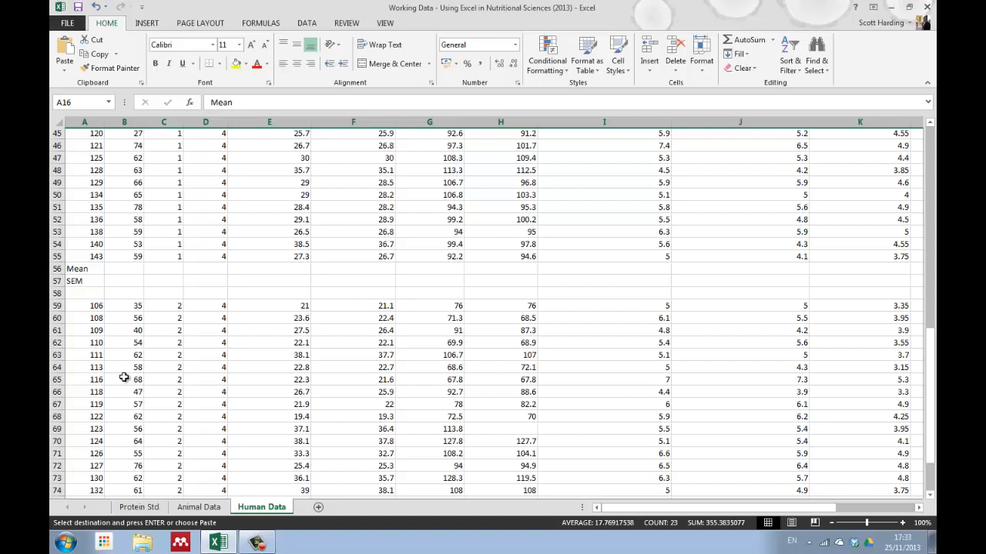
pyautogui.rightClick(73, 257)
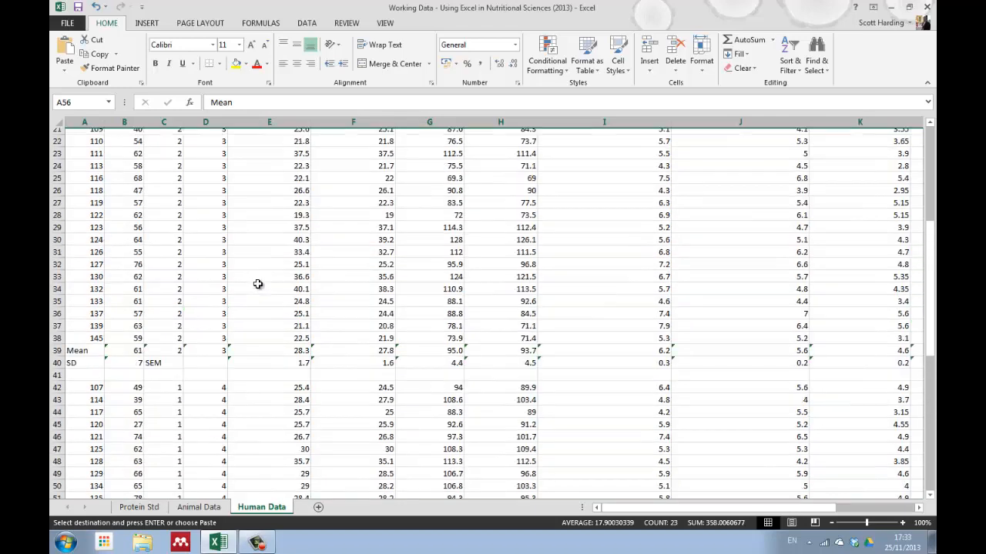
pyautogui.scroll(-3)
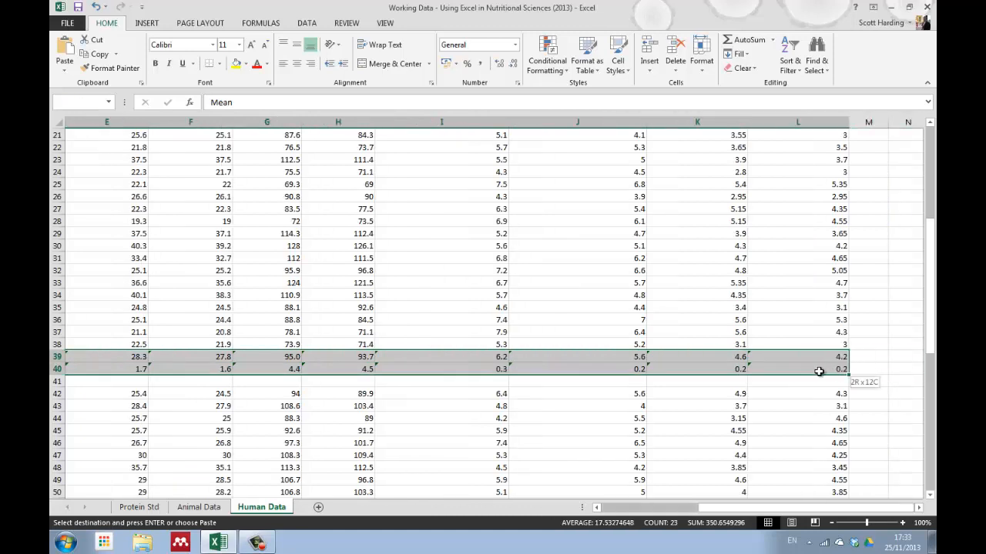
pyautogui.rightClick(816, 371)
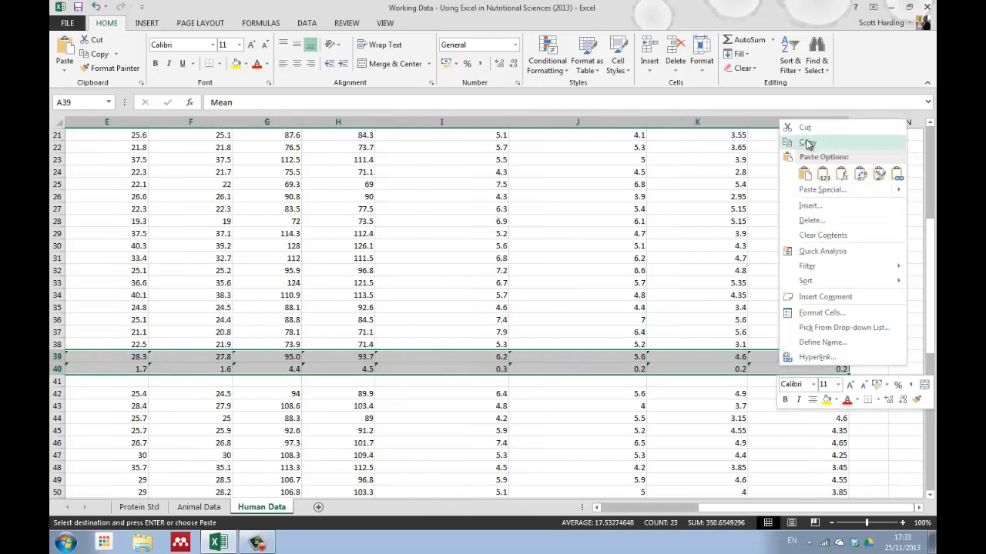
pyautogui.click(806, 143)
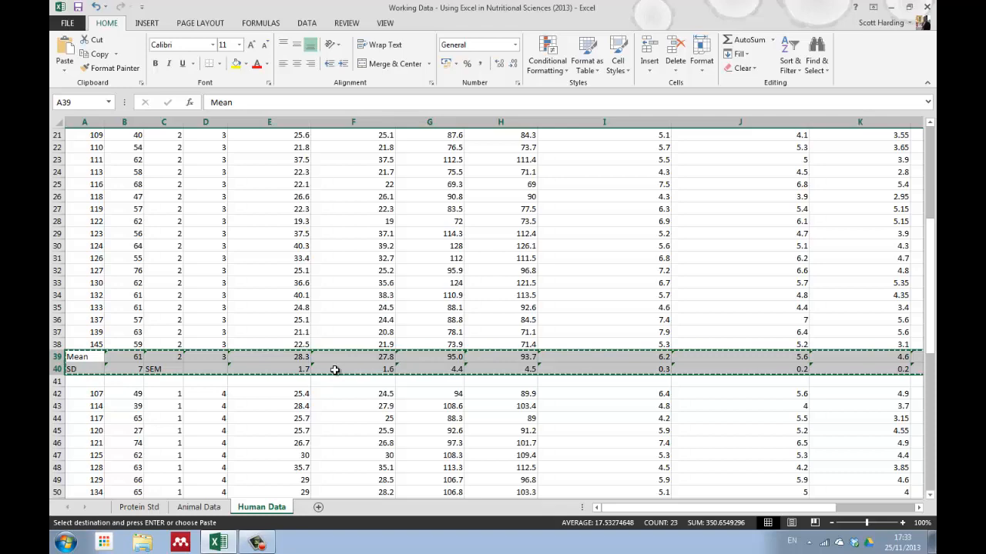
pyautogui.scroll(-3)
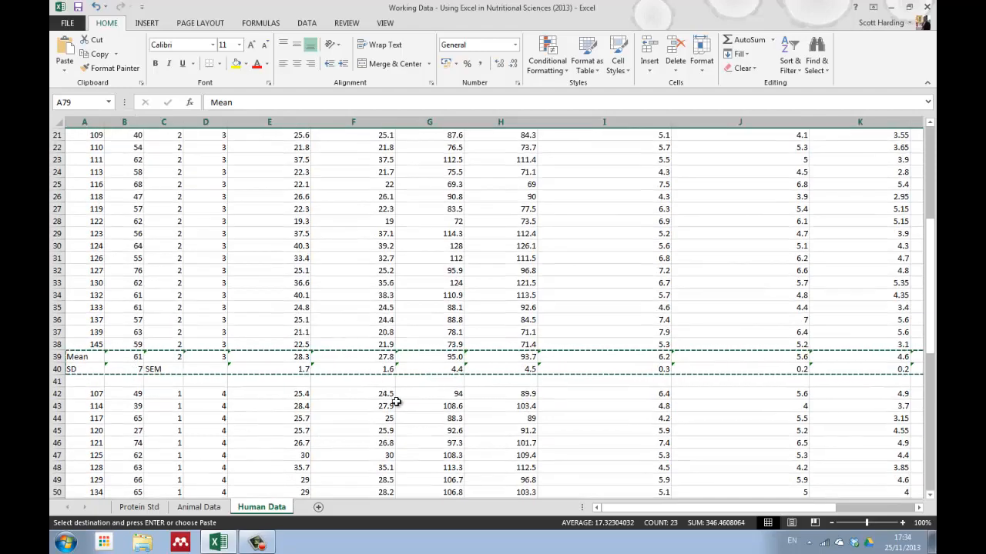
pyautogui.scroll(-3)
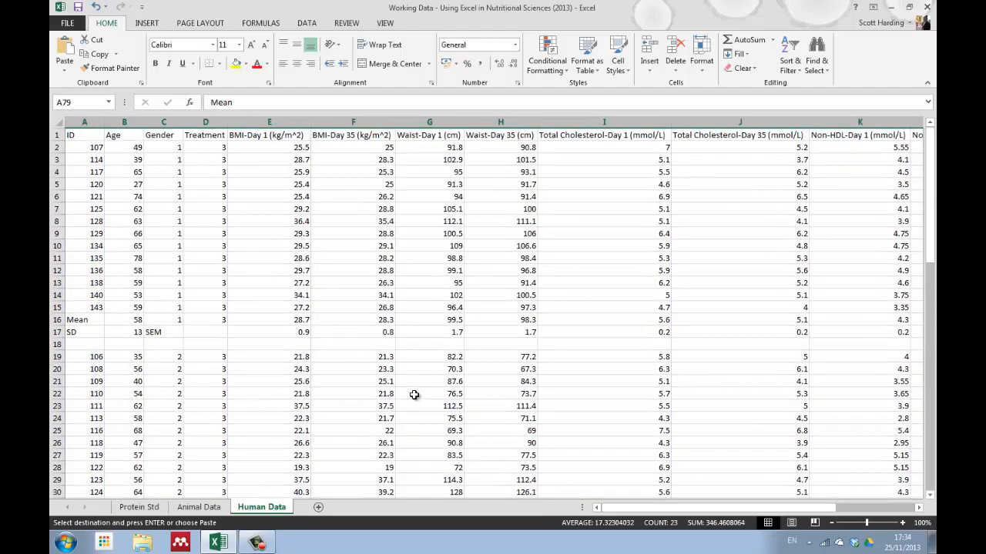
# Insert a blank column before Waist-Day 1 and type the header 'BMI-Diff (kg/m^2)'.
pyautogui.click(429, 184)
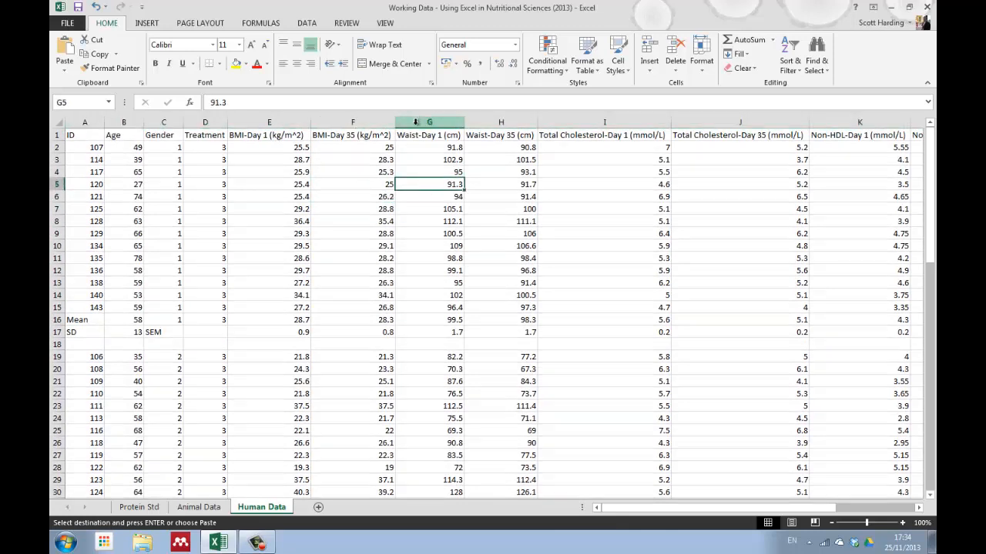
pyautogui.rightClick(429, 123)
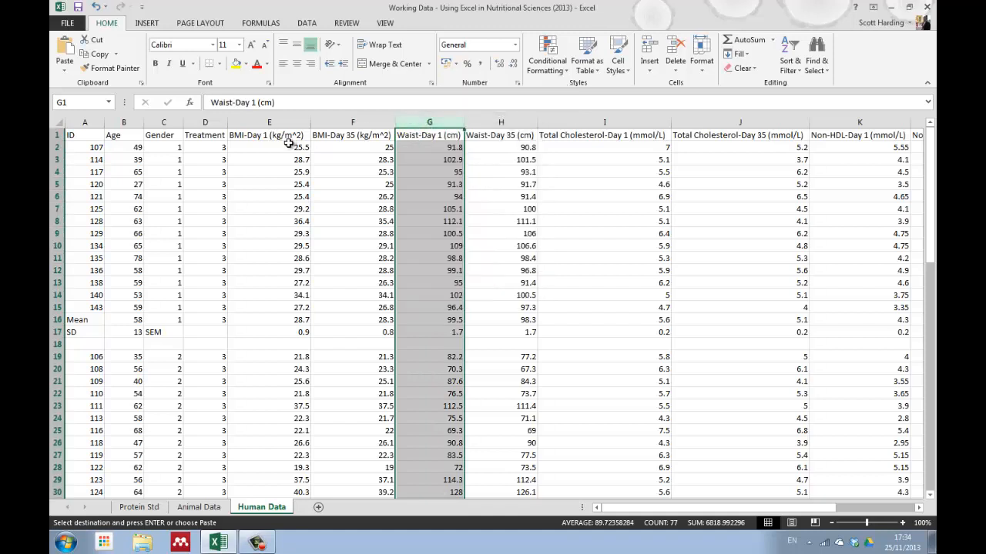
pyautogui.moveTo(356, 145)
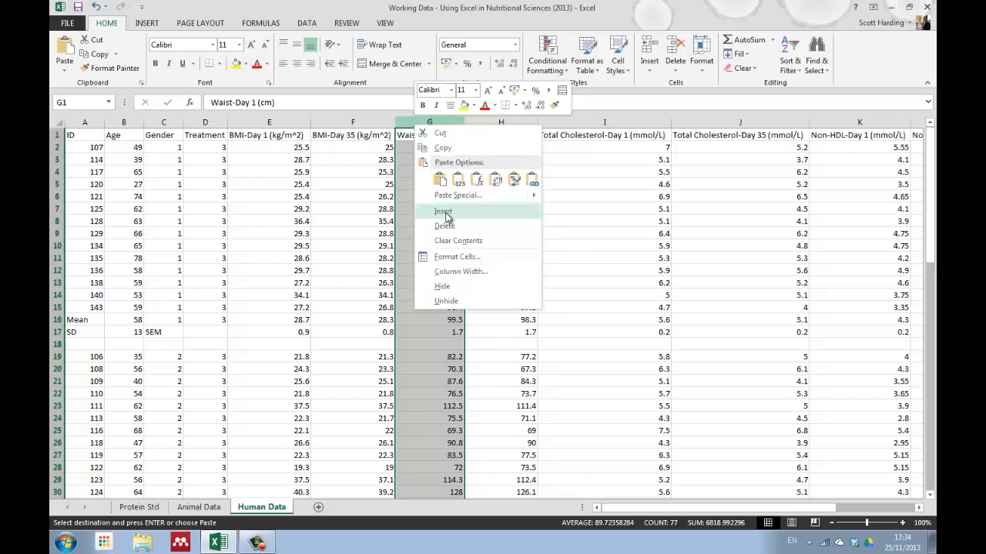
pyautogui.click(443, 211)
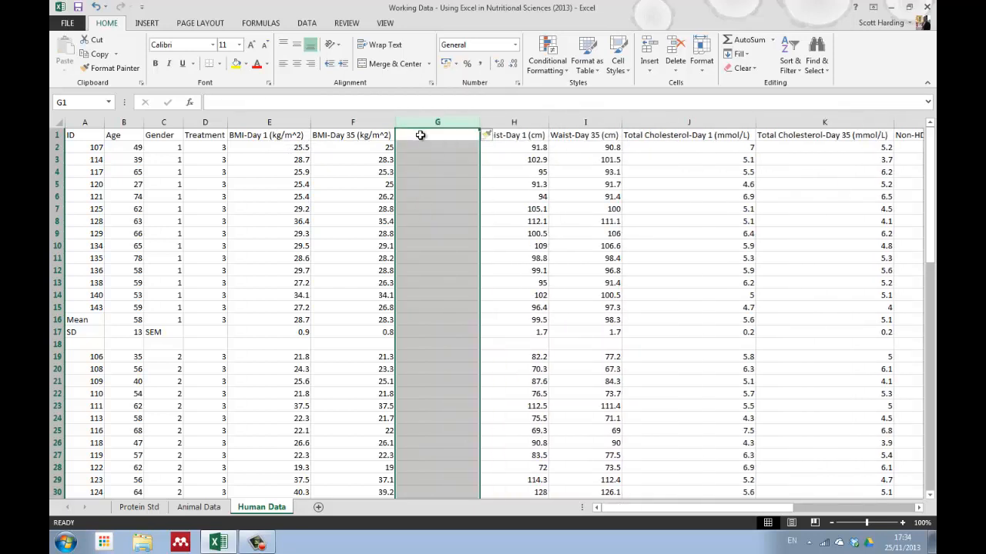
pyautogui.write('BMI-Diff')
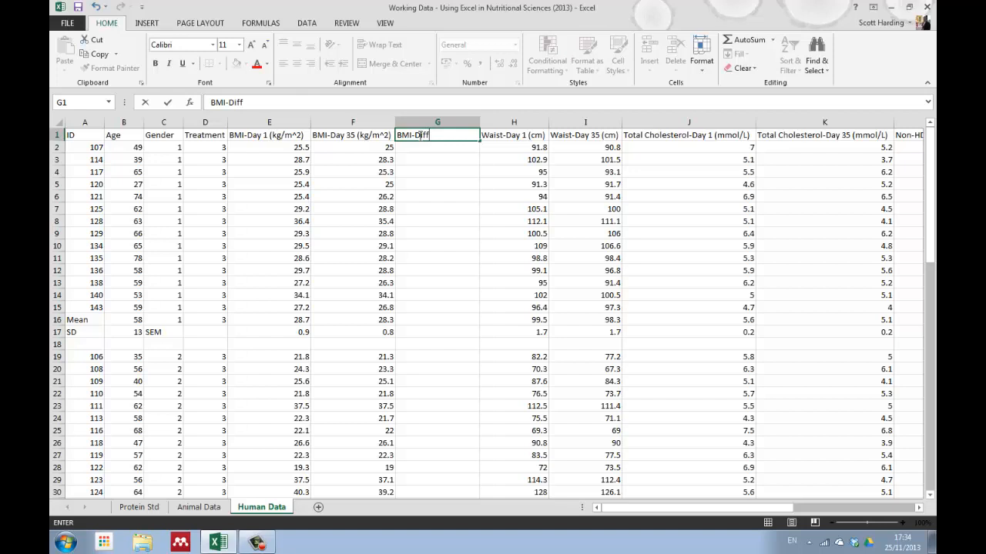
pyautogui.write('(')
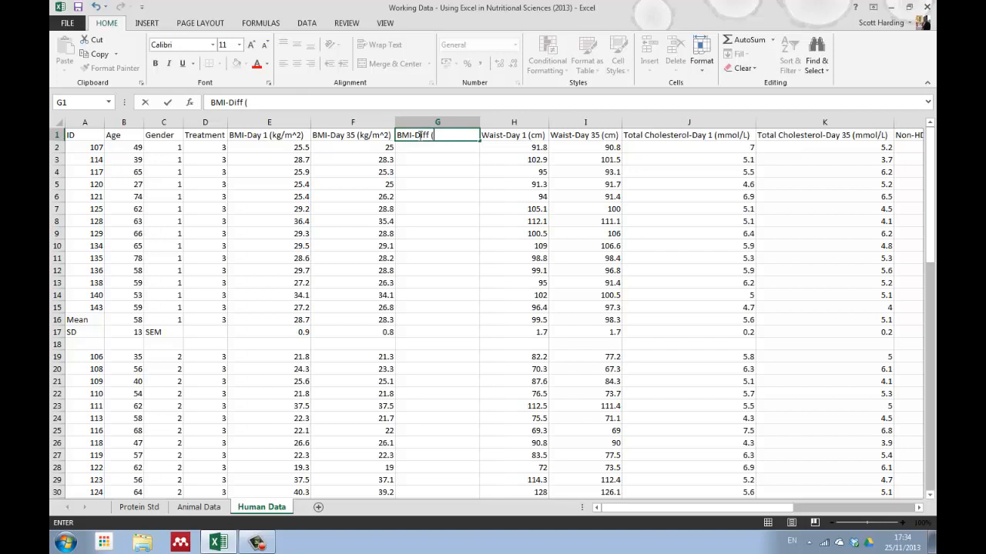
pyautogui.write('kg/m^2')
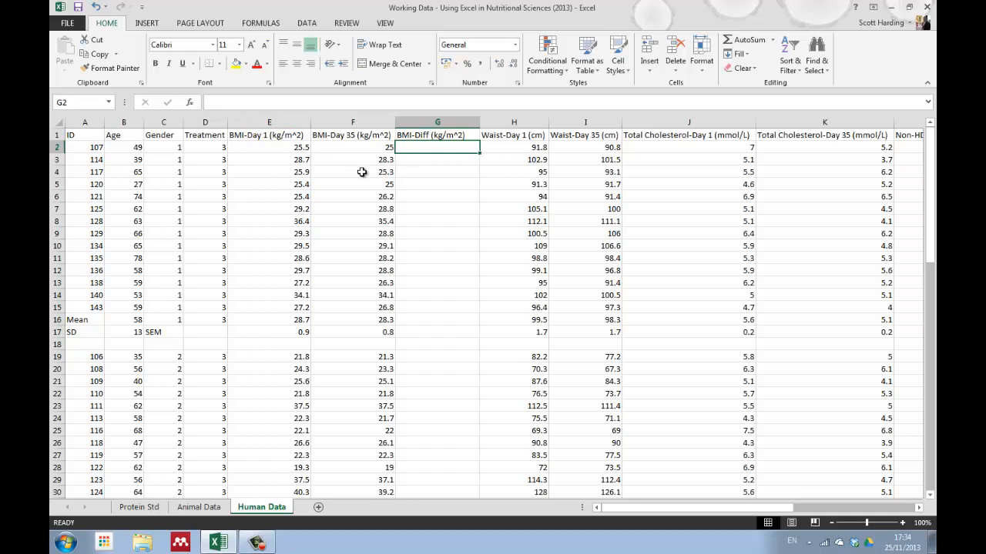
# Enter the BMI difference formula in G2: Day 35 BMI minus Day 1 BMI.
pyautogui.write('=')
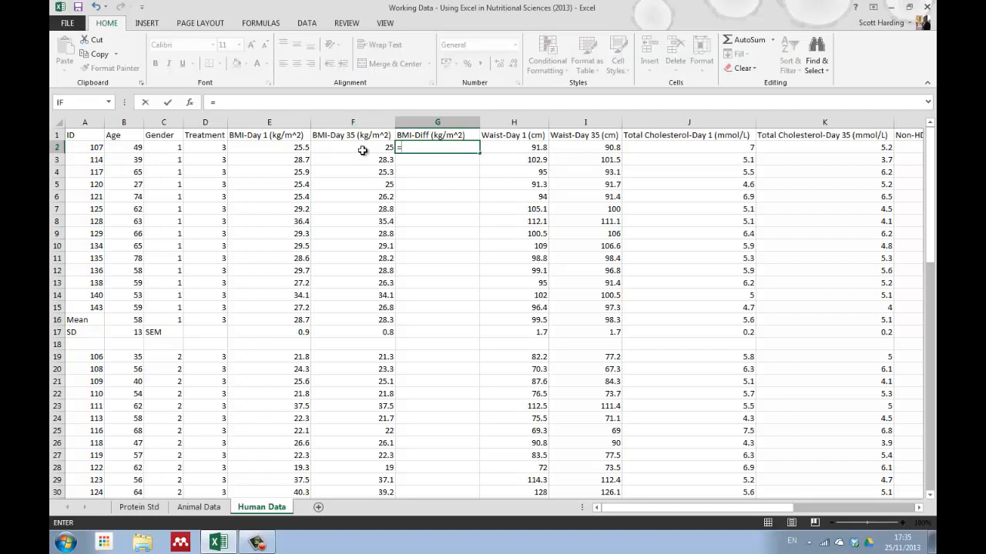
pyautogui.click(352, 147)
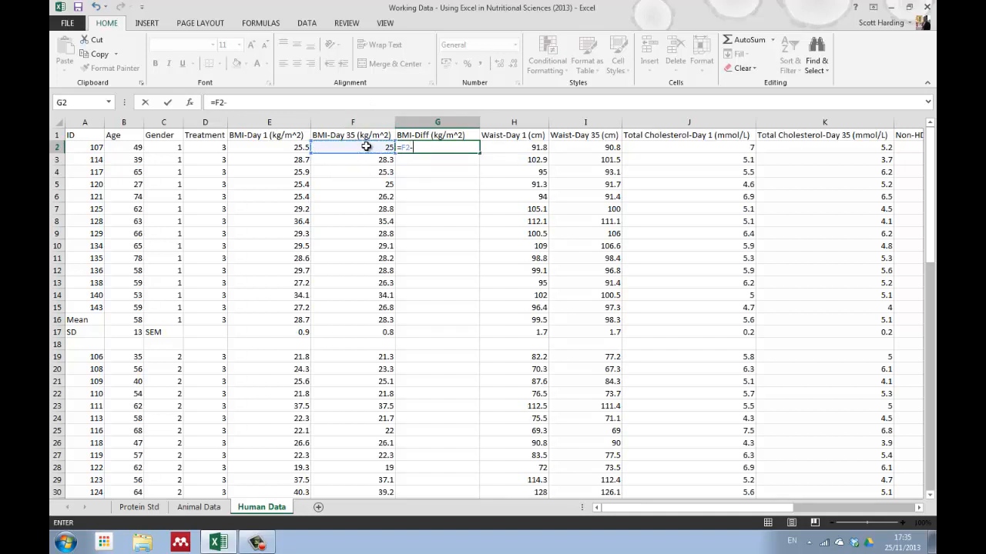
pyautogui.click(291, 146)
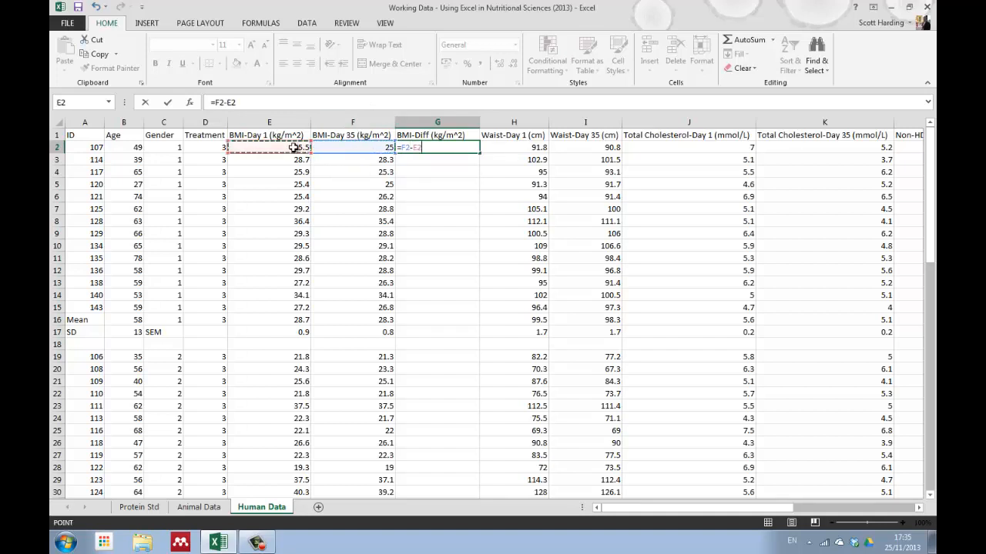
pyautogui.press('Enter')
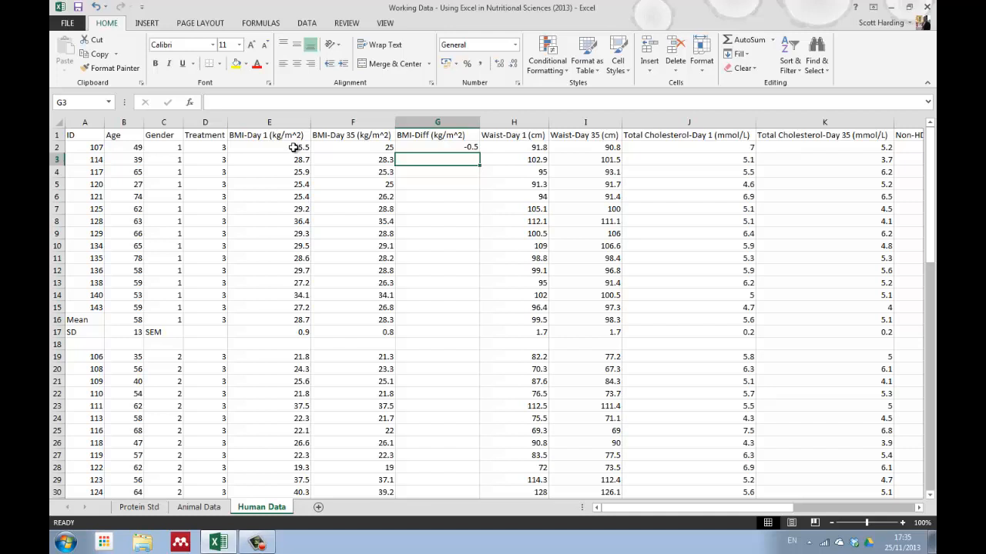
# Fill BMI-Diff to row 15, extend mean and SEM, and insert a column after Waist-Day 35.
pyautogui.click(437, 147)
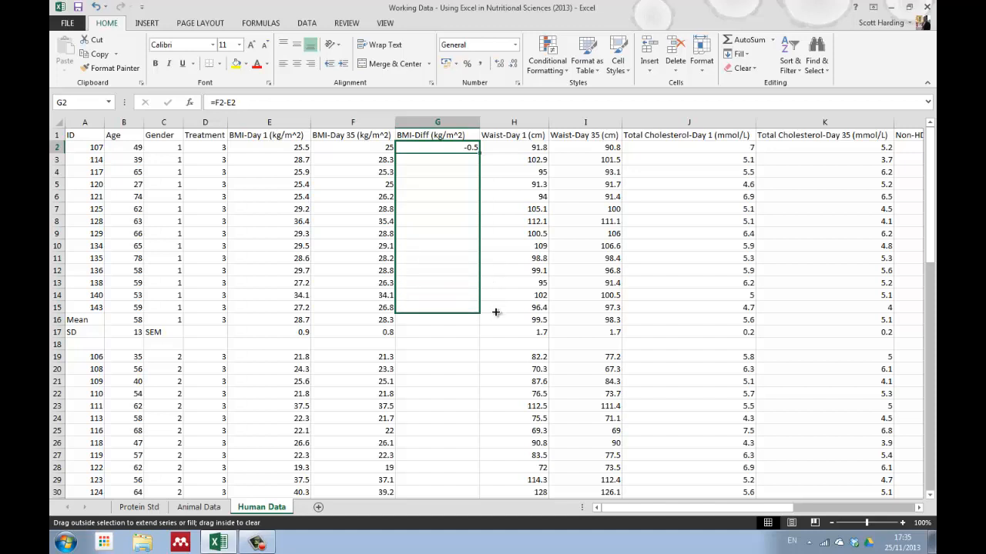
pyautogui.moveTo(477, 153); pyautogui.dragTo(477, 307)
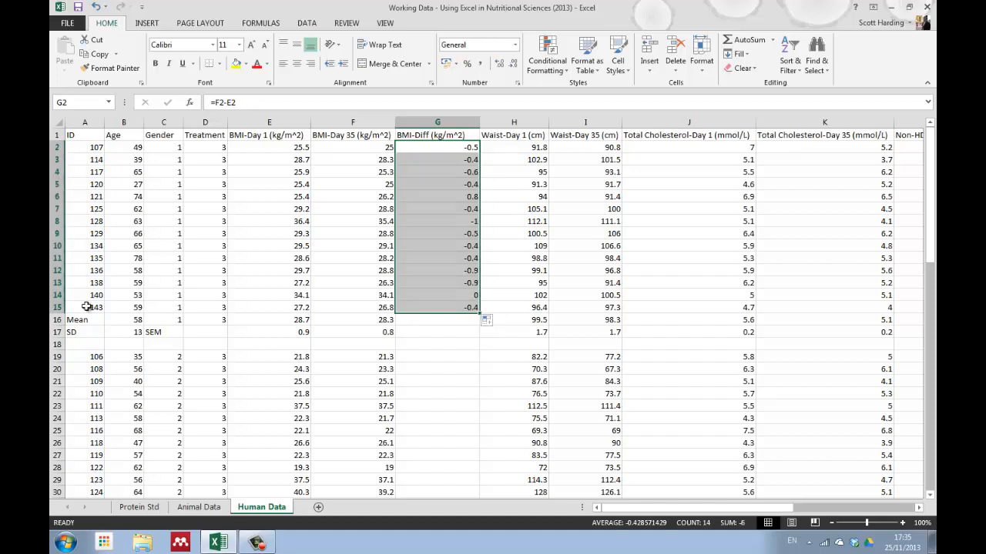
pyautogui.moveTo(404, 299)
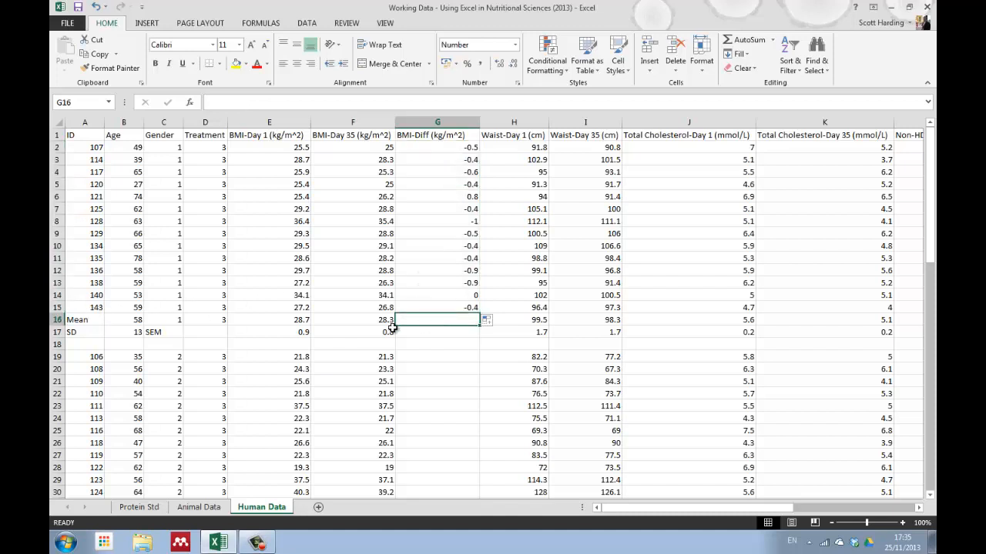
pyautogui.click(352, 320)
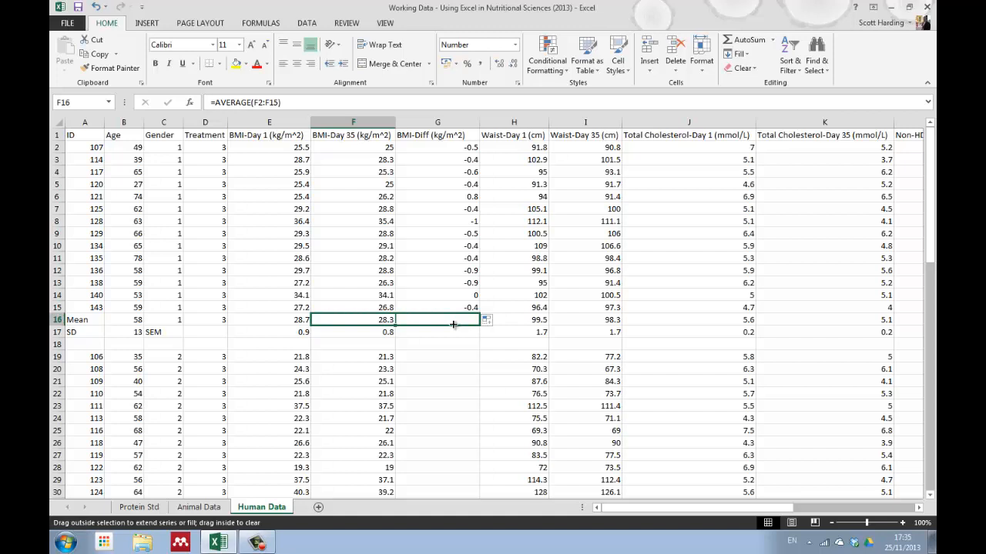
pyautogui.click(352, 332)
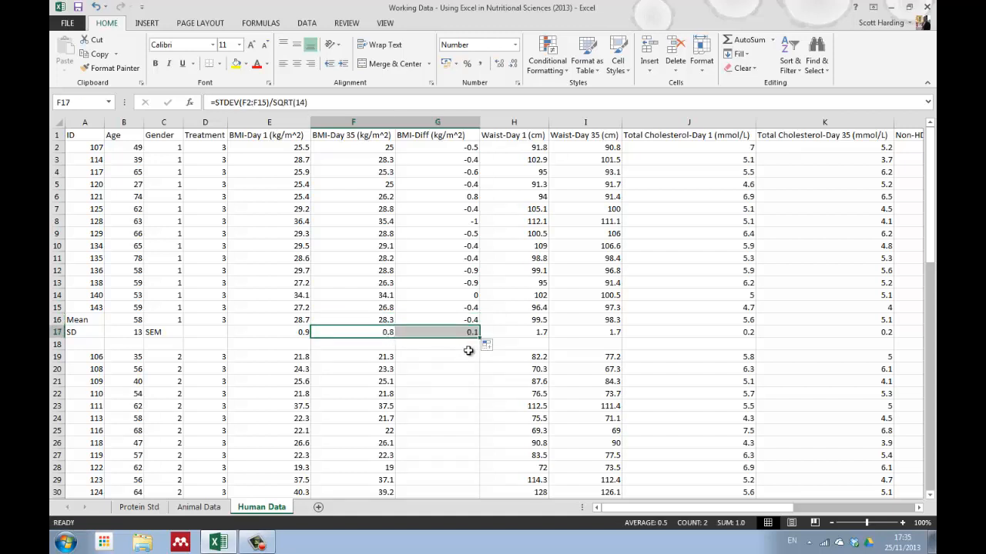
pyautogui.moveTo(654, 185)
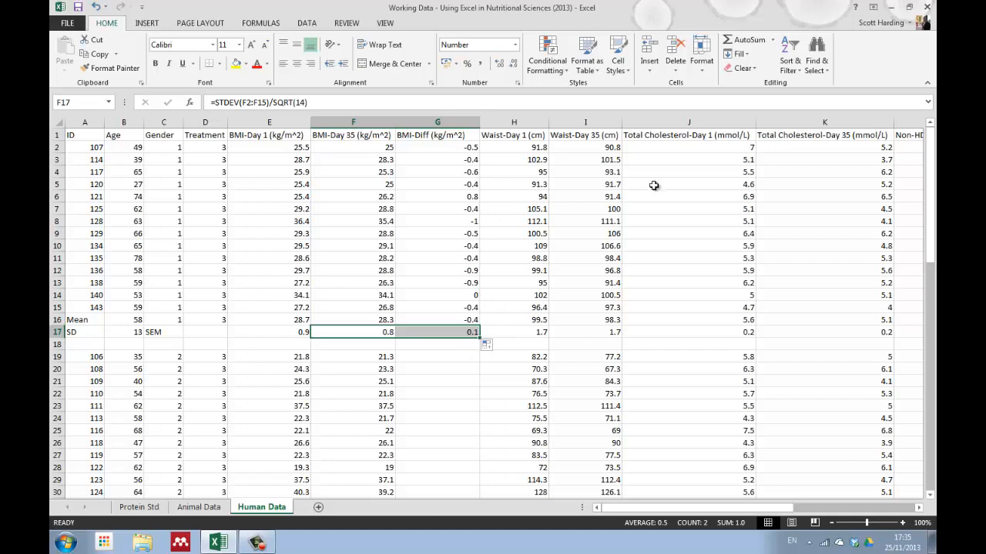
pyautogui.rightClick(687, 135)
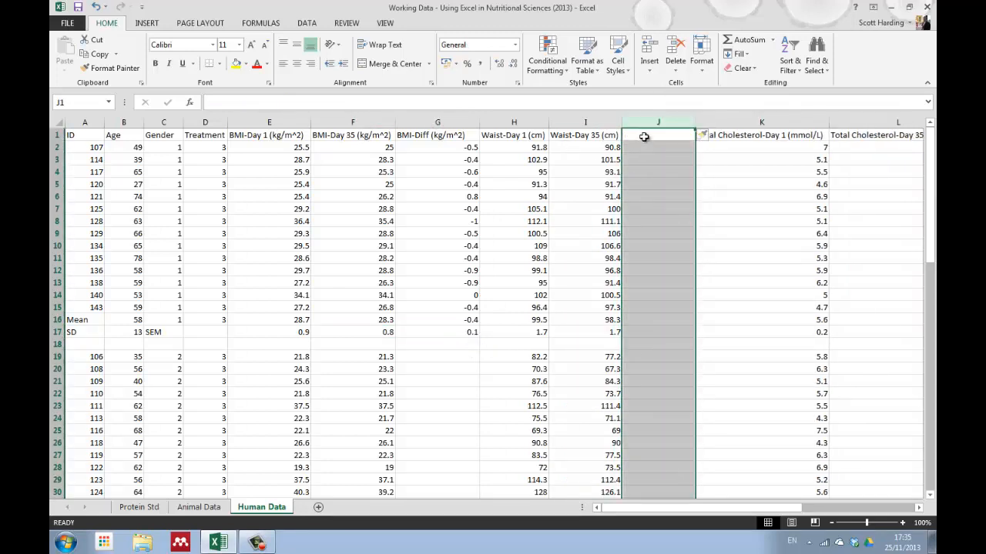
# Type the Waist-Diff (cm) header in J1.
pyautogui.write('W')
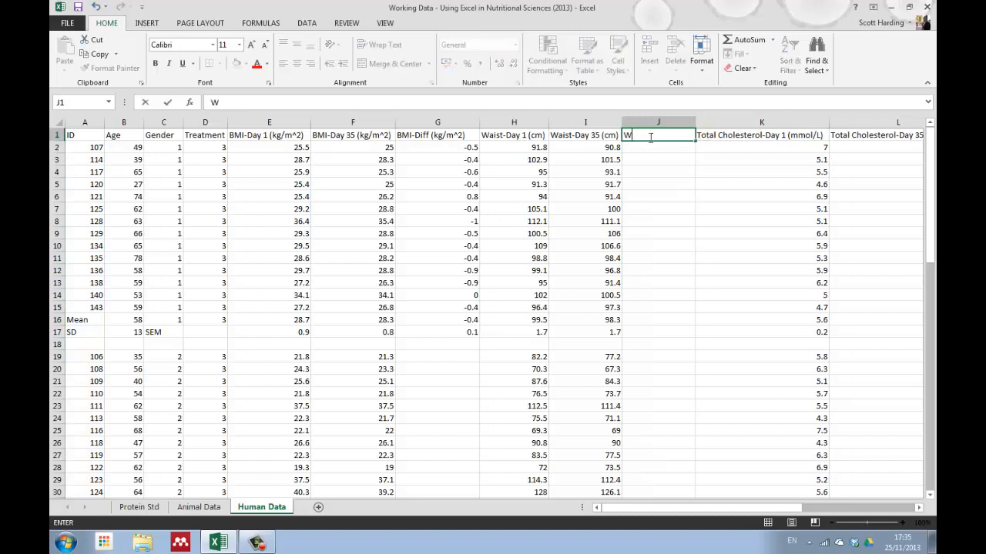
pyautogui.write('aist-Diff (')
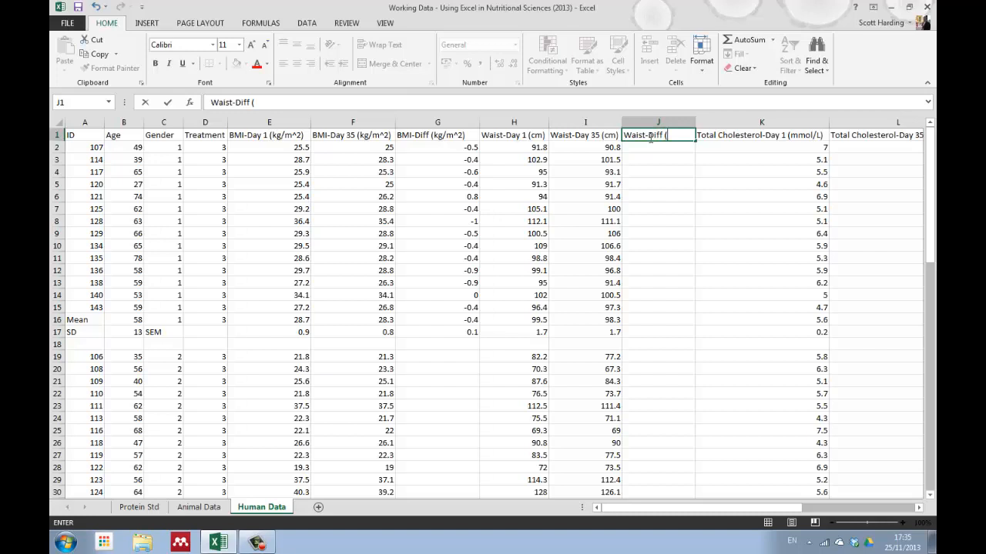
pyautogui.write('cm)')
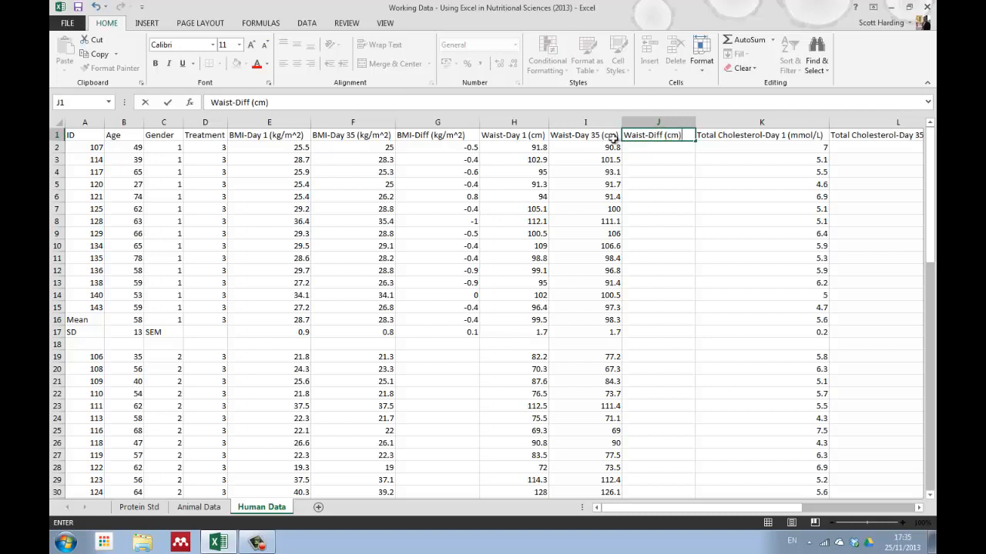
# Enter the waist difference formula =I2-H2 and insert a blank column after Total Cholesterol-Day 35.
pyautogui.click(658, 147)
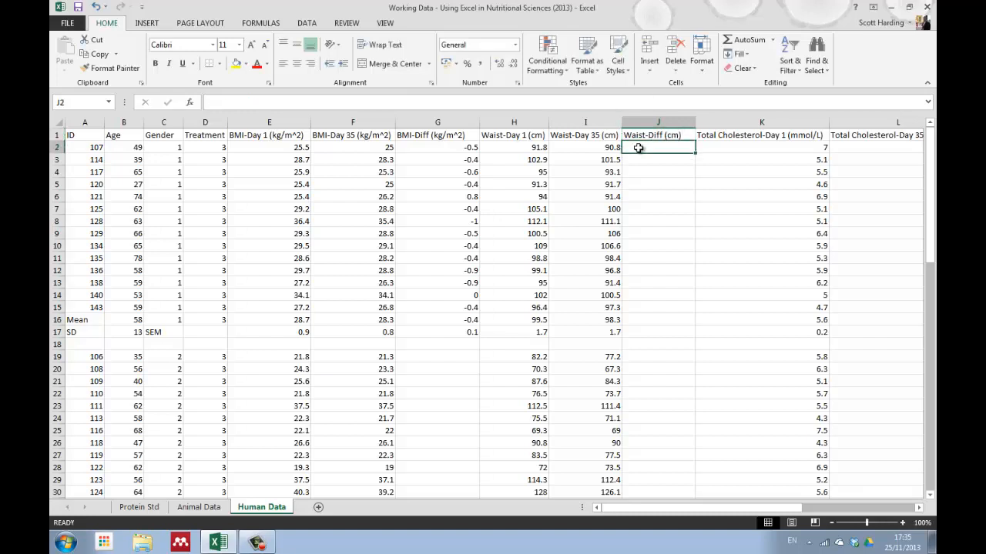
pyautogui.click(595, 146)
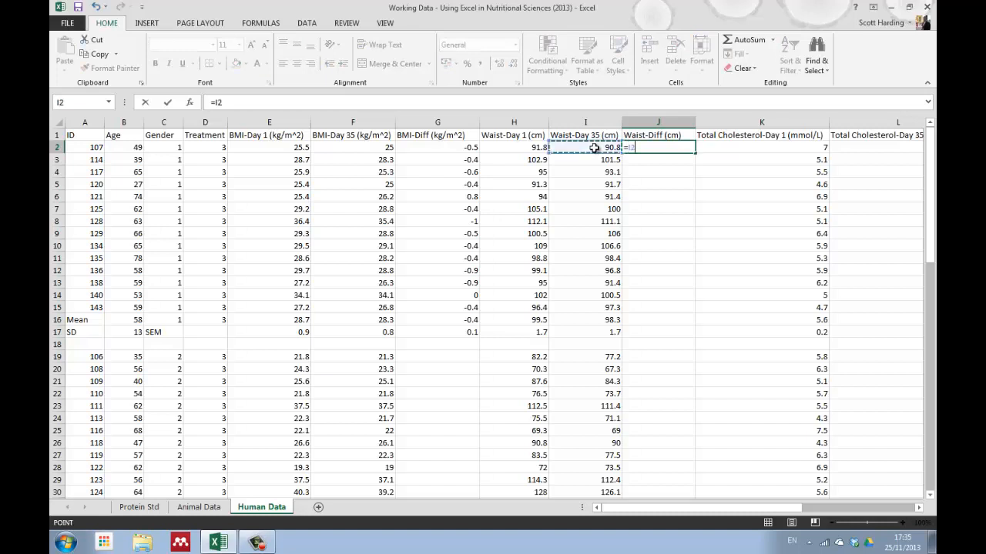
pyautogui.click(584, 147)
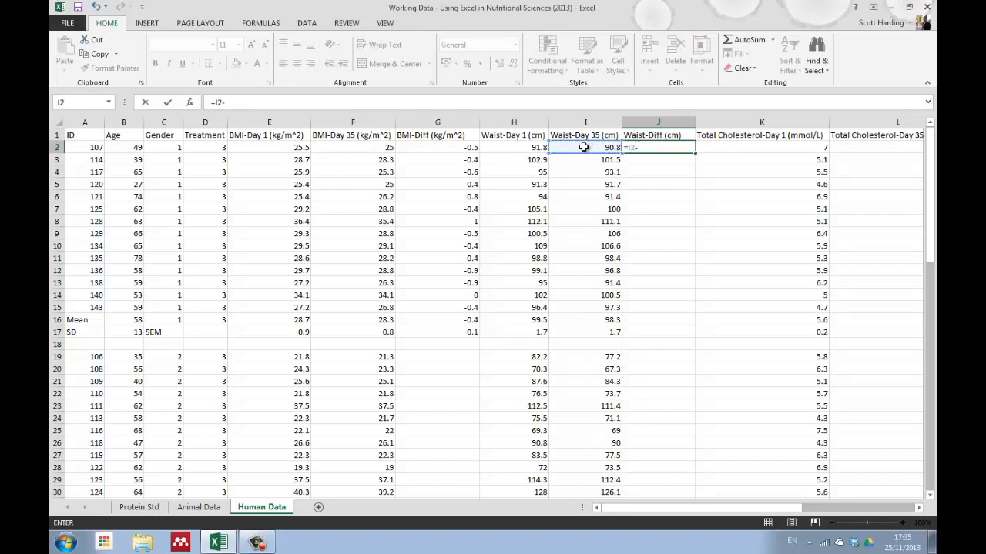
pyautogui.click(513, 148)
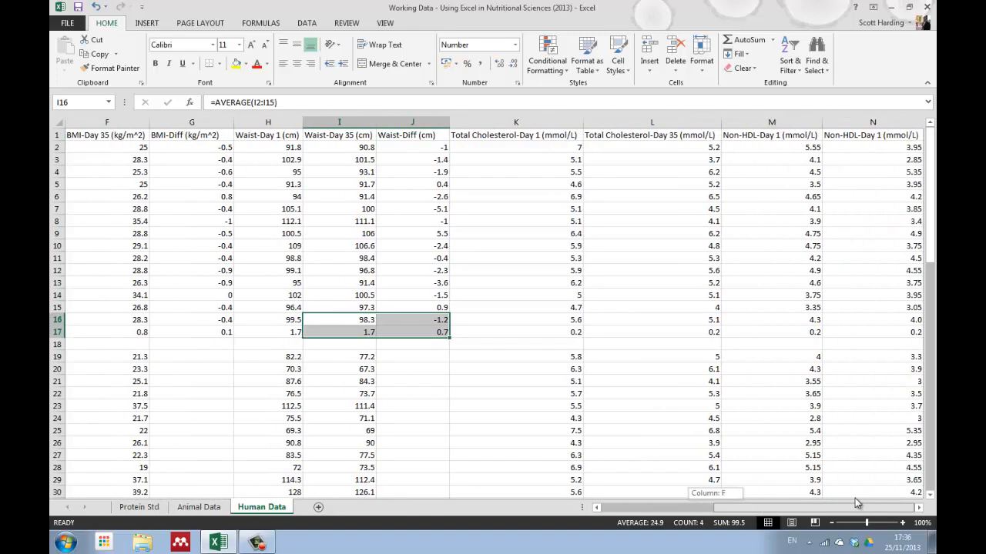
pyautogui.click(771, 122)
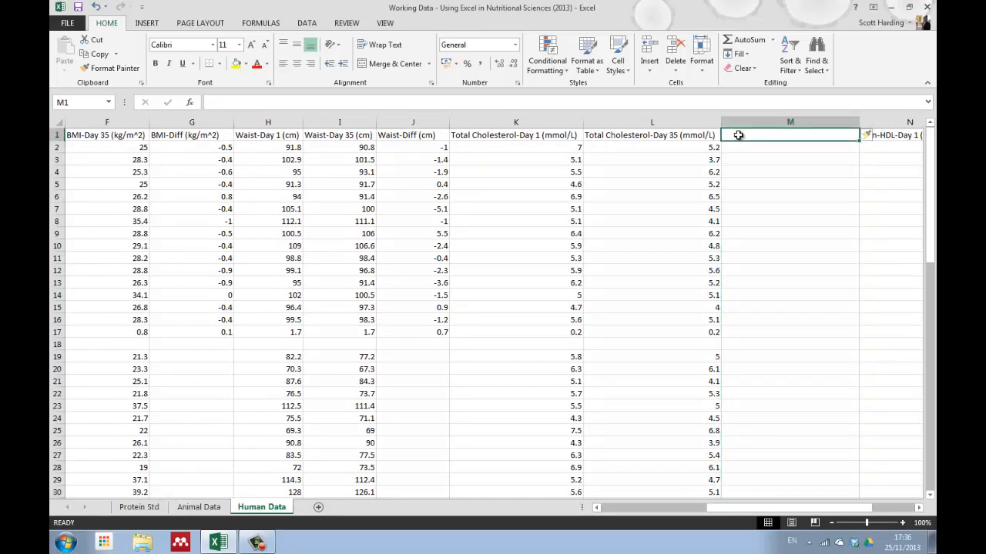
# Type the TC-Diff (mmol/L) header in M1.
pyautogui.write('TC-')
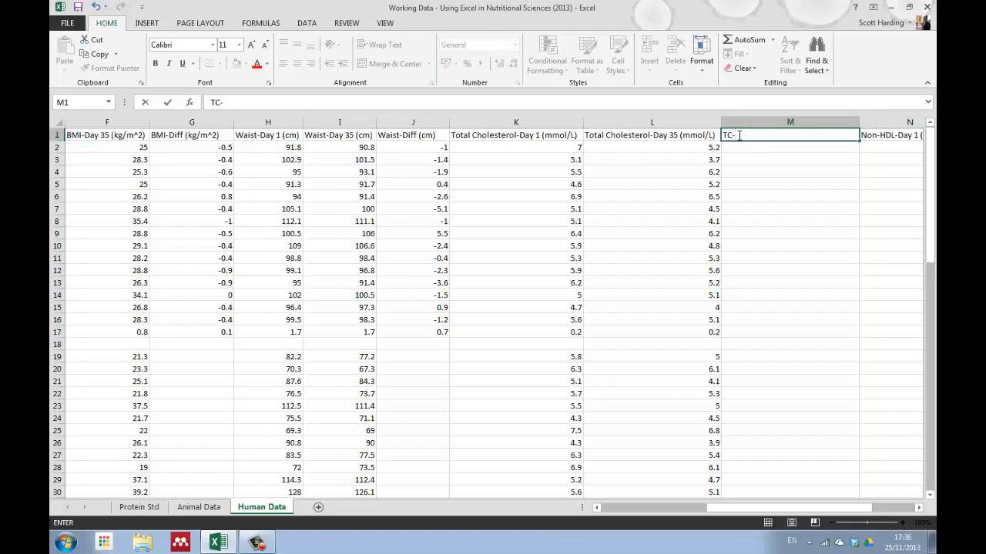
pyautogui.write('Diff')
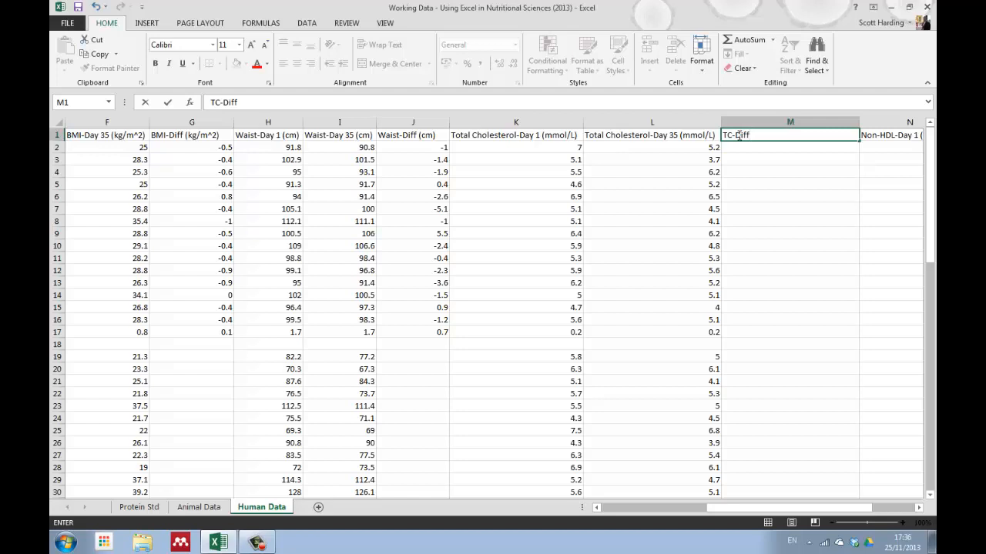
pyautogui.write('(mmol')
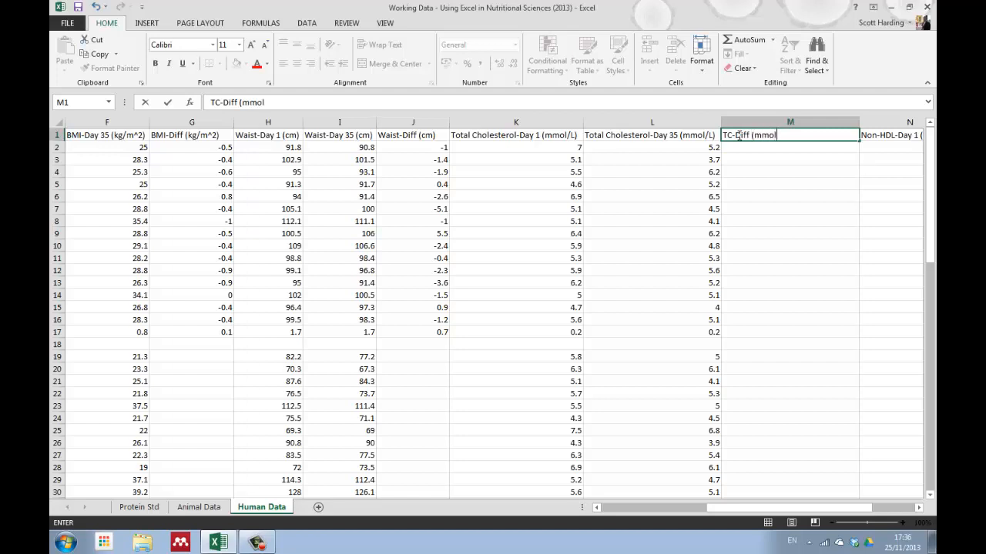
pyautogui.write('/L)')
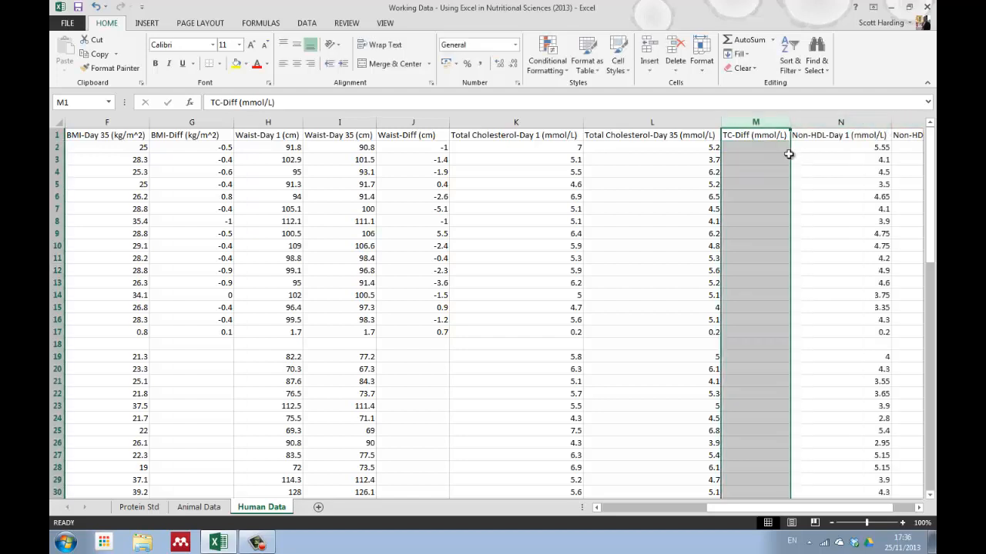
# Enter the cholesterol difference formula =L2-K2 and fill it down to M15.
pyautogui.click(756, 147)
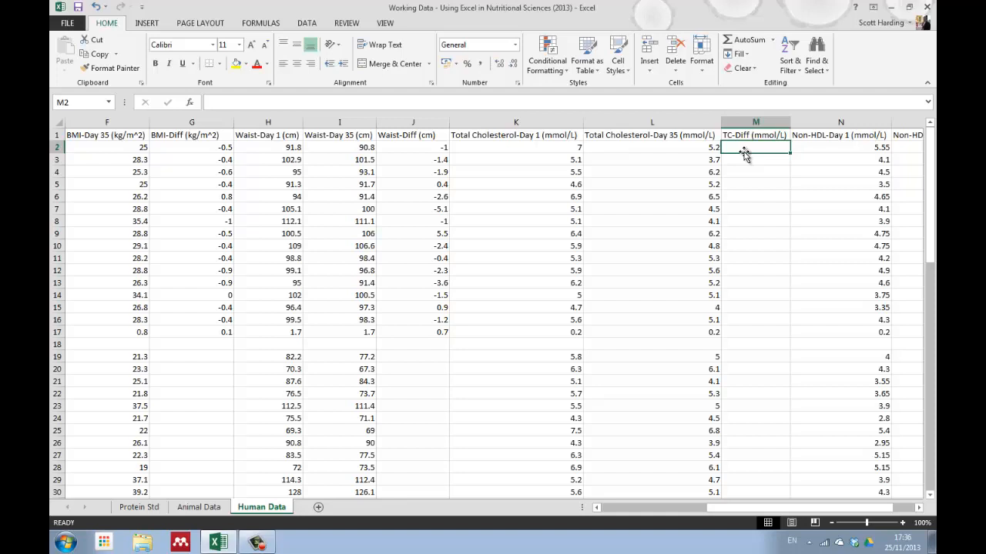
pyautogui.write('=')
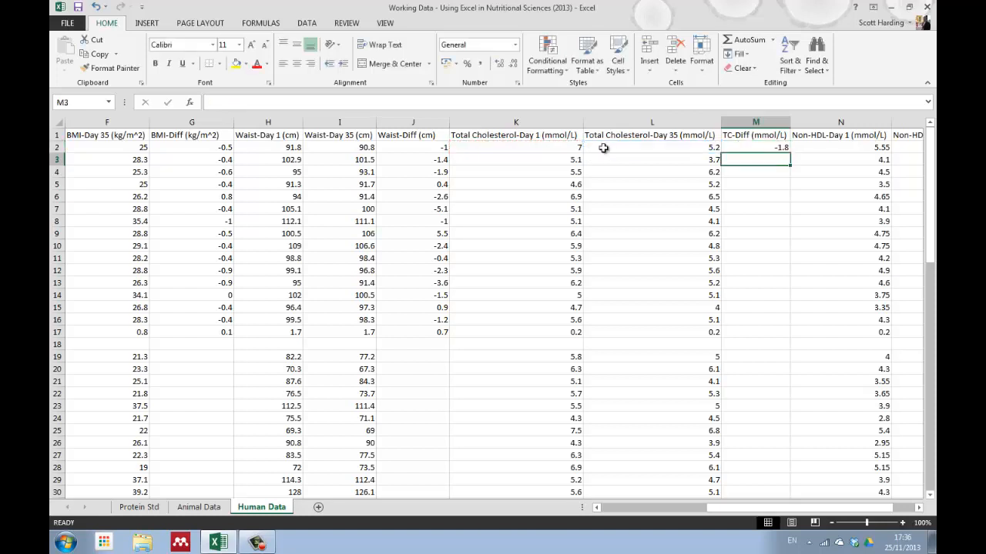
pyautogui.click(755, 147)
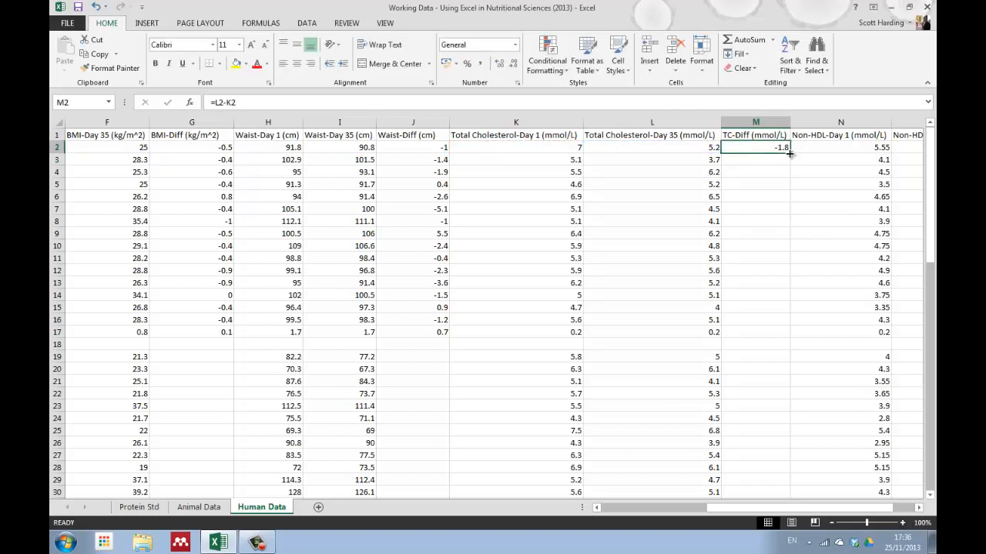
pyautogui.moveTo(788, 147); pyautogui.dragTo(794, 312)
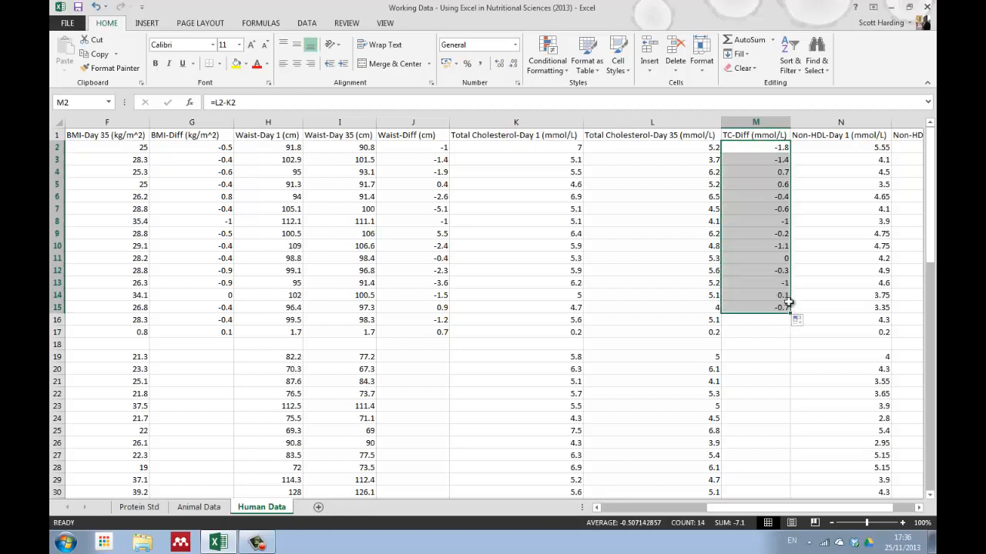
# Fill mean and SEM formulas across TC-Diff and Non-HDL-Diff.
pyautogui.click(652, 319)
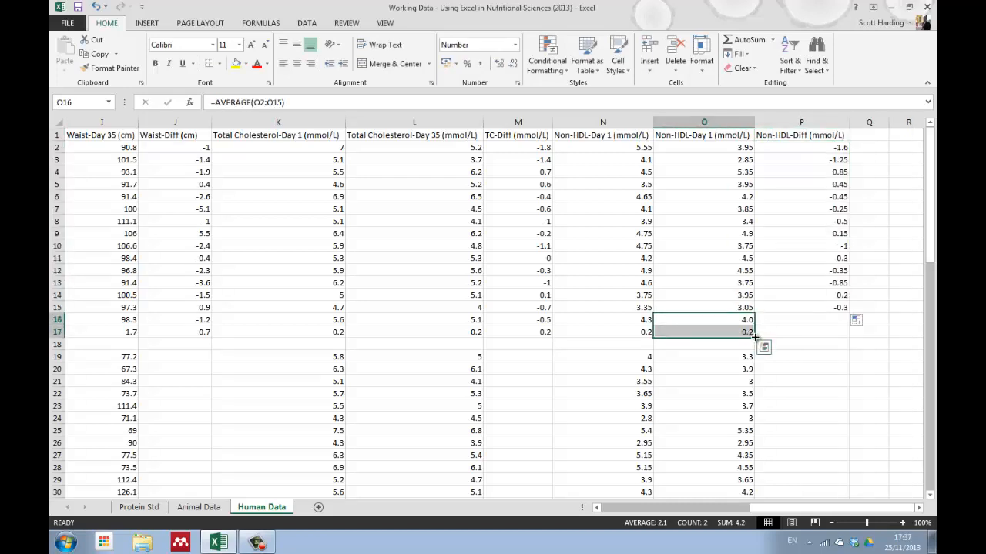
pyautogui.click(801, 381)
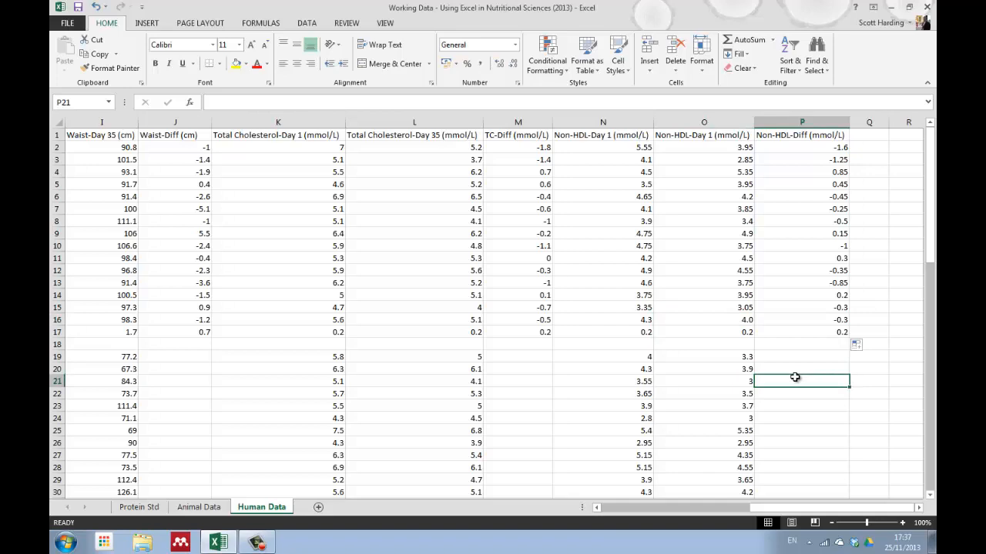
pyautogui.moveTo(811, 147)
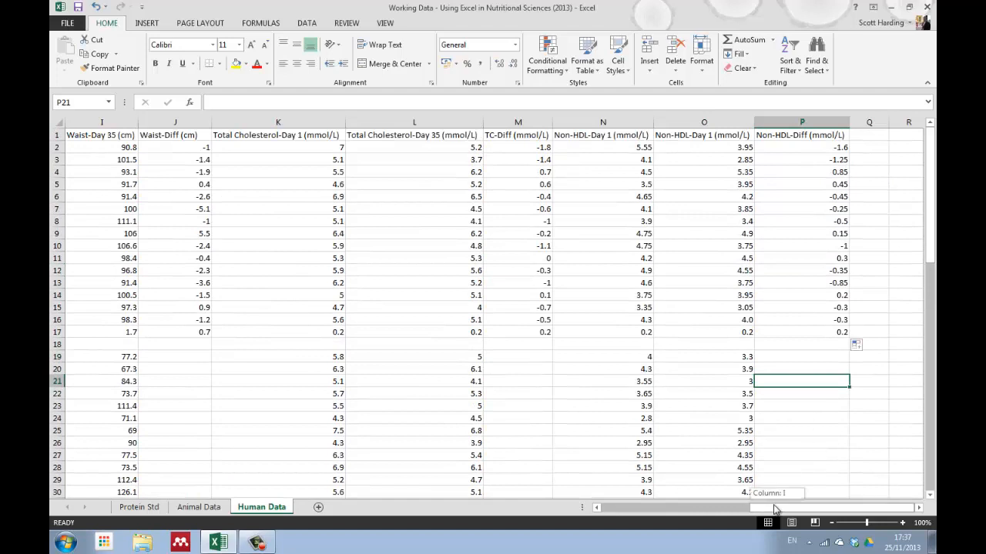
pyautogui.hscroll(-3)
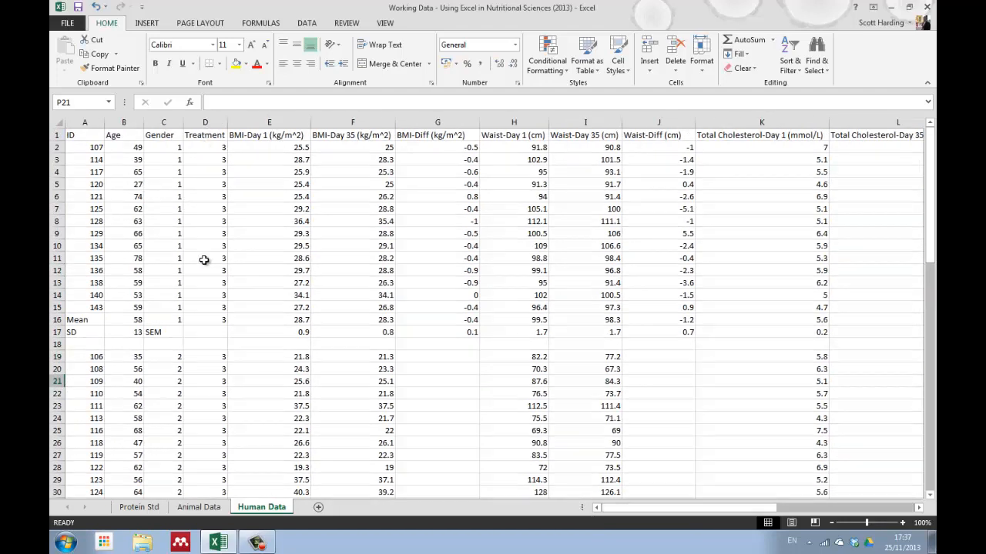
pyautogui.moveTo(512, 336)
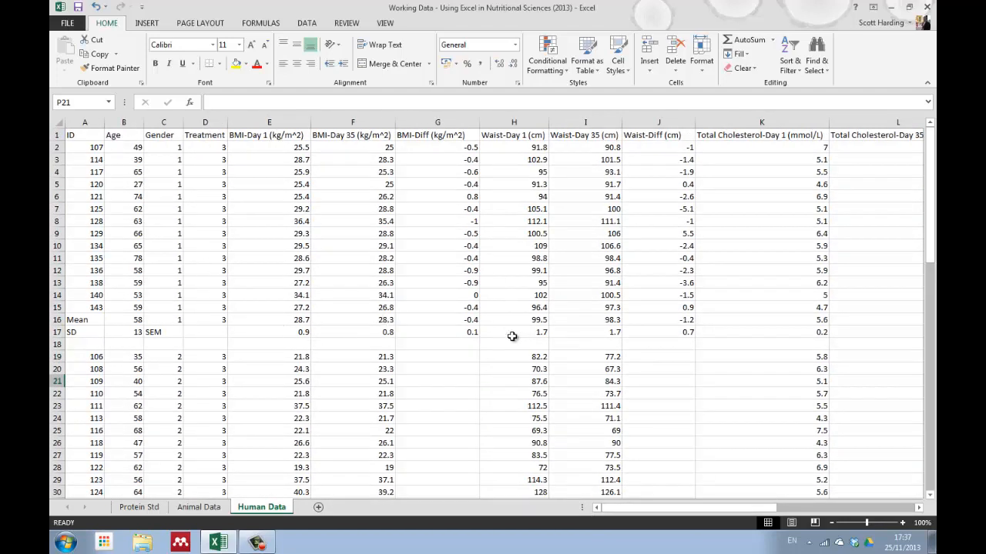
pyautogui.moveTo(458, 178)
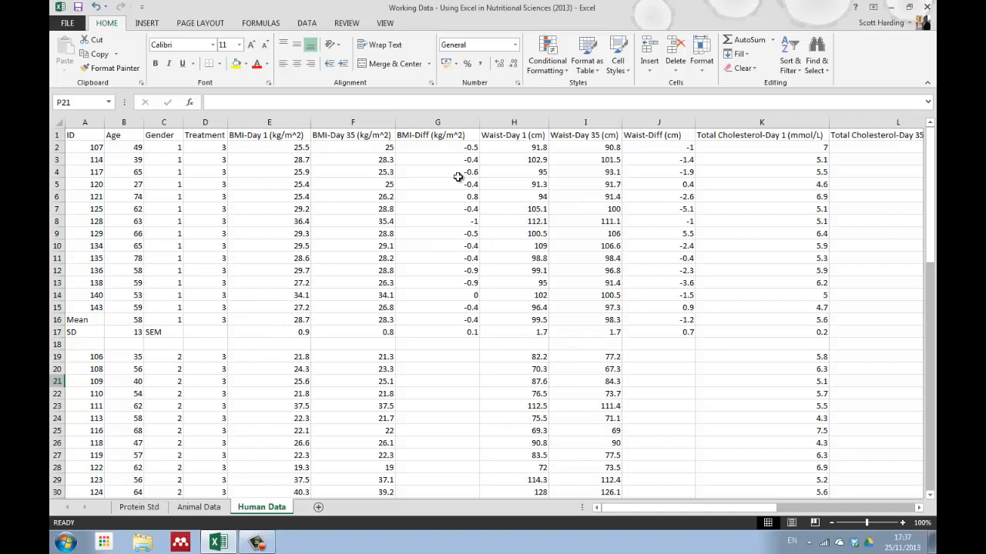
pyautogui.moveTo(763, 479)
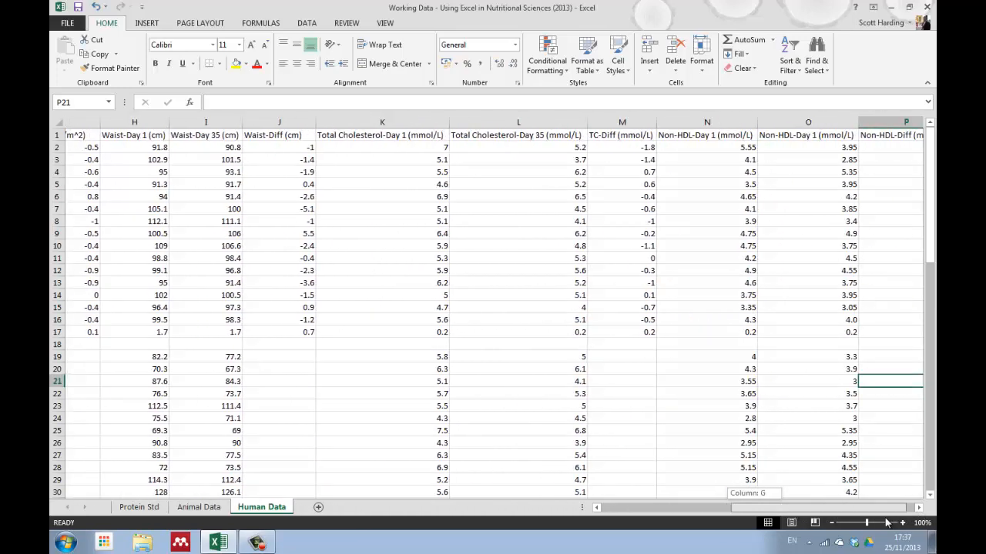
# Scroll across the sheet to check group 2's waist, TC and Non-HDL differences.
pyautogui.hscroll(-3)
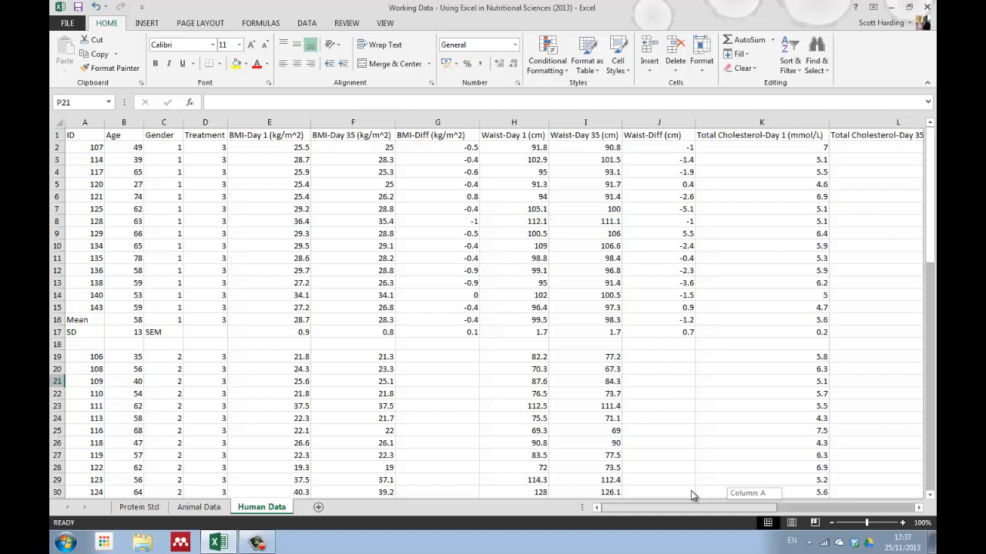
pyautogui.hscroll(3)
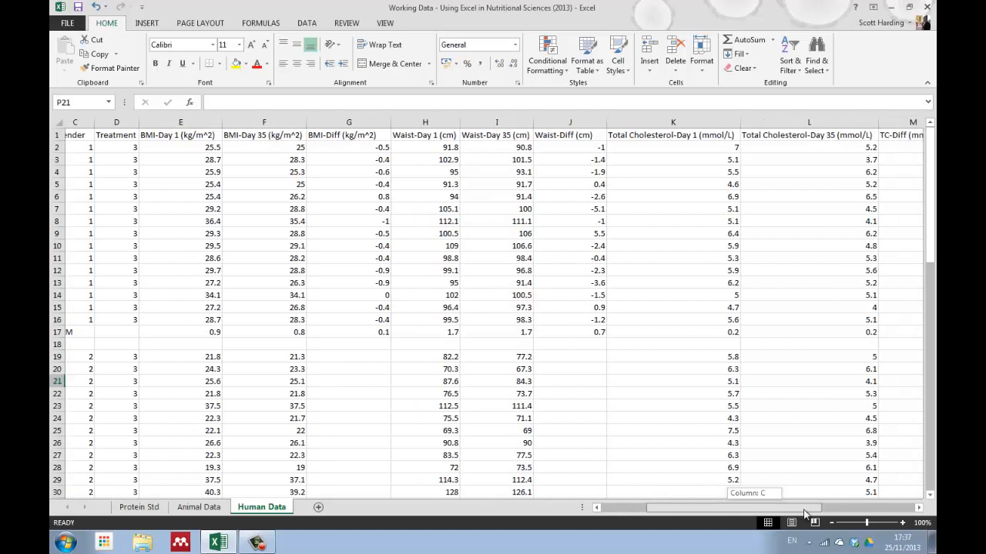
pyautogui.hscroll(3)
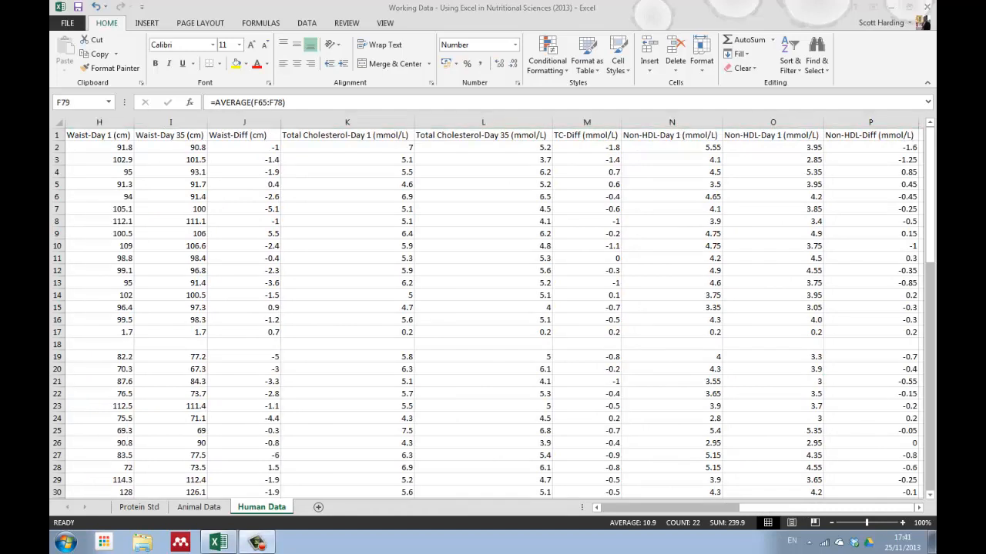
pyautogui.hscroll(-3)
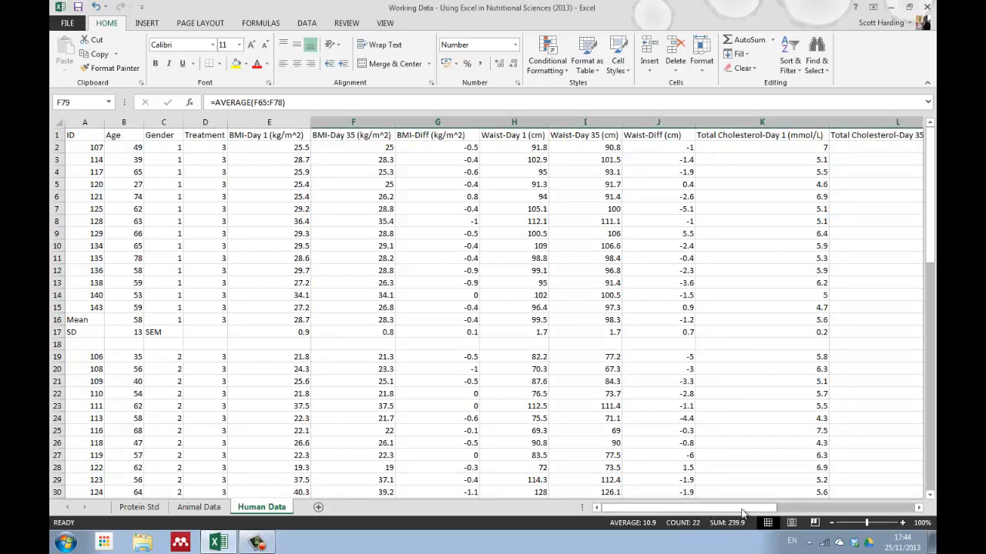
pyautogui.hscroll(3)
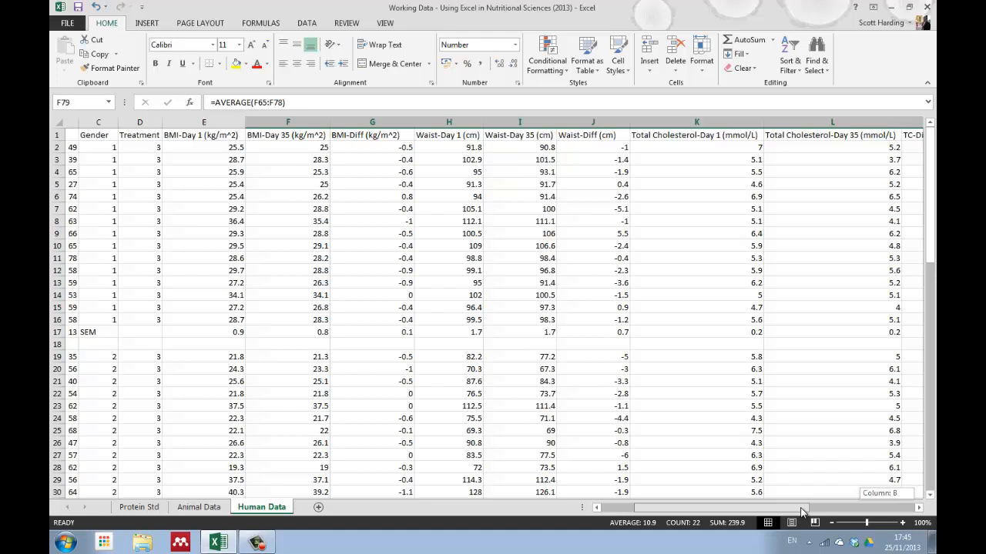
pyautogui.hscroll(3)
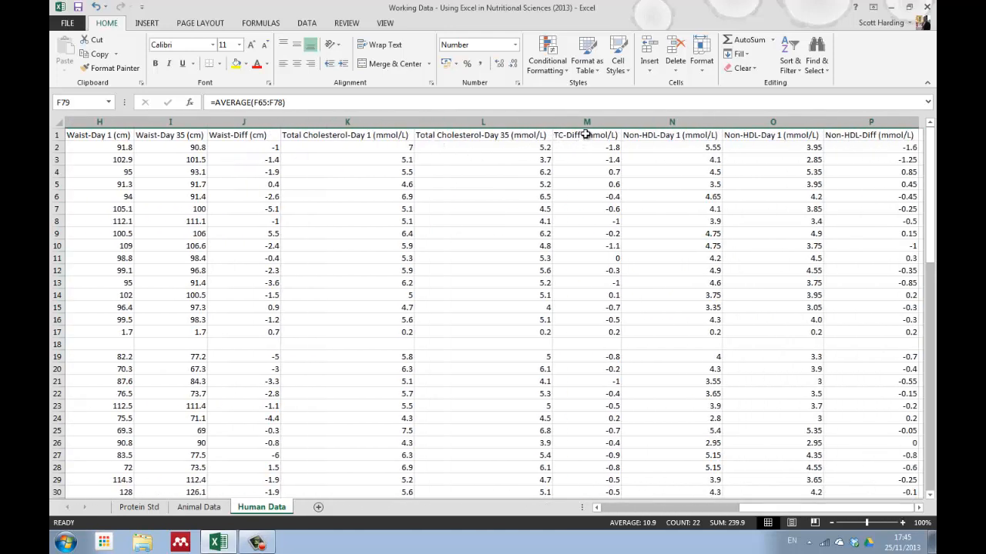
pyautogui.moveTo(585, 140)
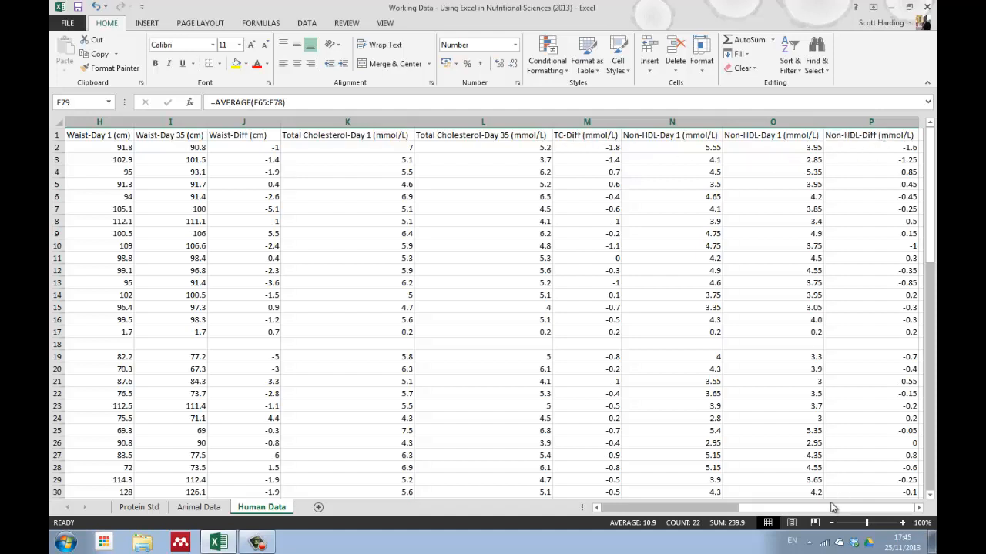
pyautogui.hscroll(-3)
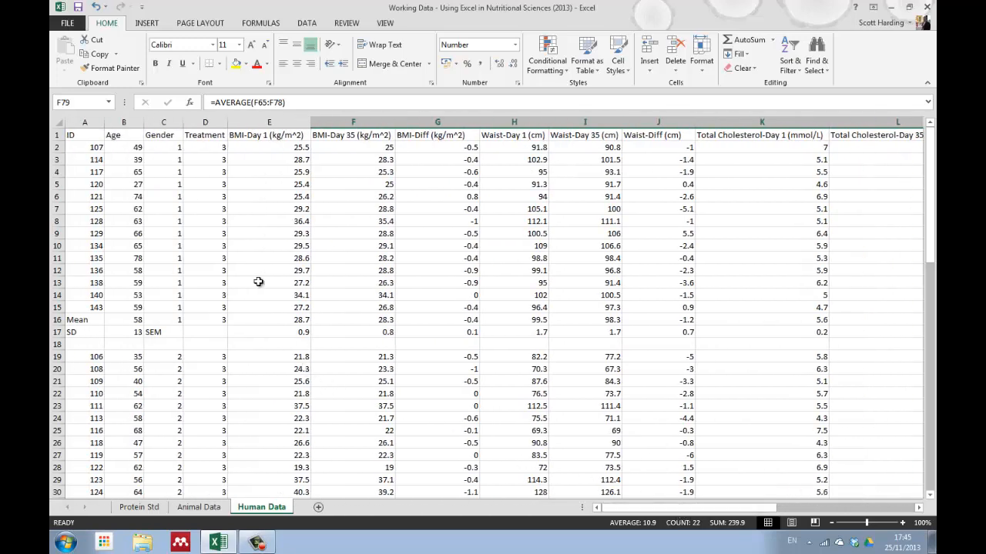
pyautogui.moveTo(209, 320)
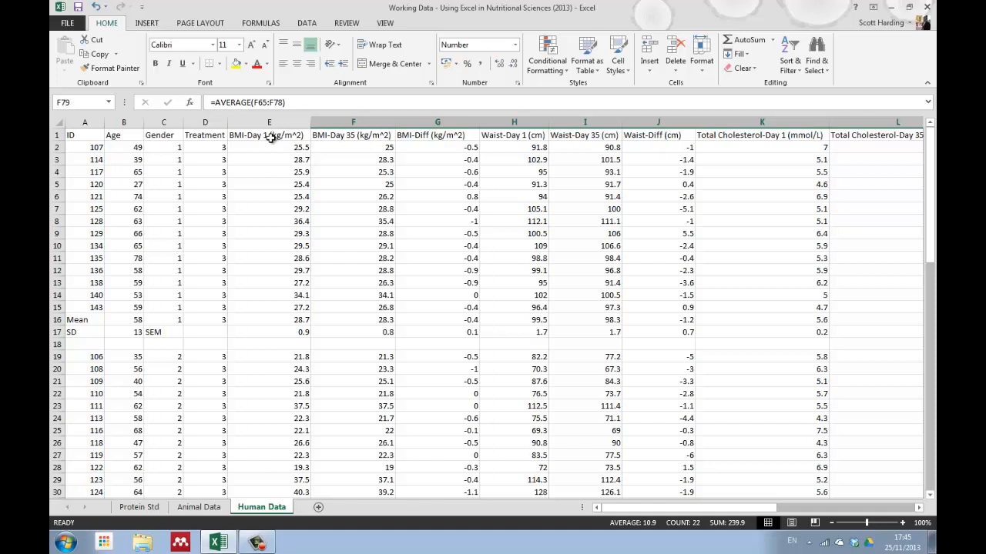
pyautogui.moveTo(662, 134)
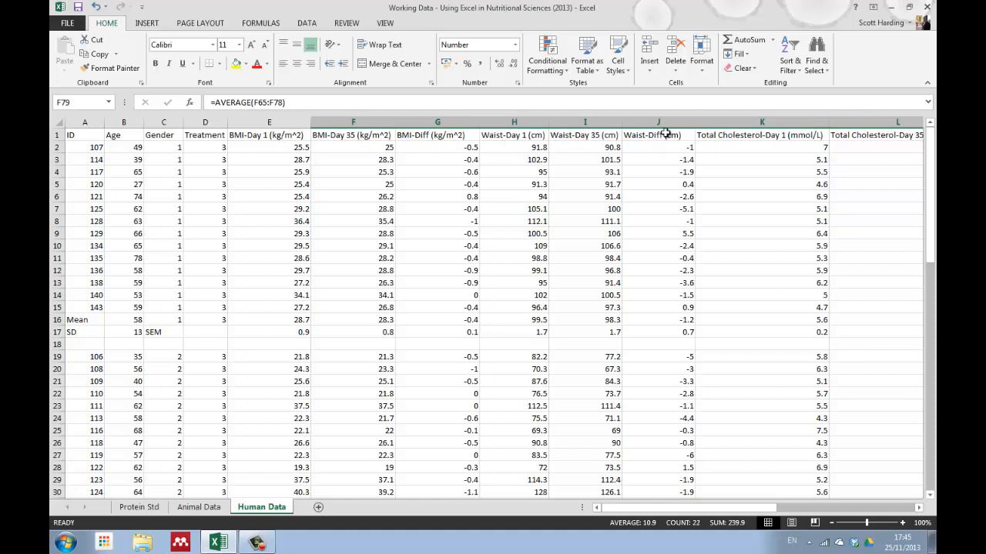
pyautogui.click(269, 123)
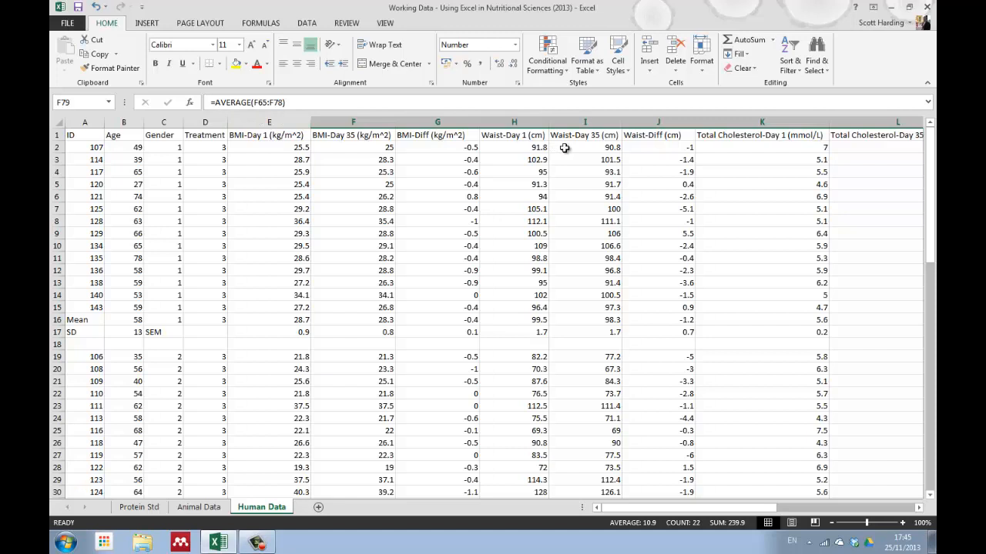
pyautogui.moveTo(268, 135)
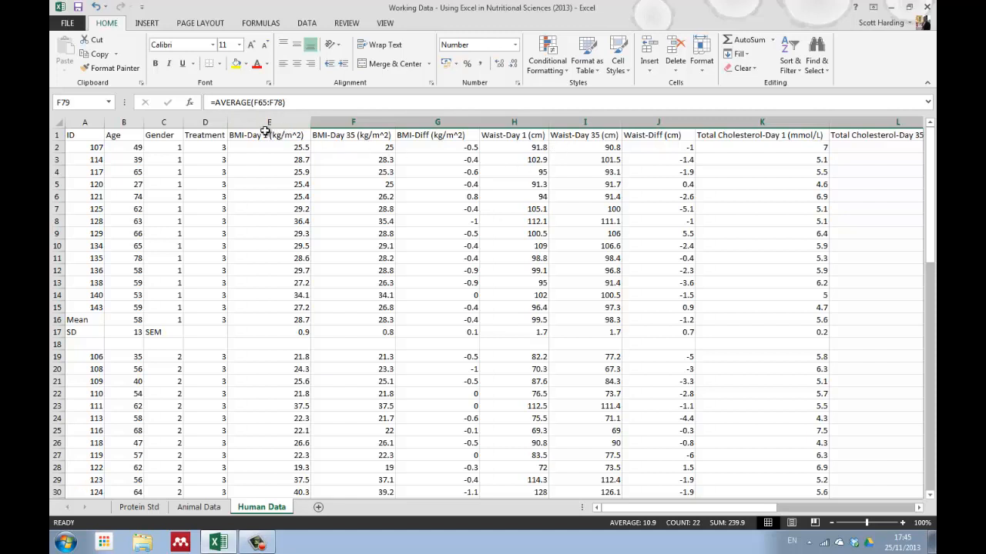
pyautogui.click(269, 122)
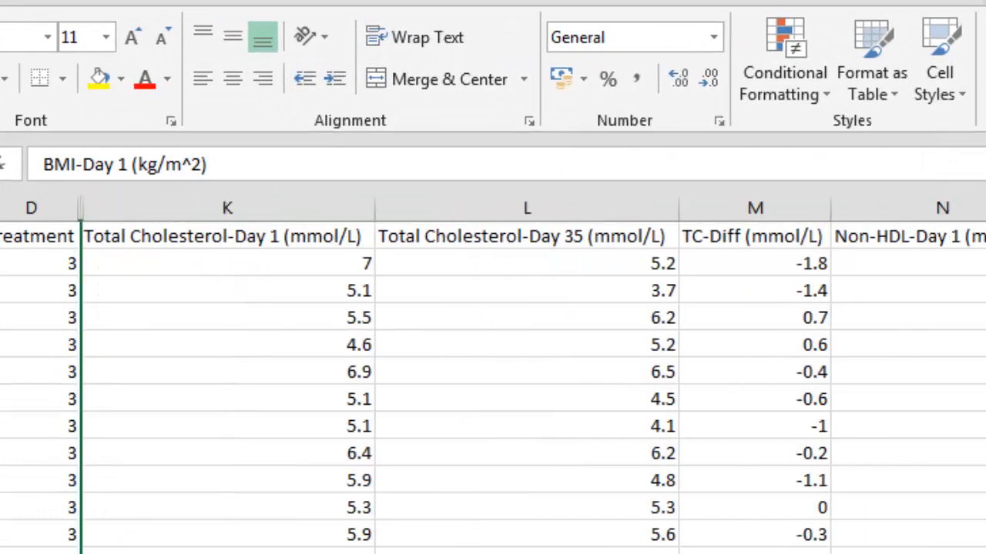
pyautogui.moveTo(77, 216)
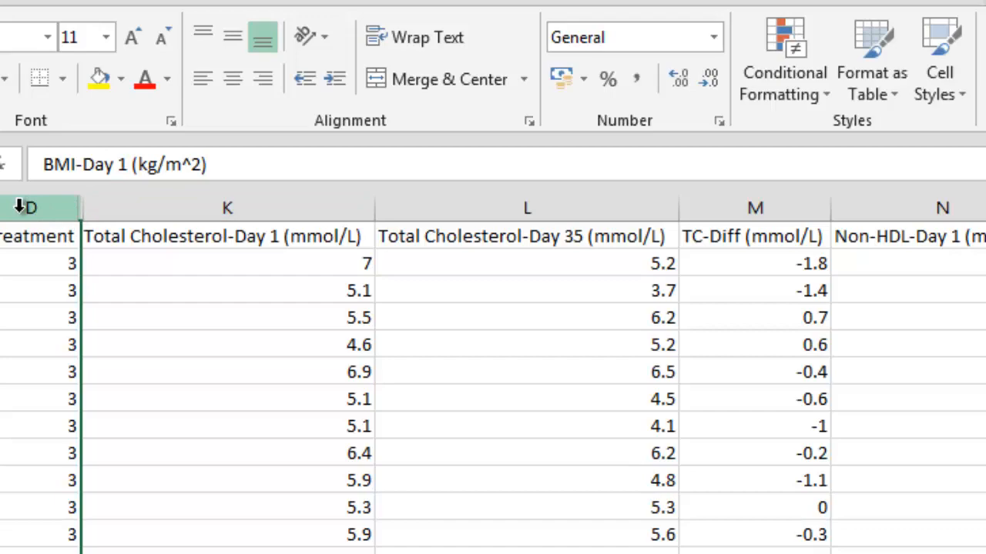
# Hide columns E through J holding the BMI and waist data.
pyautogui.click(227, 207)
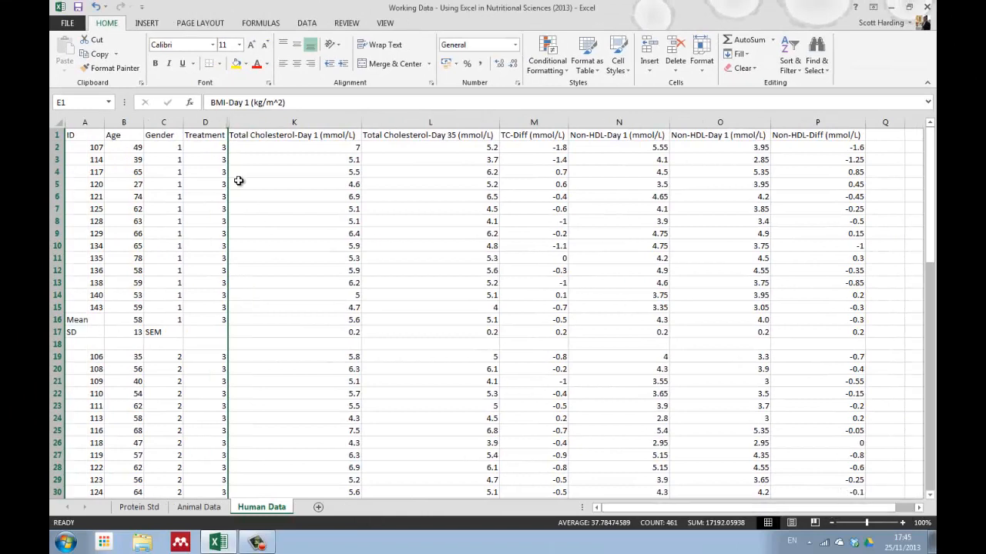
# Insert an empty 2-D Clustered Column chart on the Human Data sheet.
pyautogui.click(141, 22)
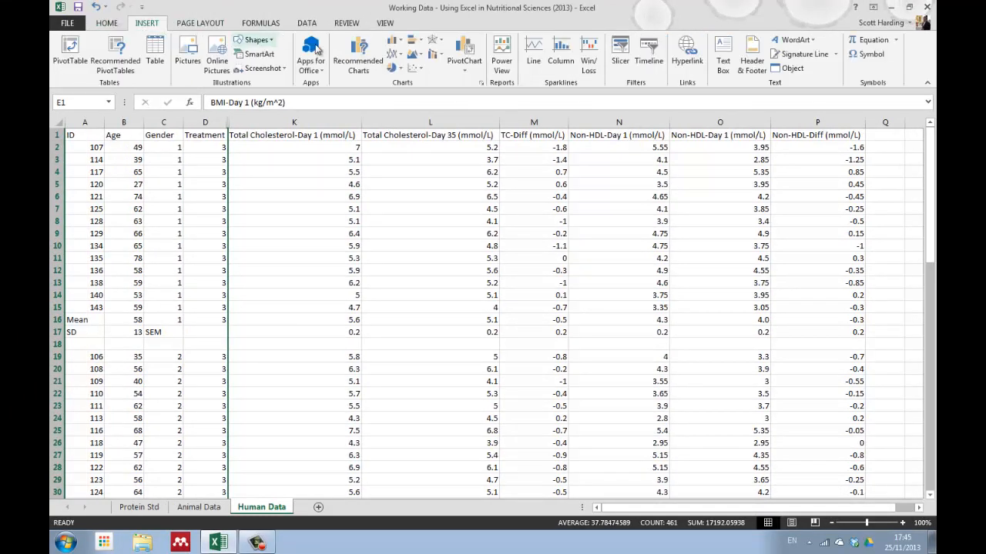
pyautogui.click(397, 43)
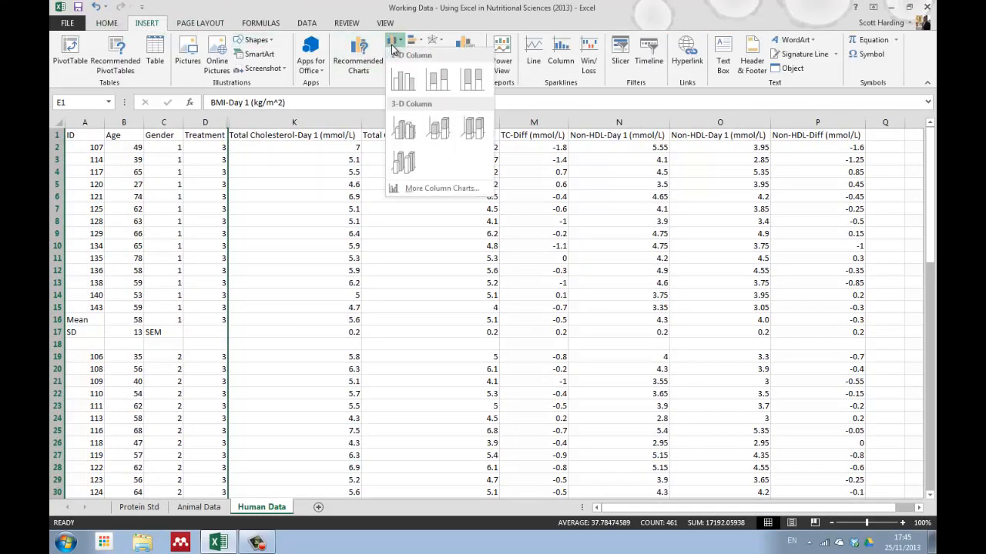
pyautogui.click(401, 77)
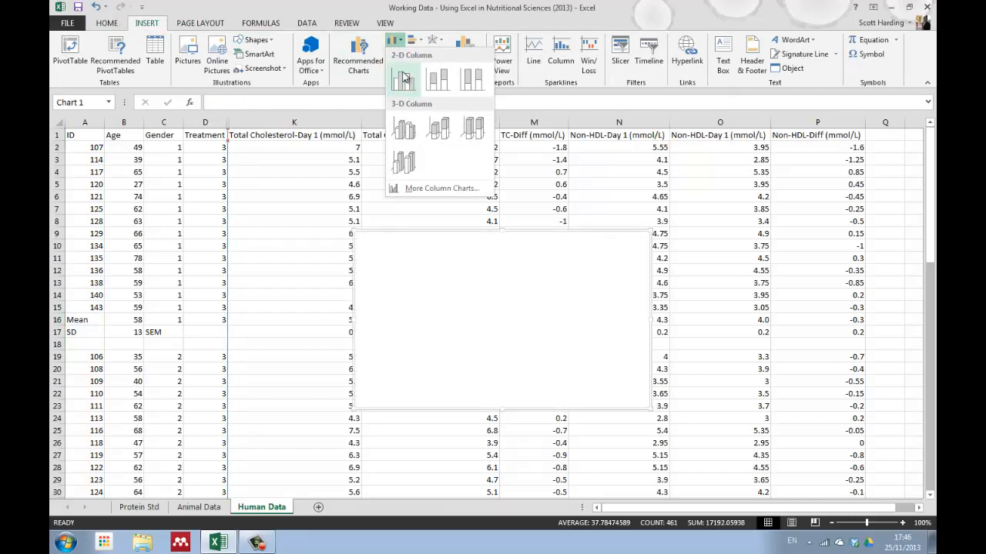
pyautogui.moveTo(401, 76)
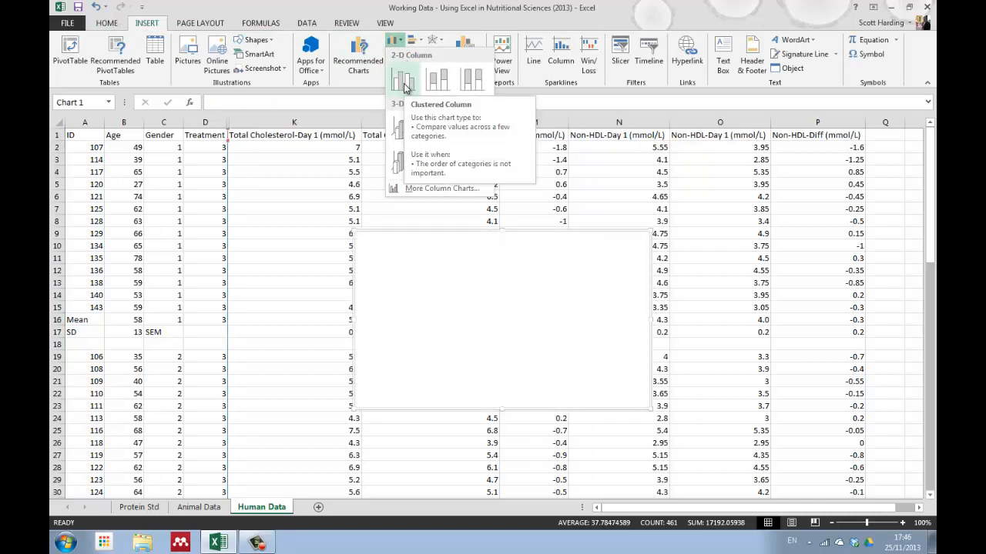
pyautogui.click(398, 69)
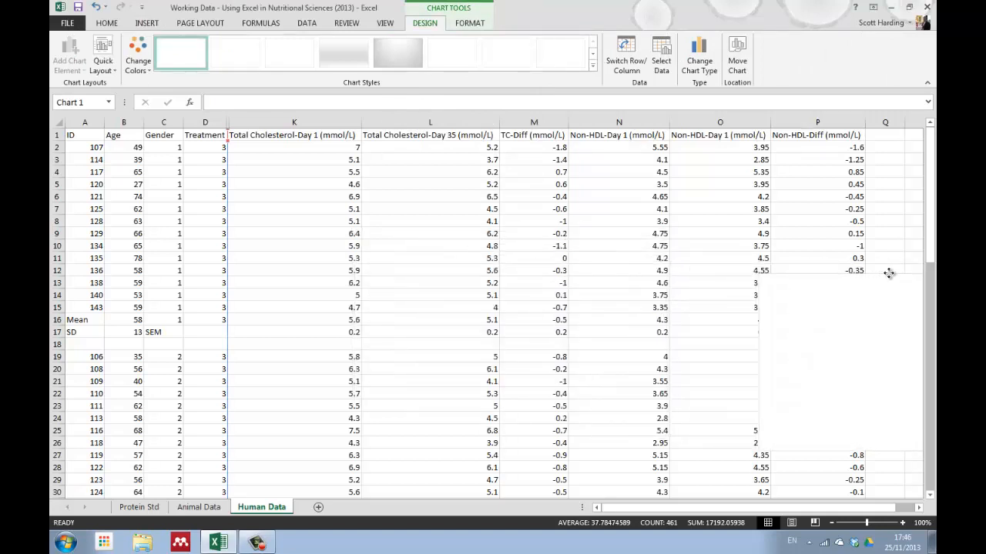
pyautogui.hscroll(3)
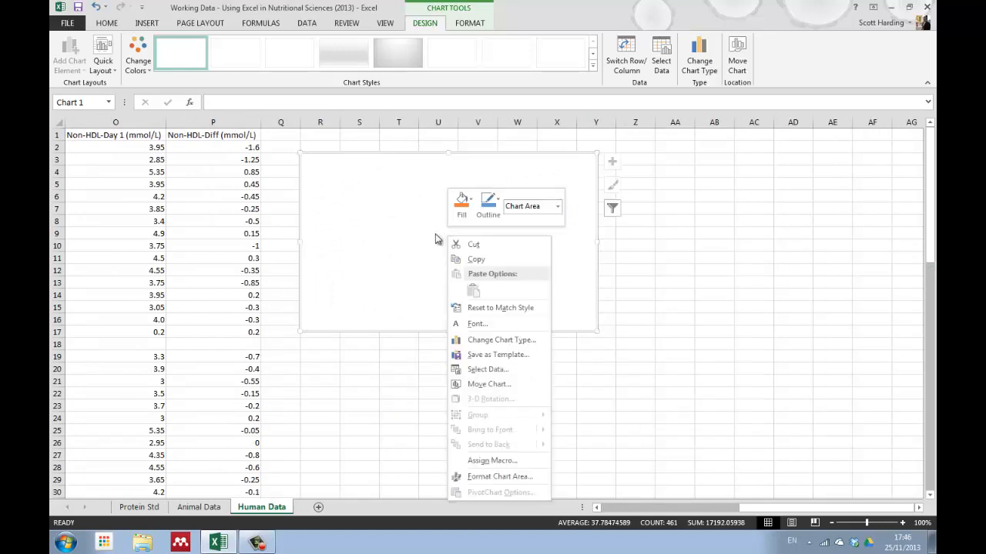
# Add a Trt3-Men series using means M16 and P16 (−0.5, −0.3).
pyautogui.click(486, 369)
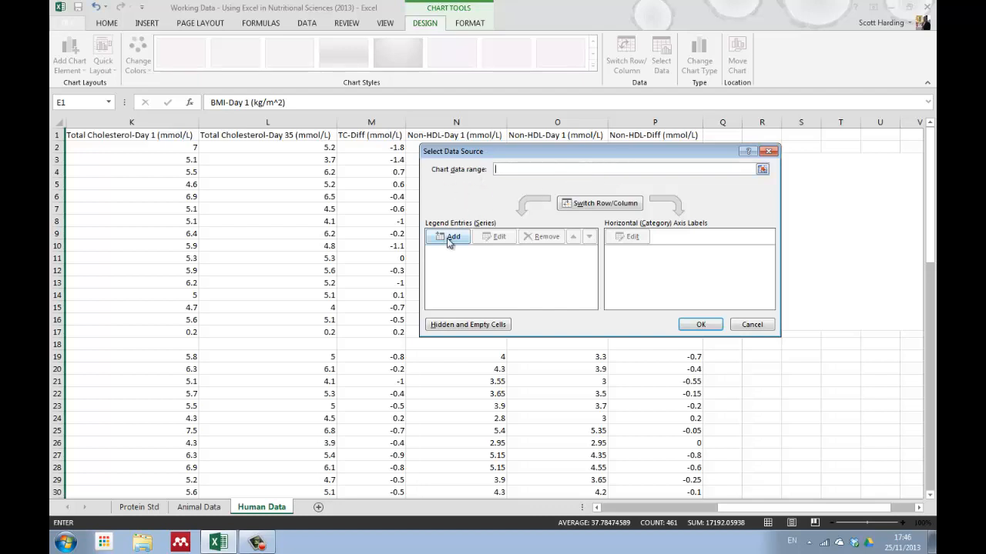
pyautogui.click(448, 236)
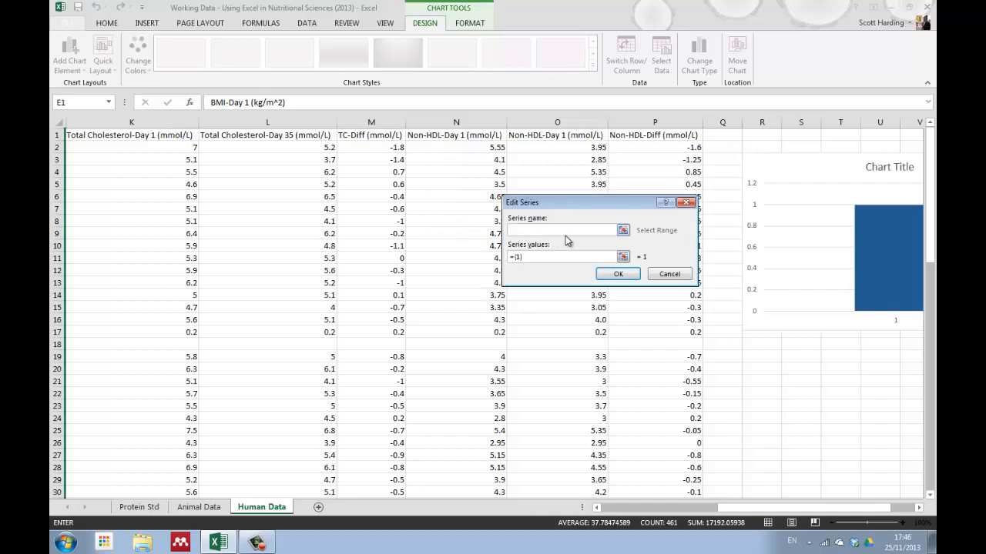
pyautogui.moveTo(630, 239)
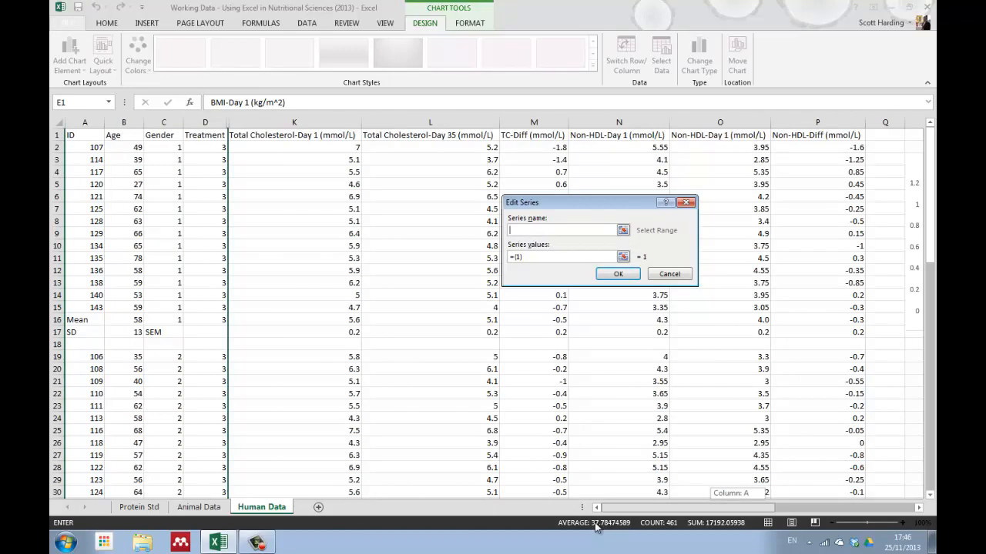
pyautogui.moveTo(103, 308)
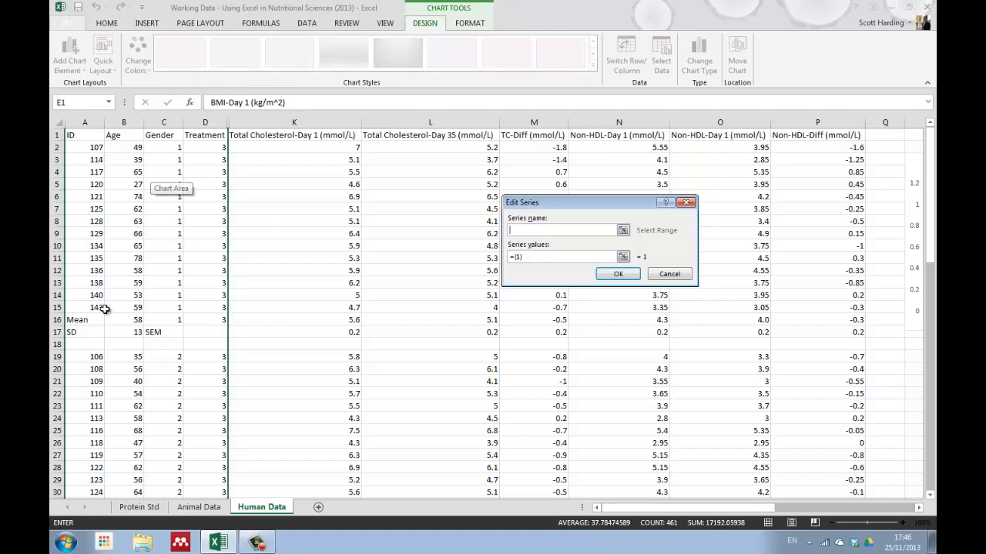
pyautogui.moveTo(313, 310)
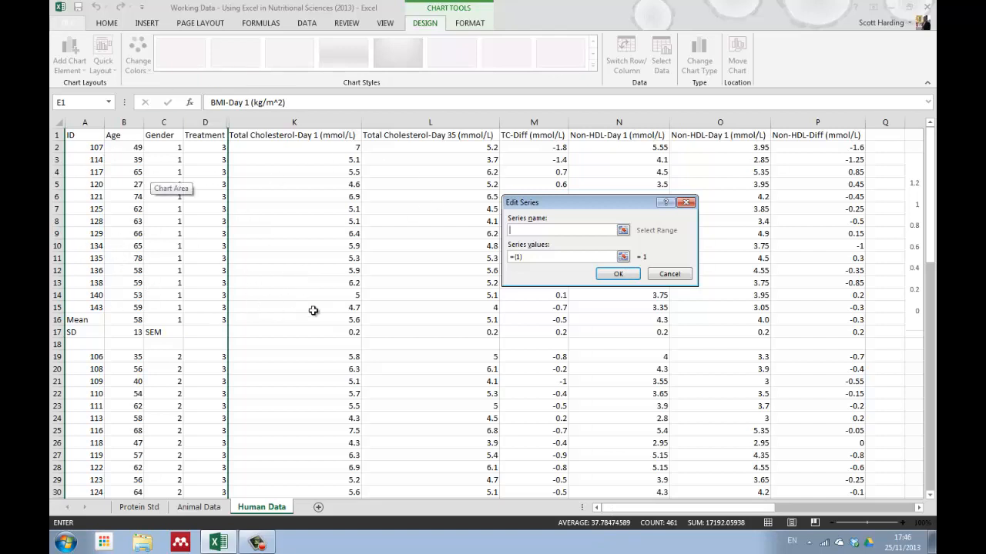
pyautogui.moveTo(555, 320)
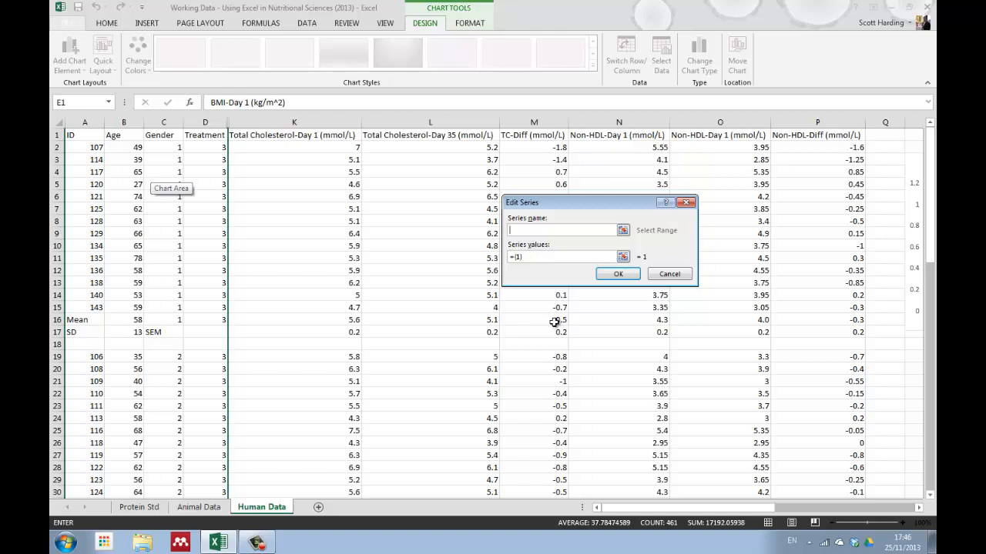
pyautogui.moveTo(790, 268)
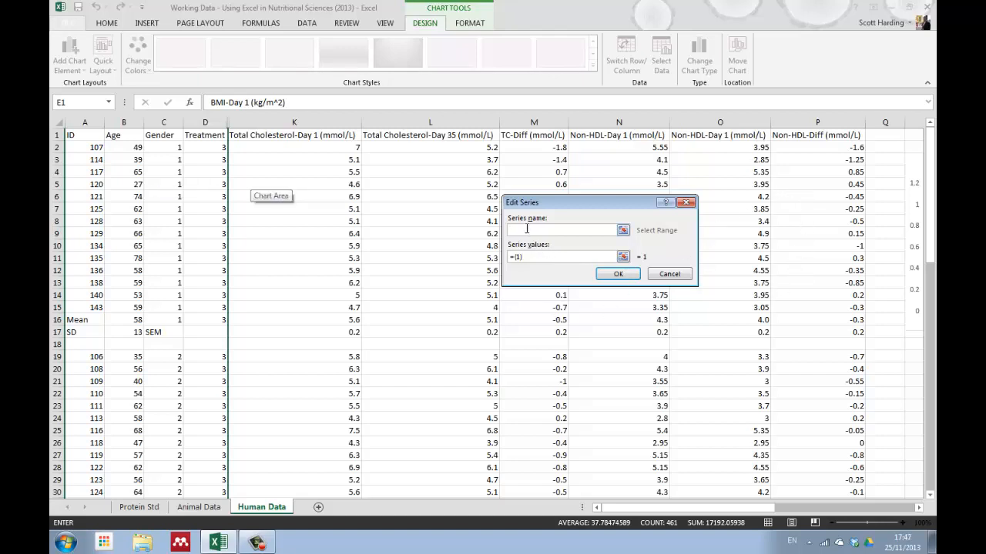
pyautogui.write('T')
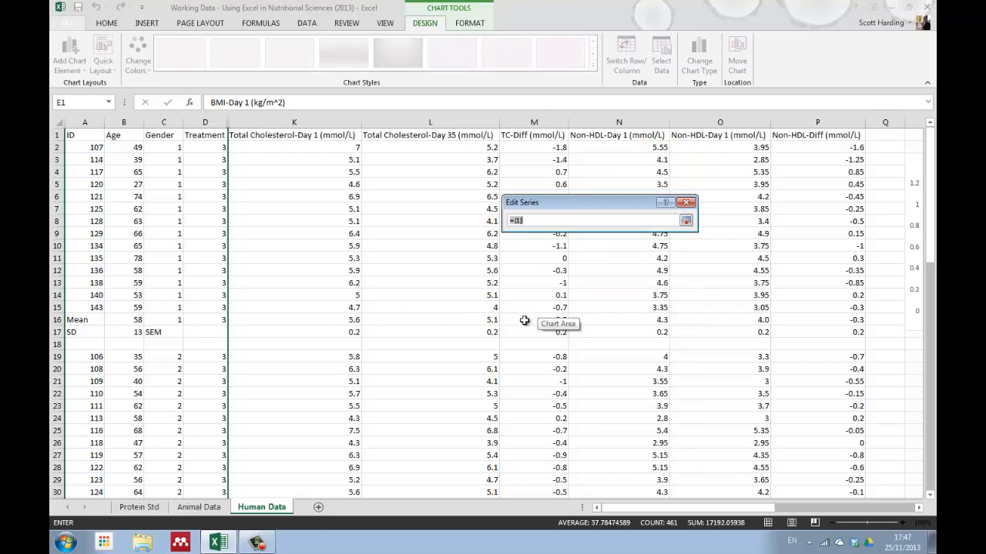
pyautogui.click(533, 320)
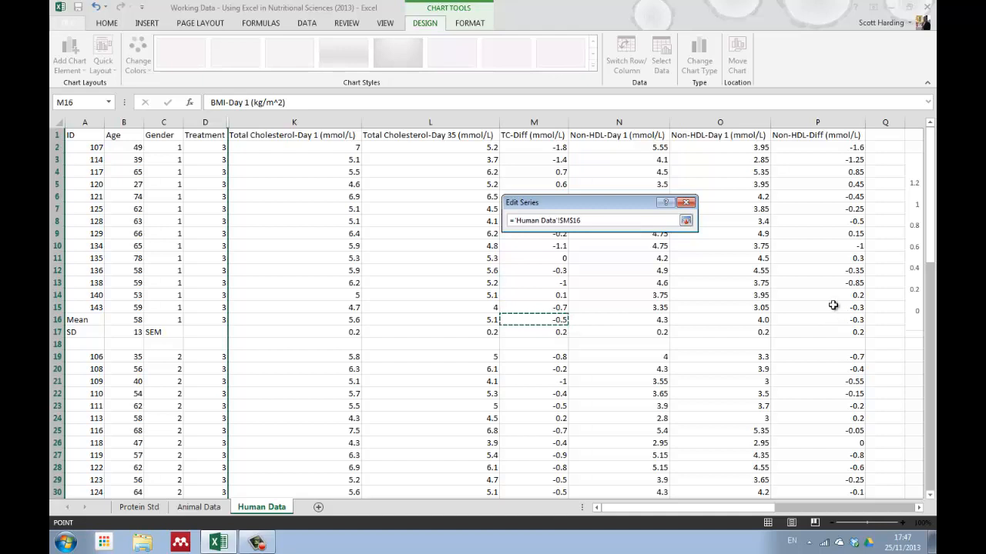
pyautogui.moveTo(829, 321)
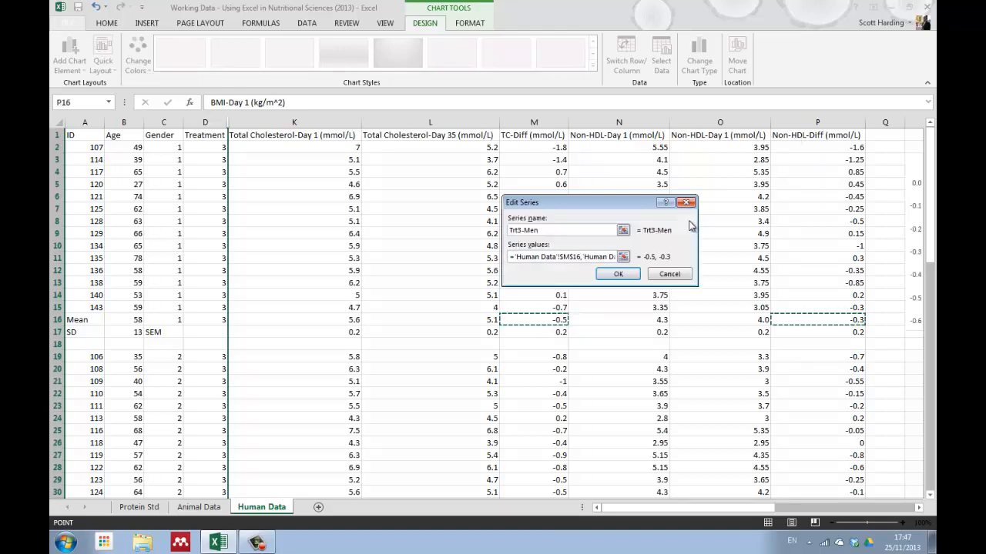
pyautogui.click(617, 273)
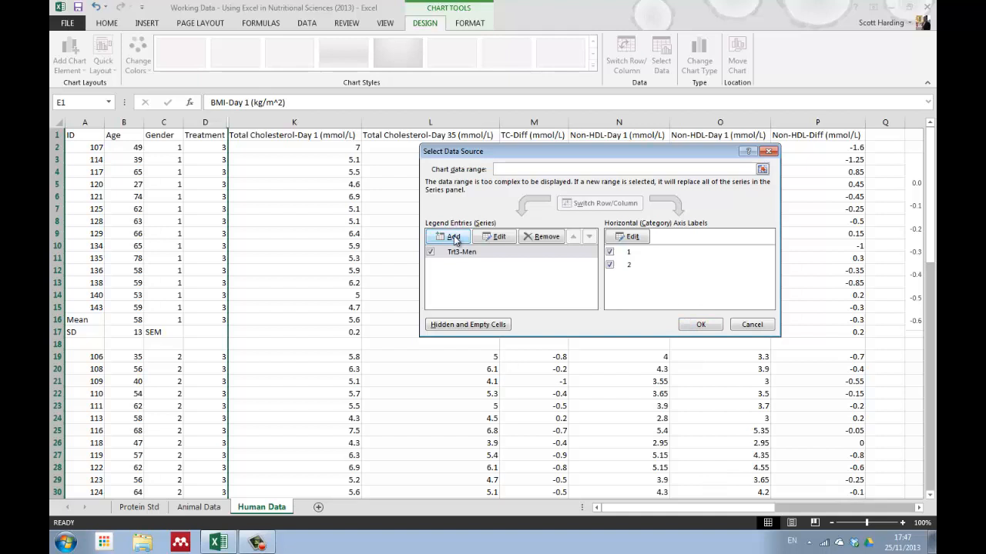
# Add a Trt3-Women series with values M39 and P39.
pyautogui.click(448, 237)
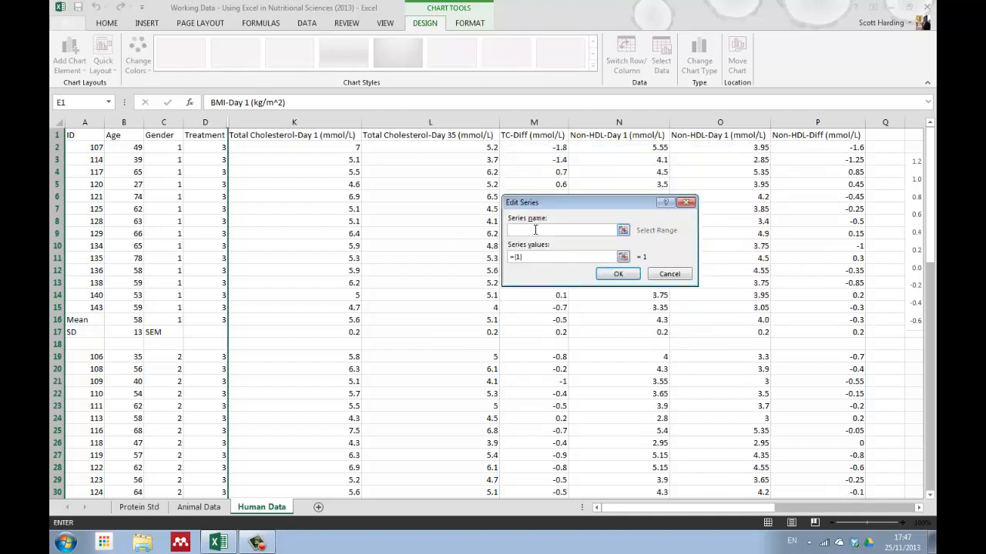
pyautogui.write('Trt3')
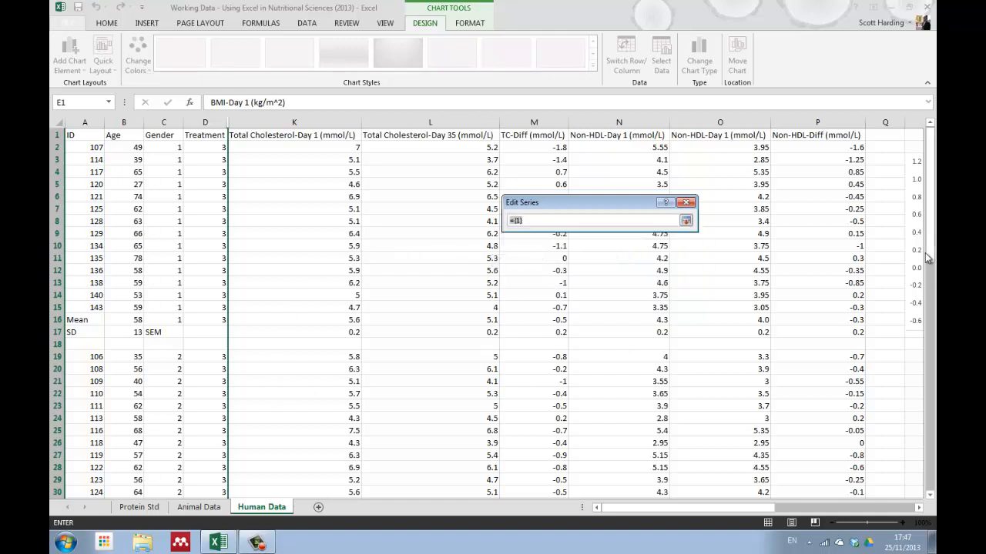
pyautogui.scroll(-3)
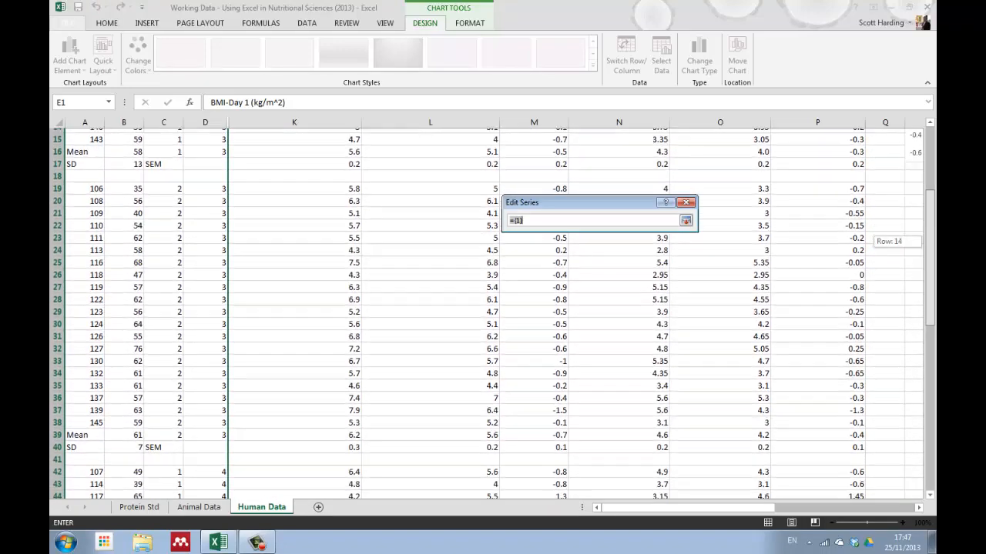
pyautogui.scroll(-3)
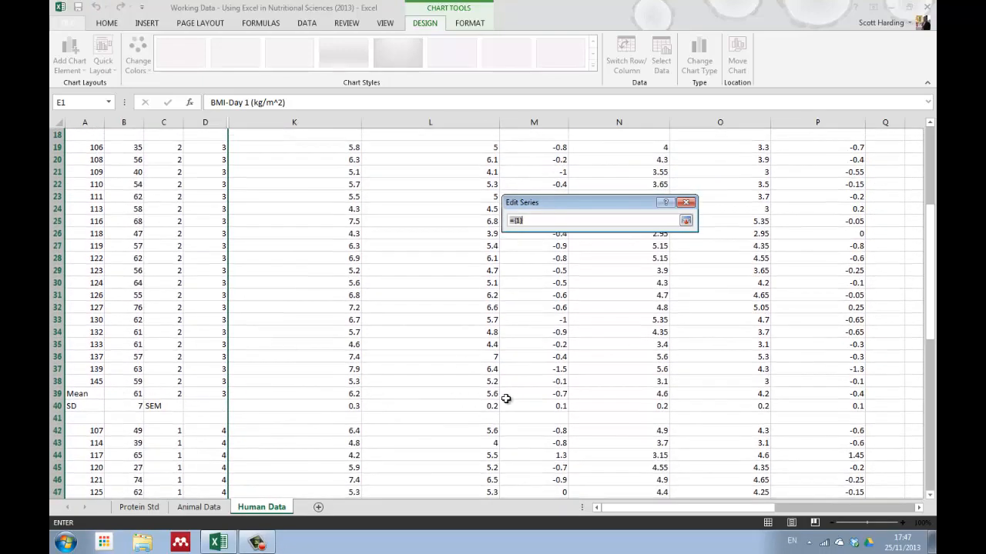
pyautogui.click(533, 394)
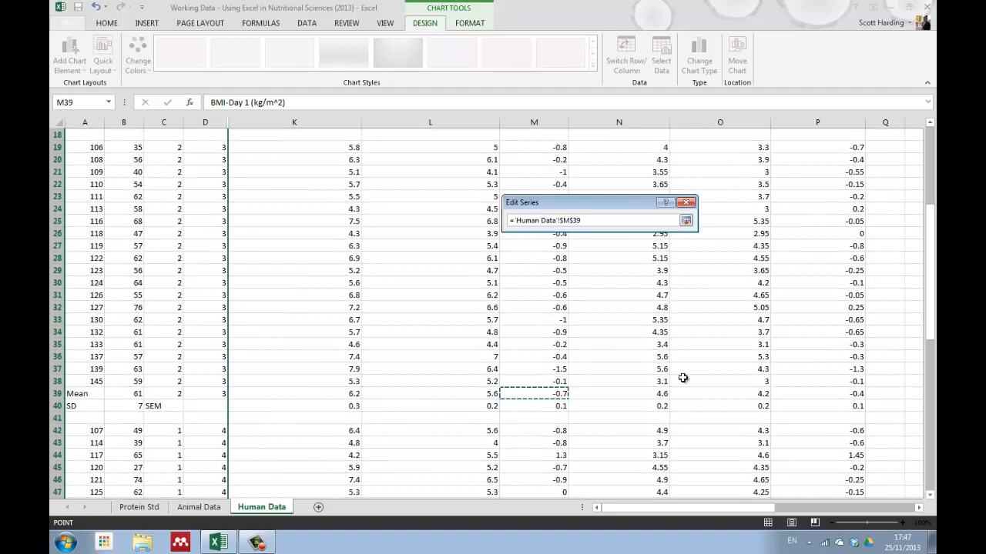
pyautogui.click(818, 394)
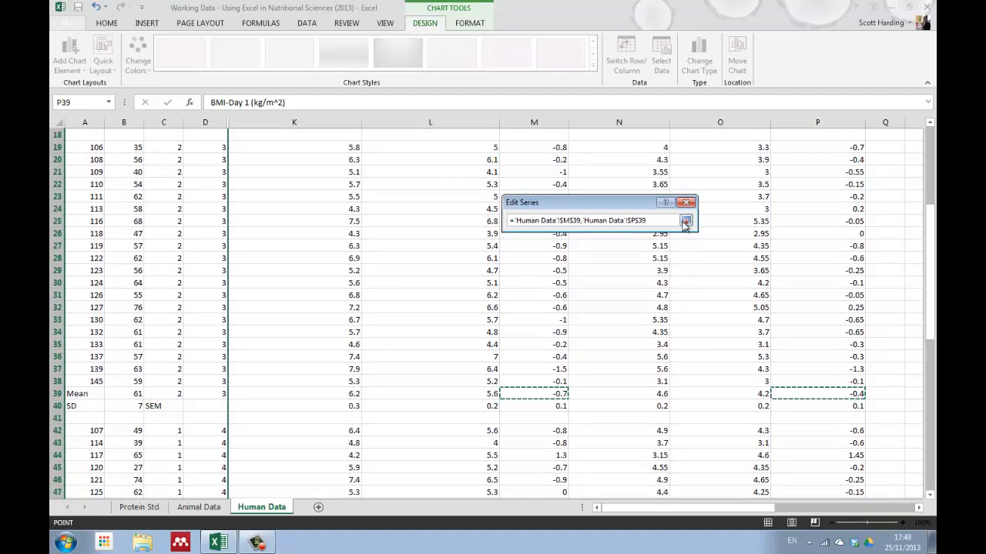
pyautogui.moveTo(666, 220)
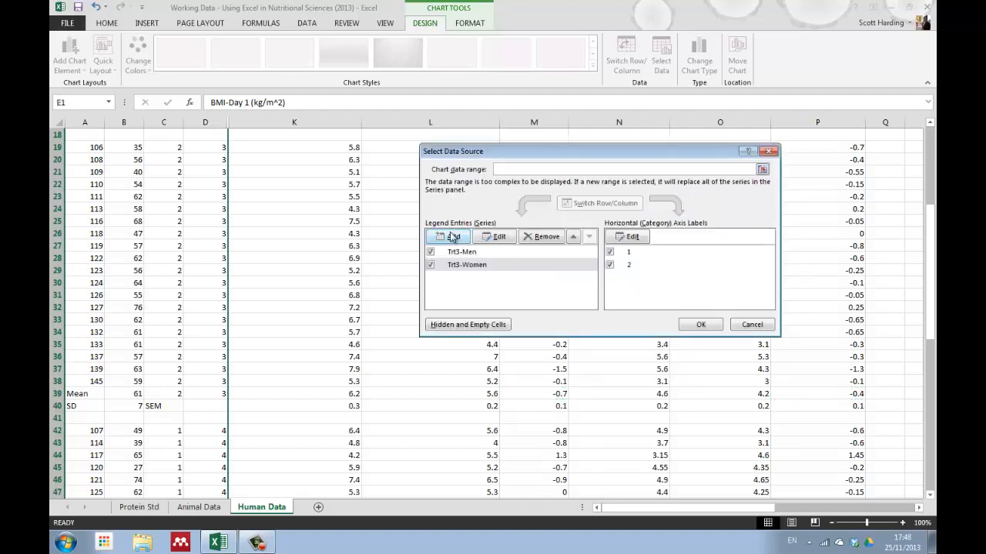
# Add a Trt4-Men series with values M56 and P56.
pyautogui.click(448, 236)
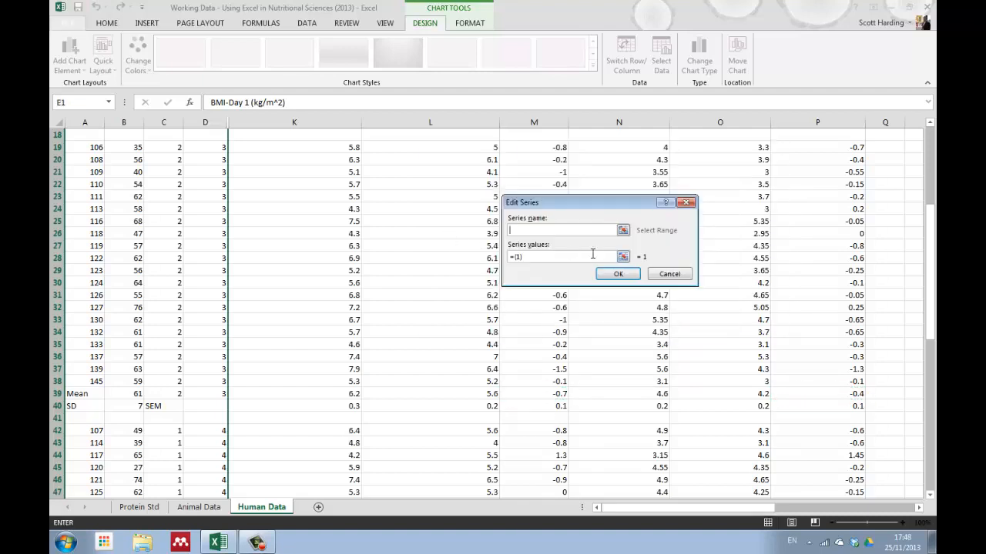
pyautogui.write('TR')
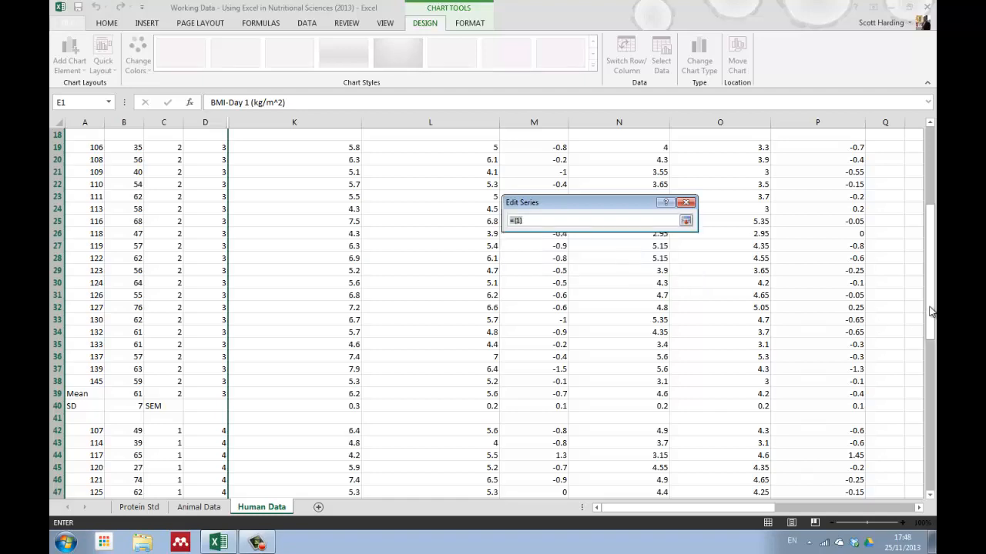
pyautogui.scroll(-3)
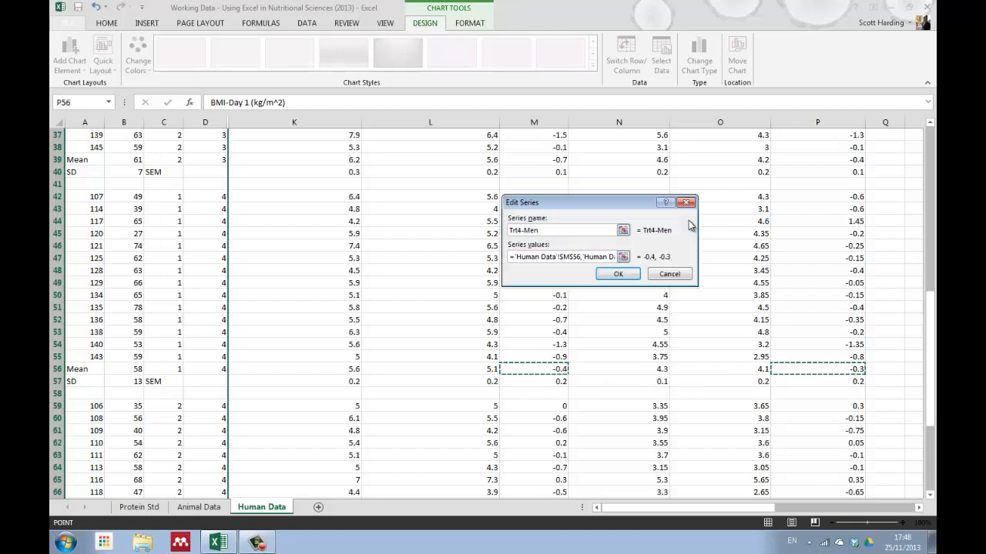
pyautogui.click(616, 273)
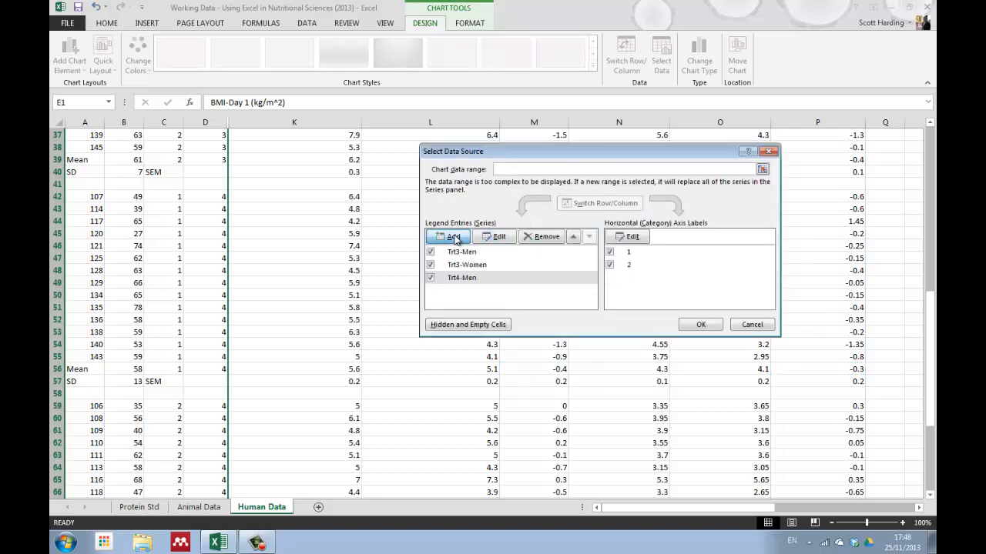
# Add the Trt4-Women series from its mean cells and close Select Data Source.
pyautogui.click(450, 236)
pyautogui.write('Trt4-Women')
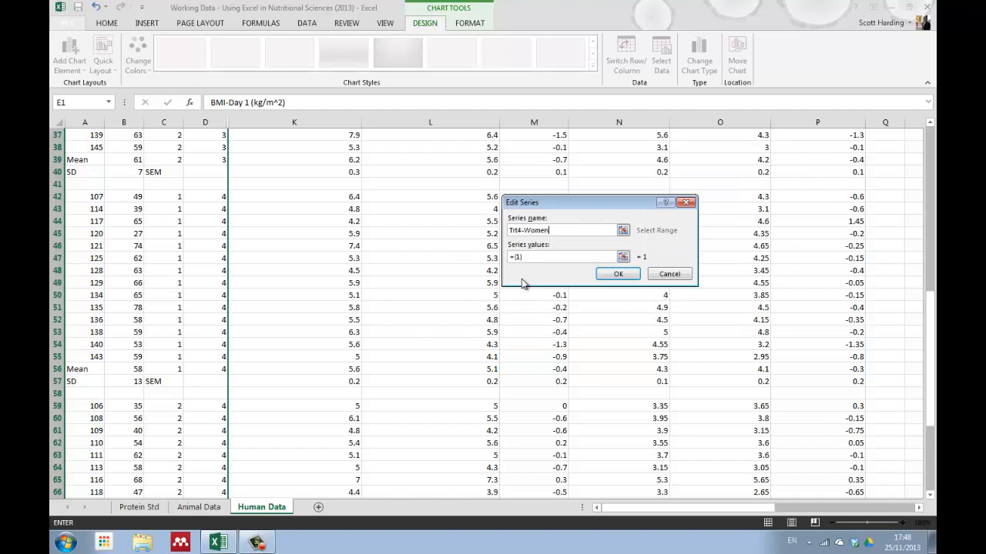
pyautogui.click(617, 273)
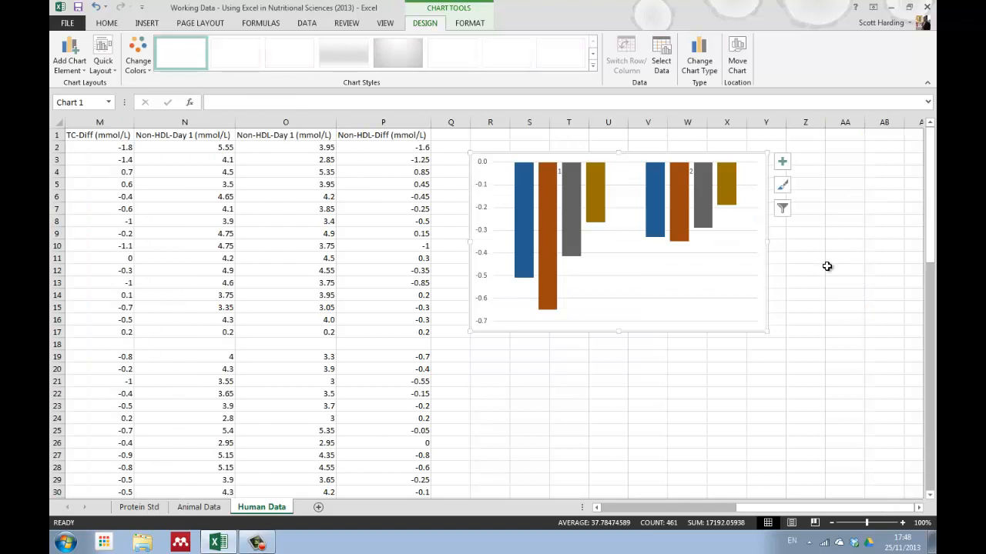
pyautogui.moveTo(611, 220)
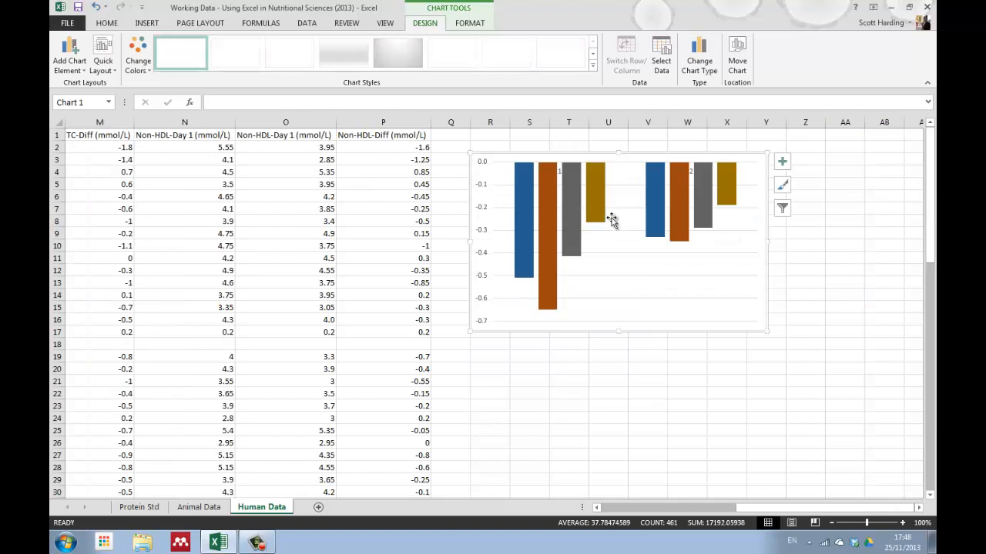
pyautogui.moveTo(581, 228)
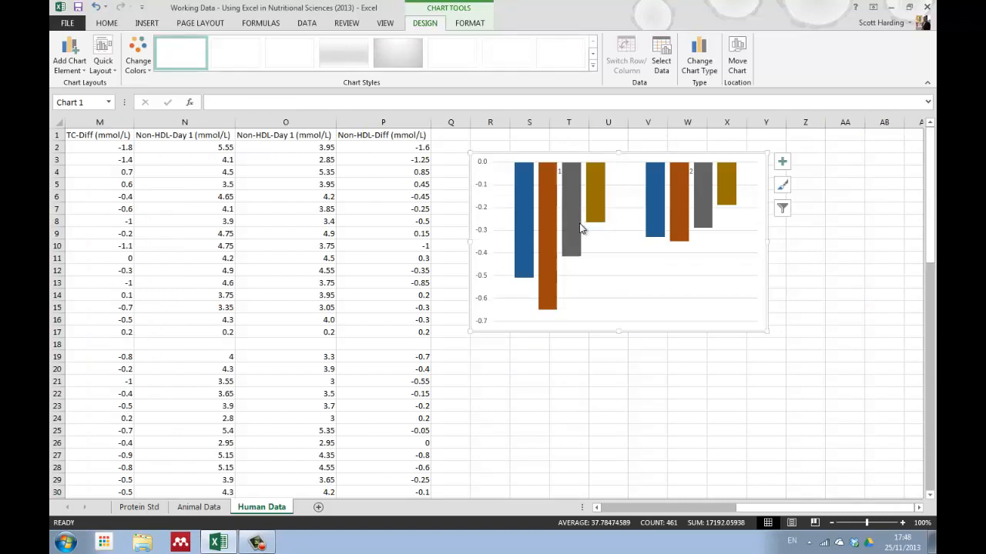
pyautogui.moveTo(582, 228)
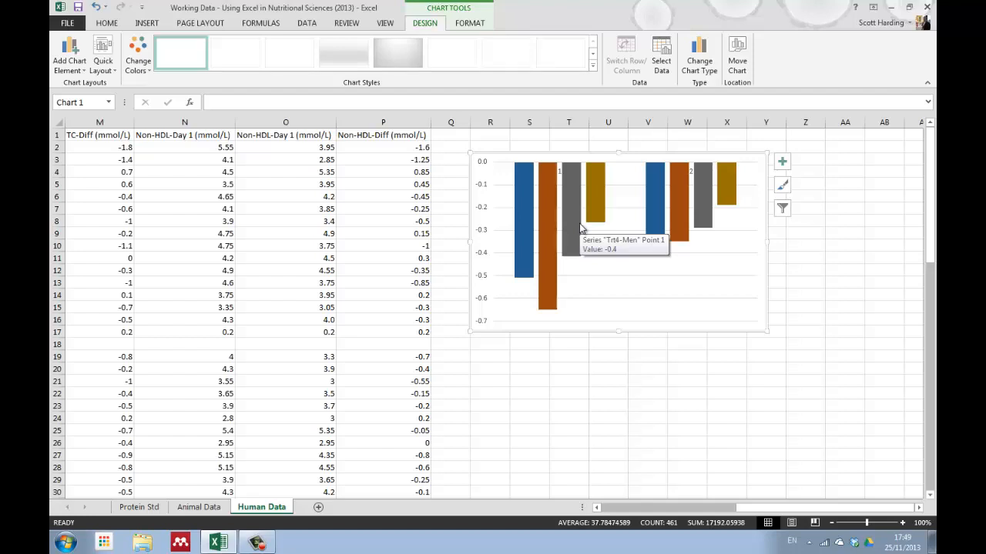
pyautogui.moveTo(668, 299)
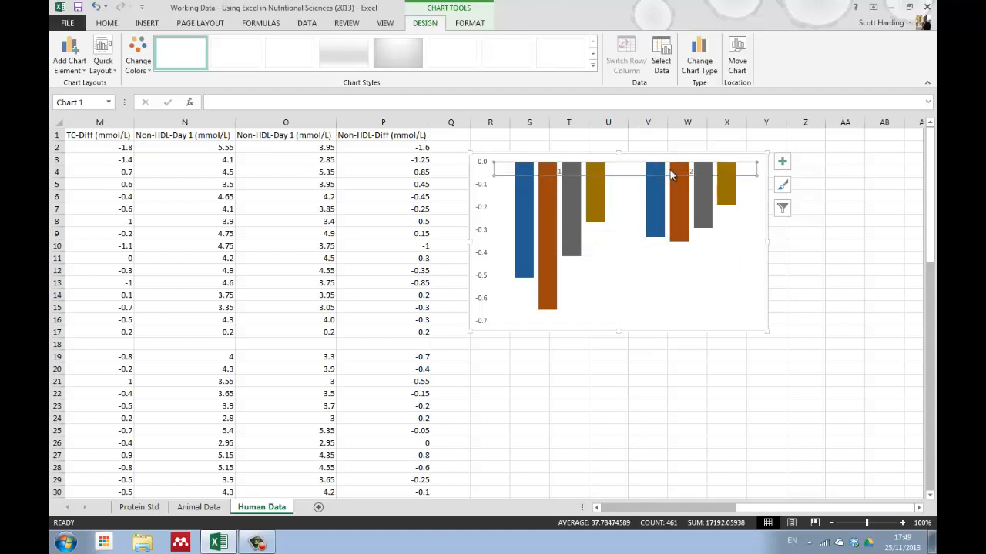
pyautogui.moveTo(772, 170)
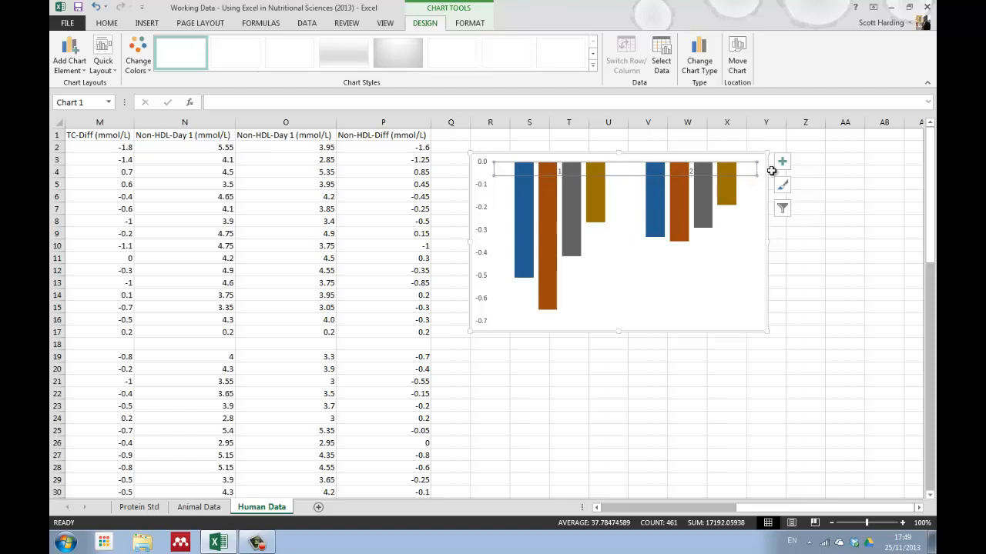
pyautogui.click(782, 161)
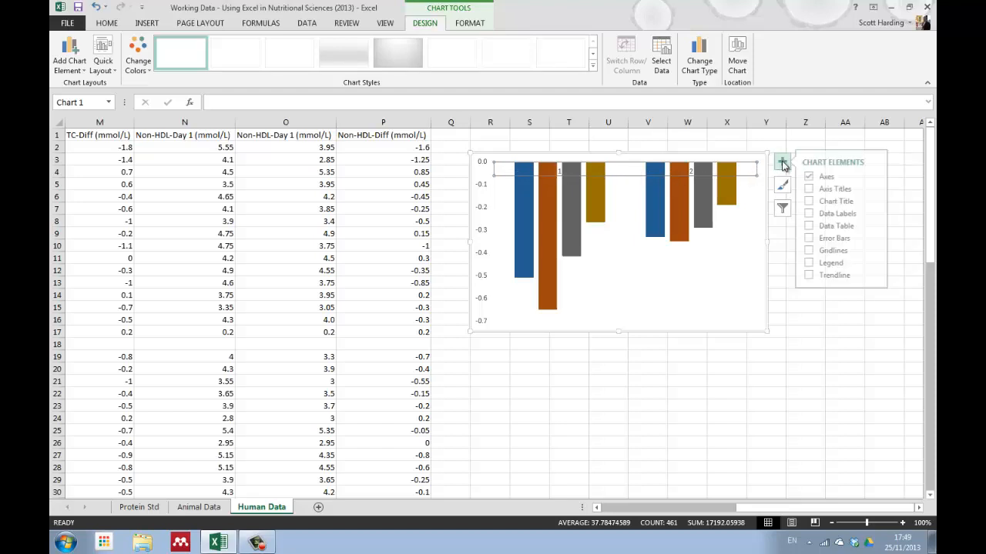
pyautogui.moveTo(831, 176)
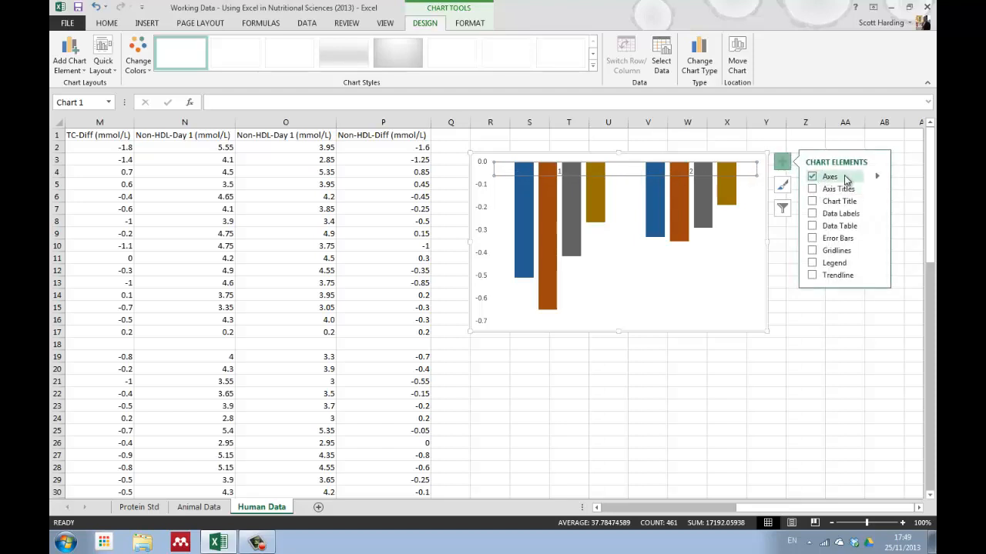
pyautogui.click(876, 176)
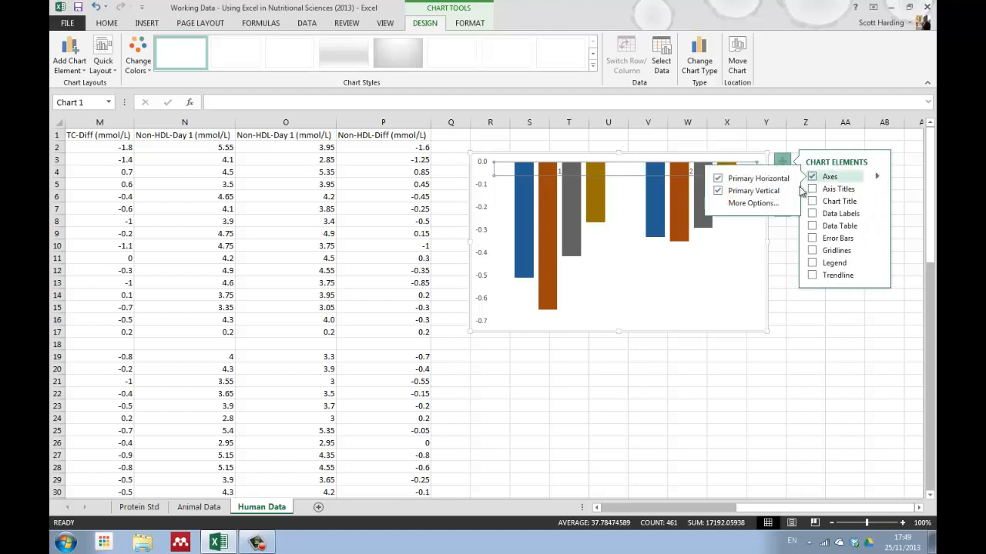
pyautogui.click(748, 212)
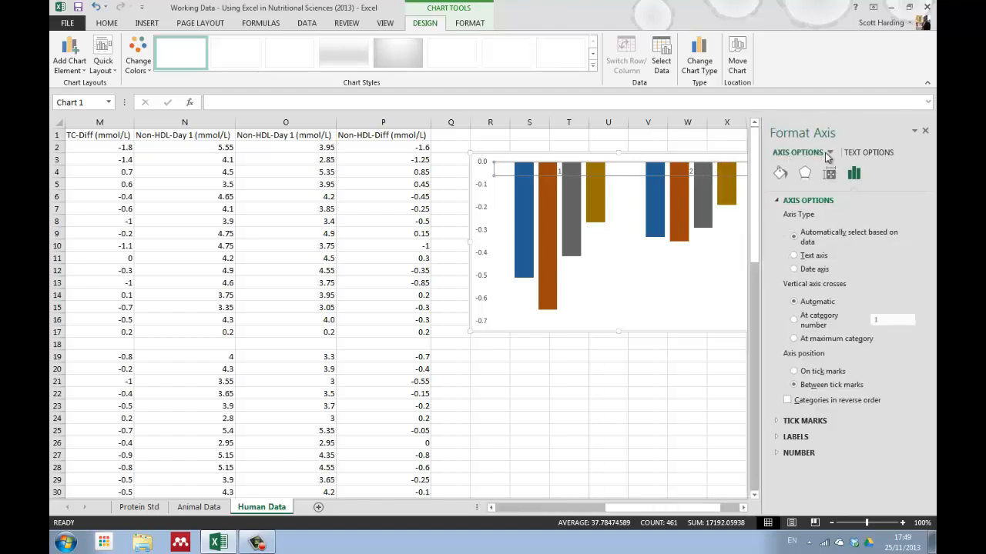
pyautogui.click(830, 152)
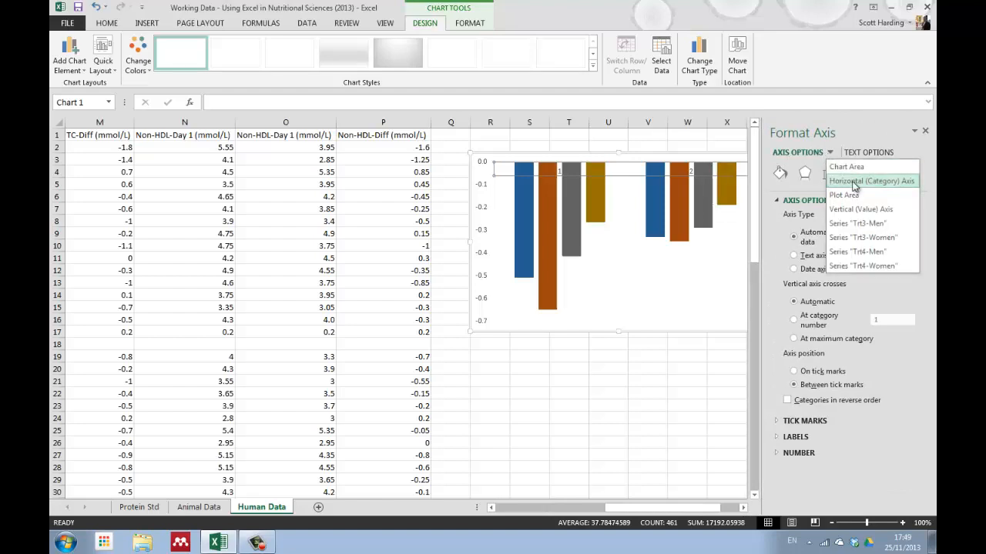
pyautogui.click(864, 181)
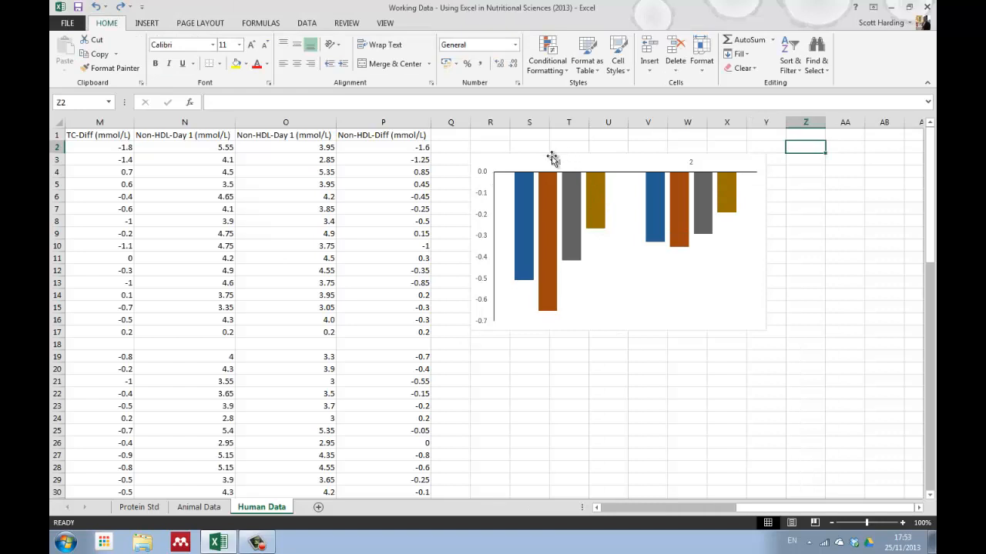
pyautogui.moveTo(565, 168)
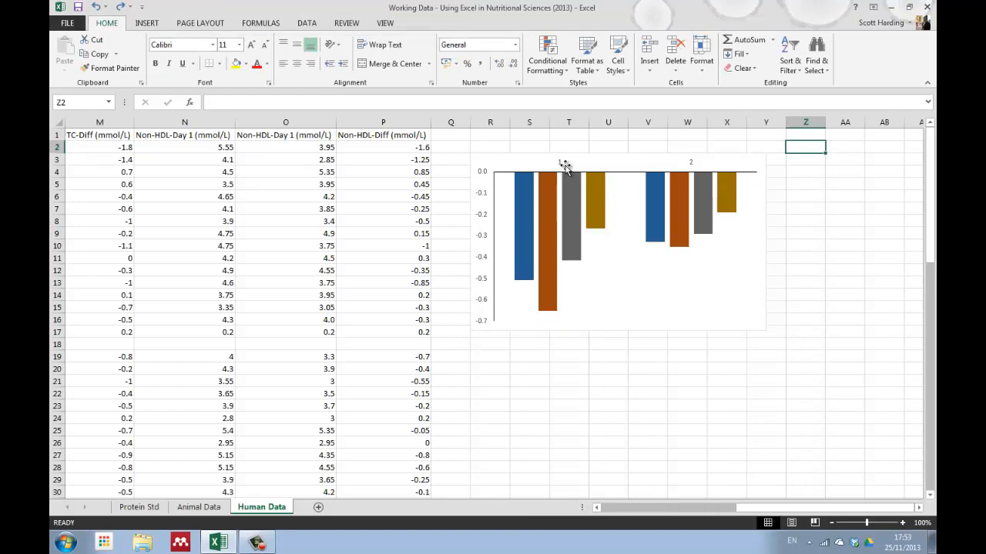
pyautogui.moveTo(552, 273)
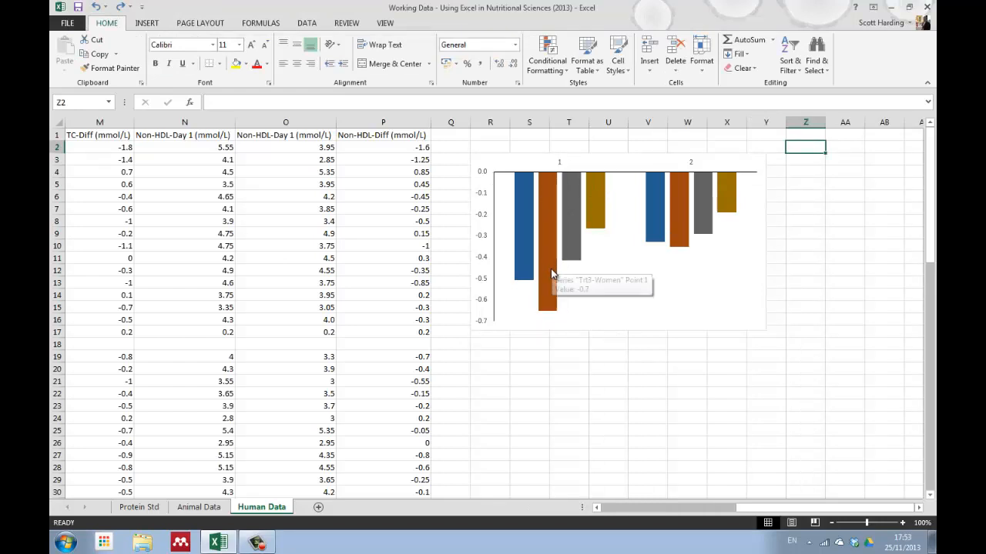
pyautogui.moveTo(566, 171)
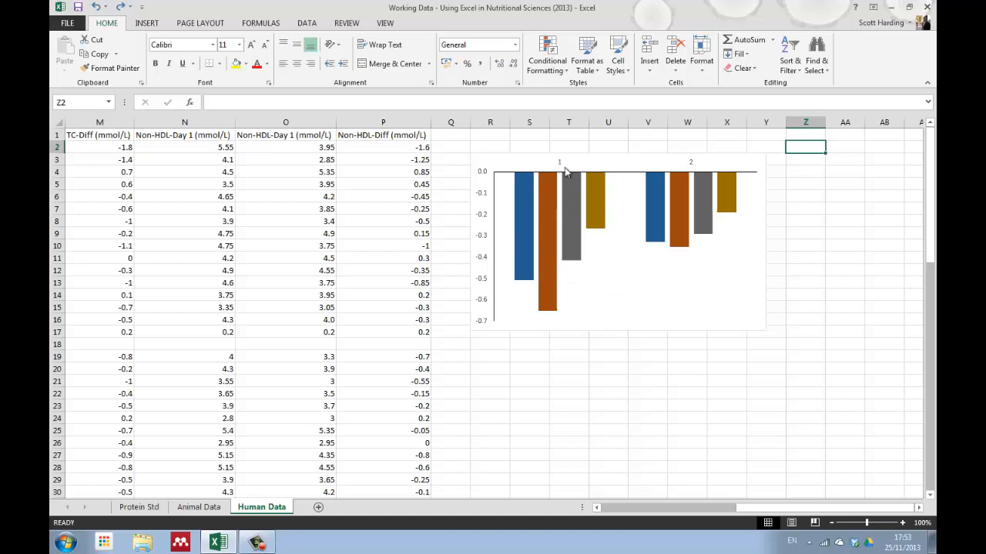
pyautogui.moveTo(547, 176)
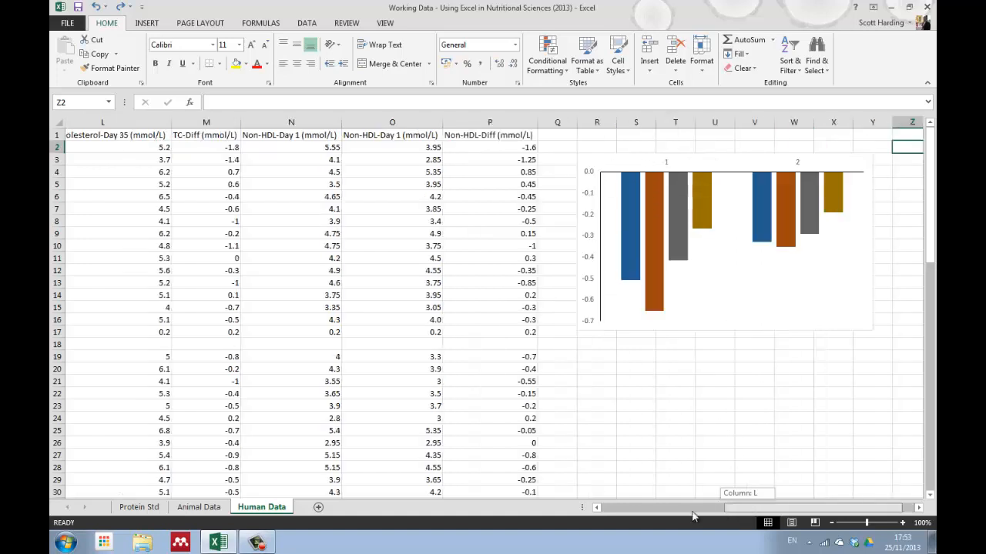
pyautogui.hscroll(-3)
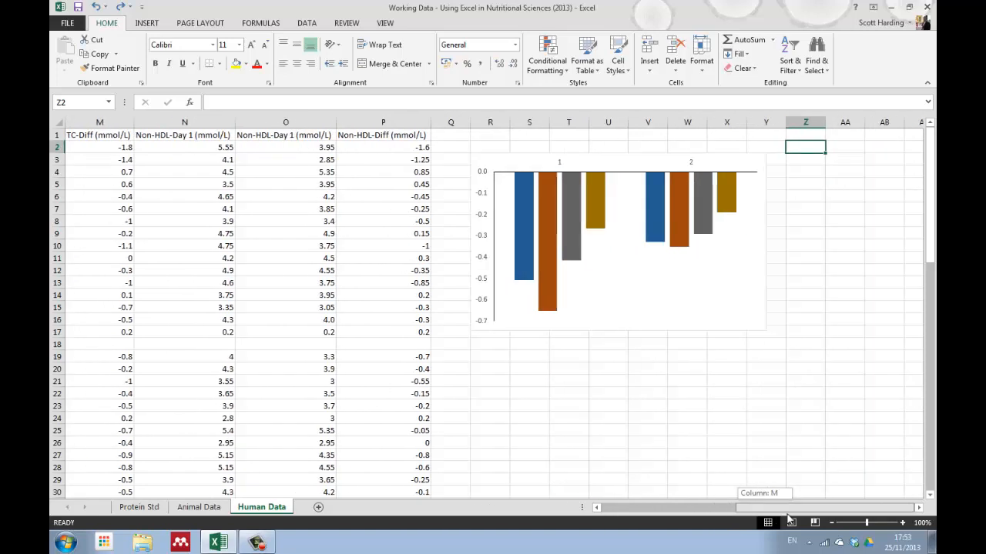
pyautogui.moveTo(541, 184)
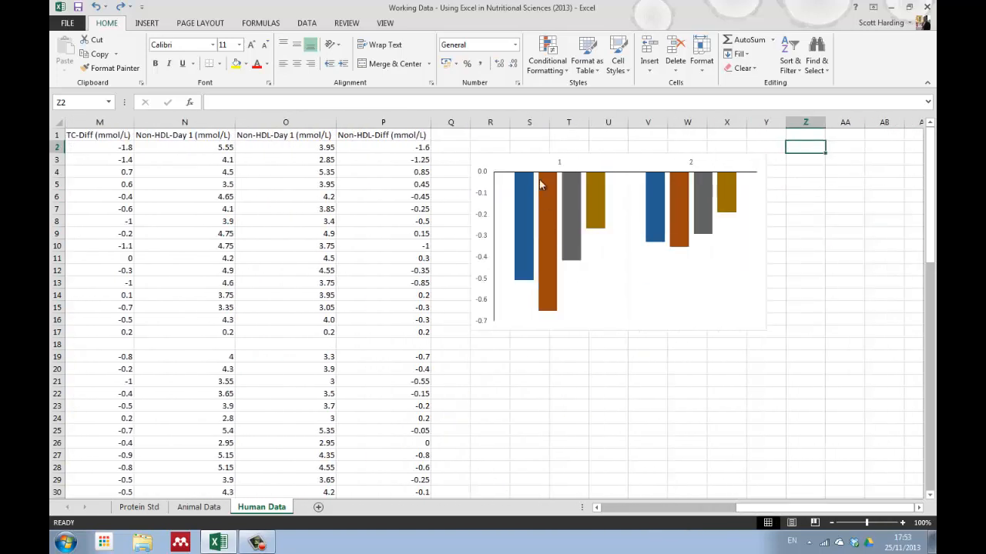
pyautogui.moveTo(554, 168)
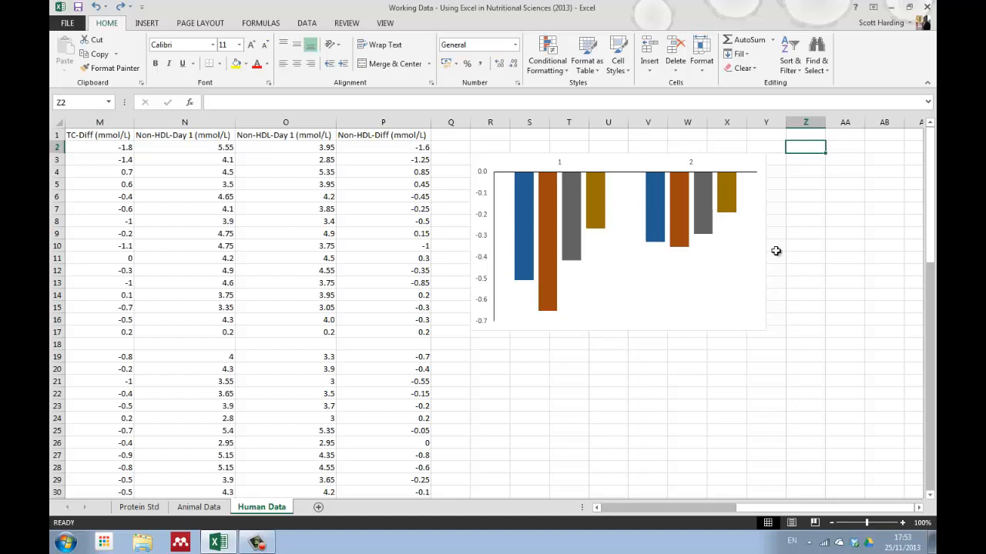
pyautogui.moveTo(799, 189)
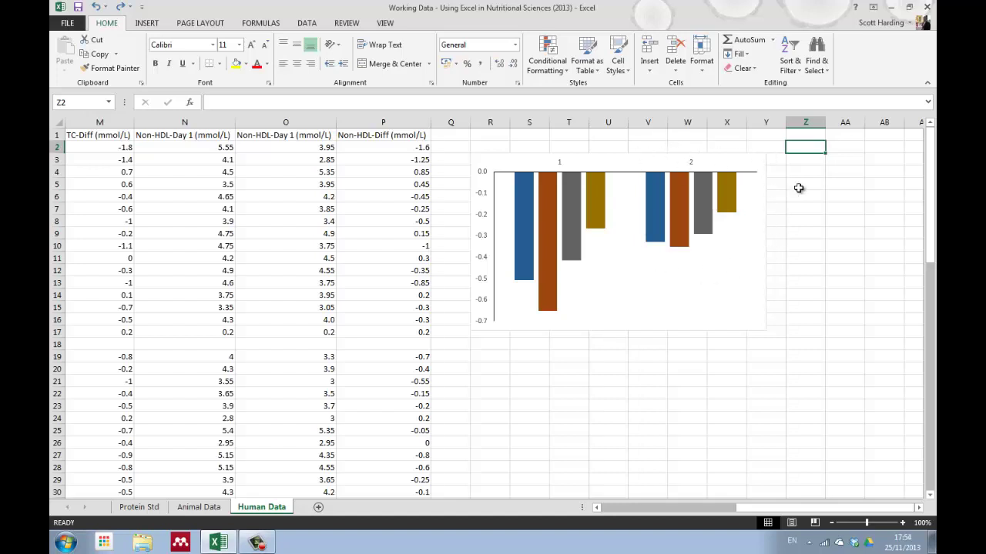
pyautogui.moveTo(775, 516)
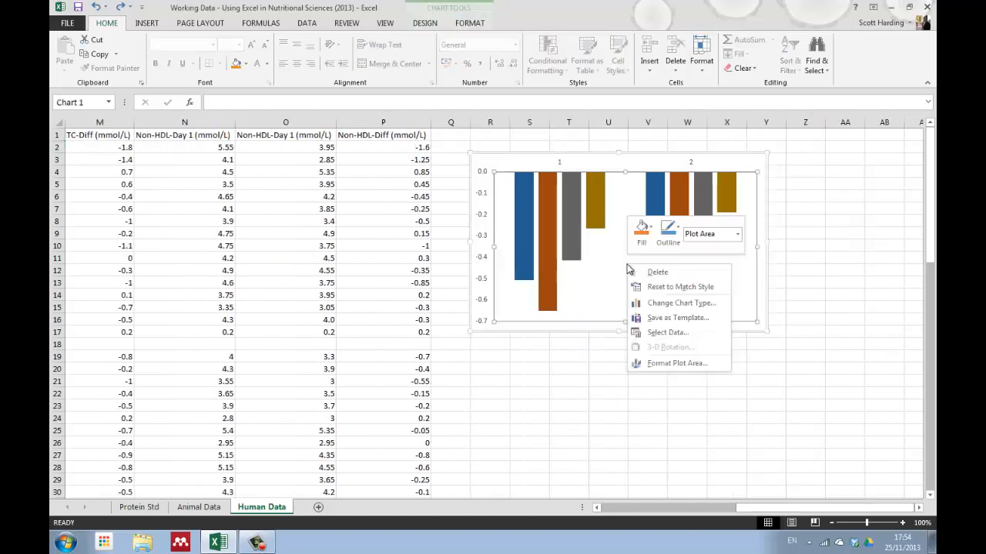
pyautogui.moveTo(666, 333)
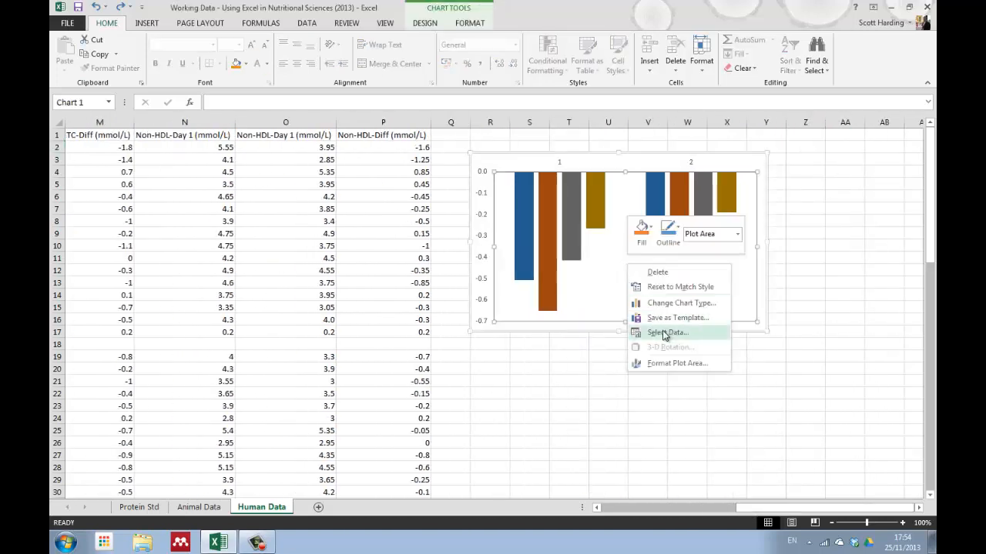
# Use headers M1 and P1 as horizontal axis labels TC-Diff and Non-HDL-Diff (mmol/L).
pyautogui.click(666, 332)
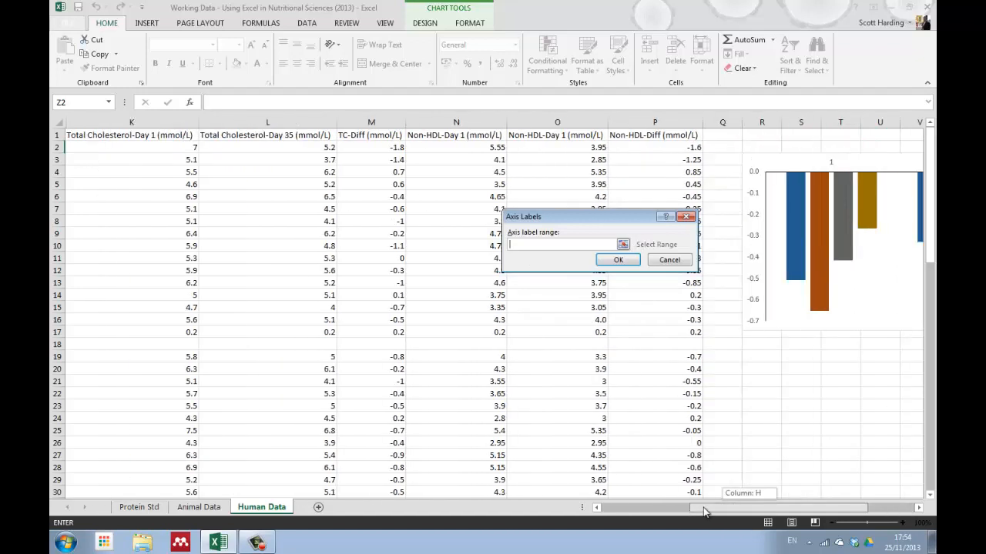
pyautogui.click(370, 134)
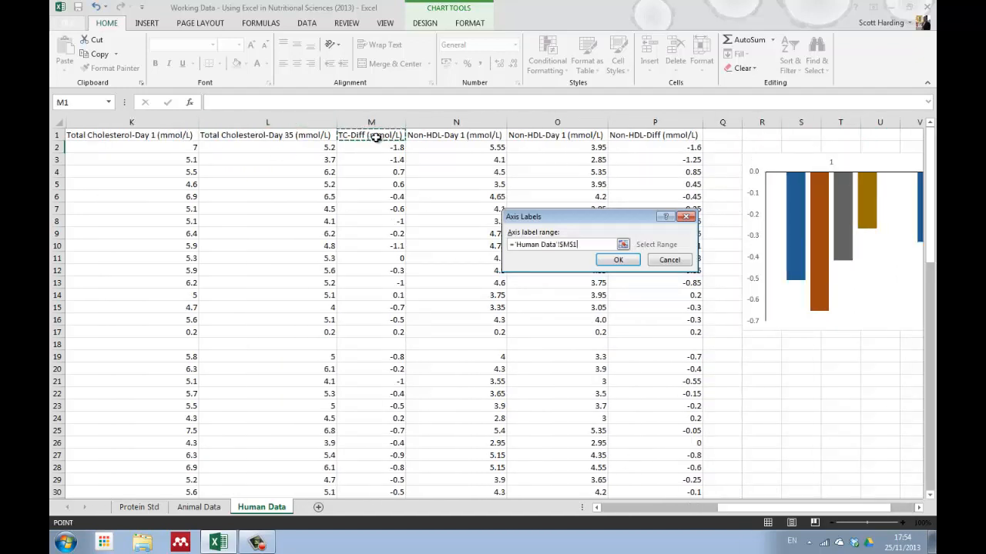
pyautogui.click(655, 135)
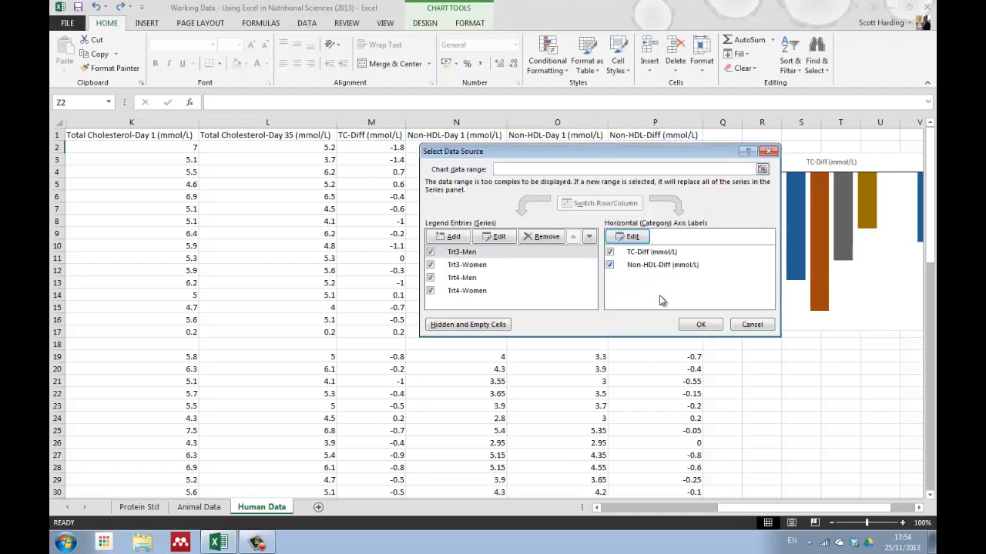
pyautogui.click(701, 324)
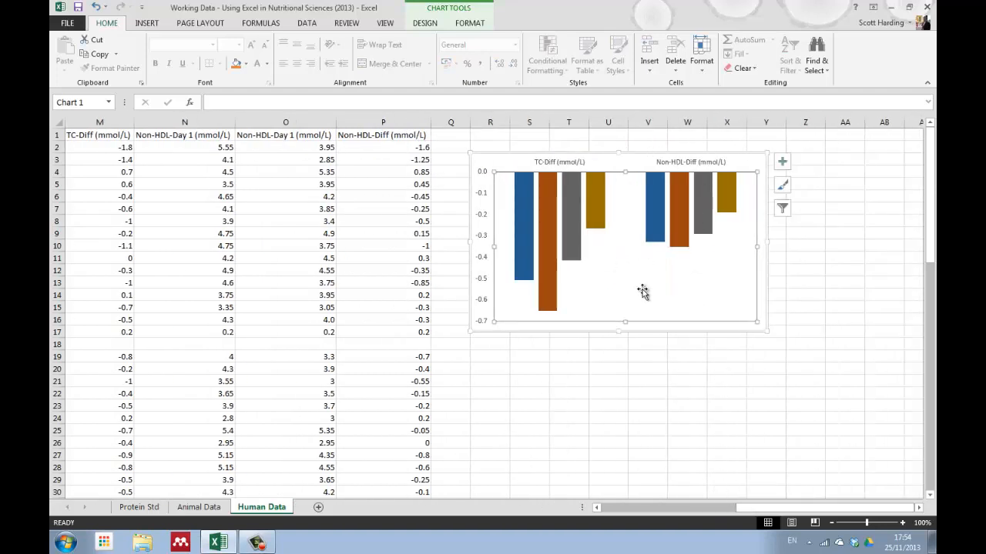
pyautogui.moveTo(642, 291)
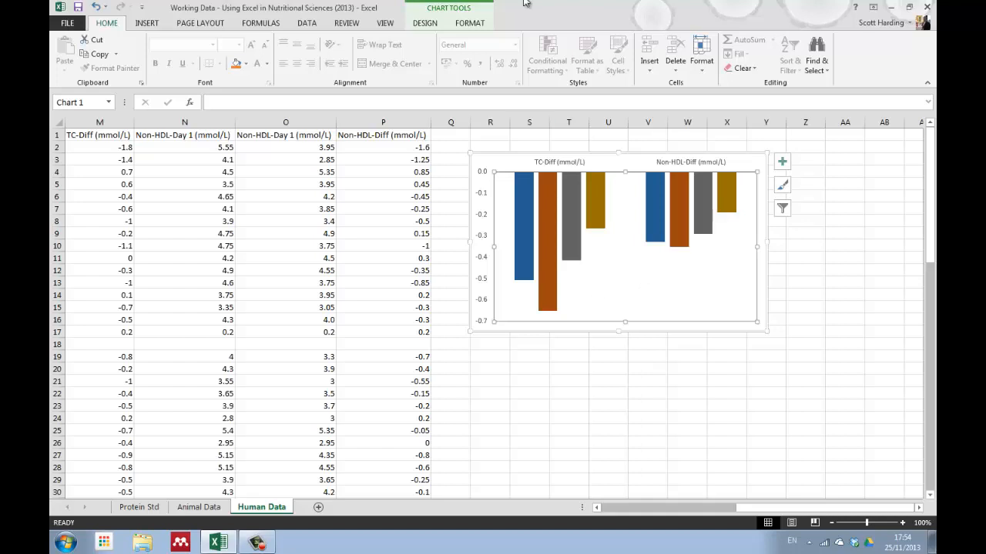
pyautogui.moveTo(647, 293)
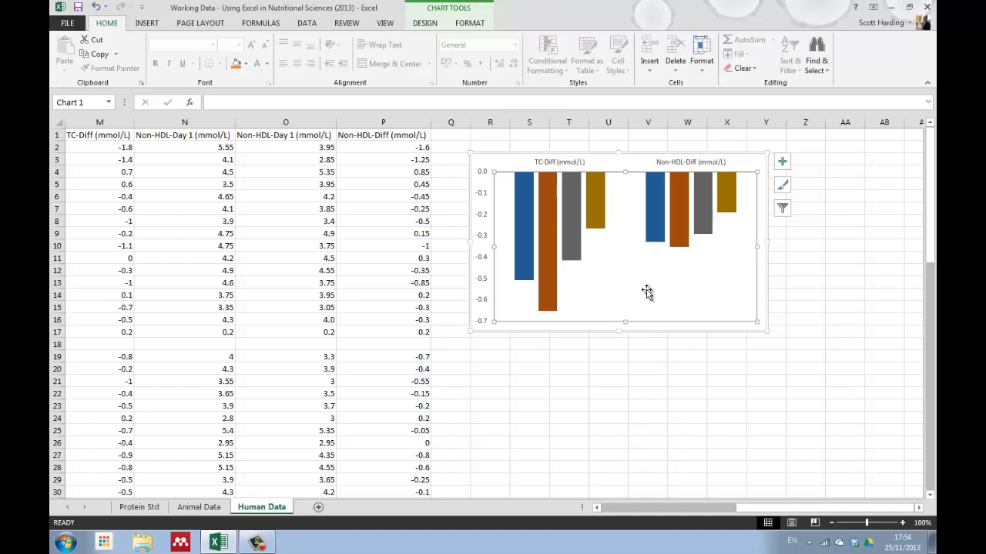
pyautogui.moveTo(781, 162)
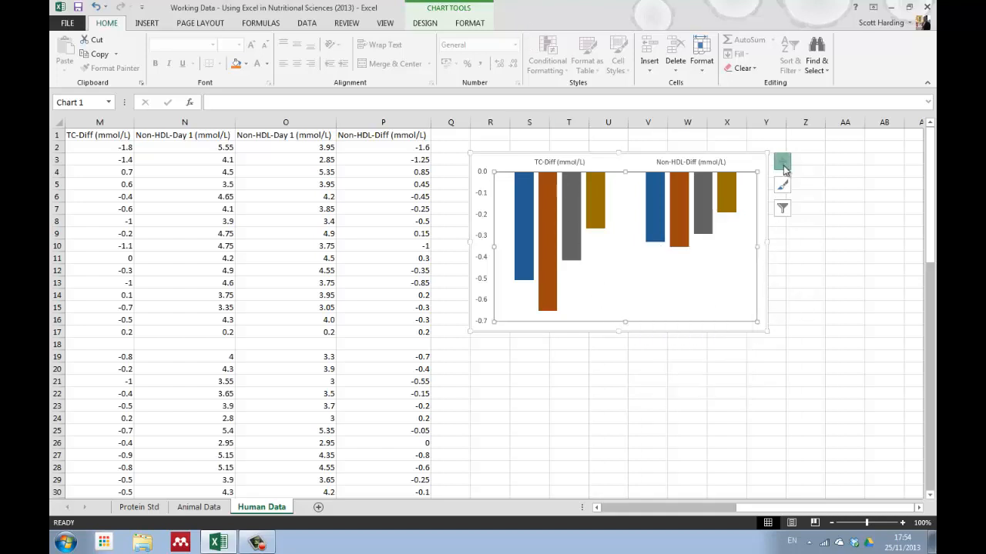
# Add a legend of the four treatment groups, overlapping the plot, positioned in the lower-right corner.
pyautogui.click(781, 162)
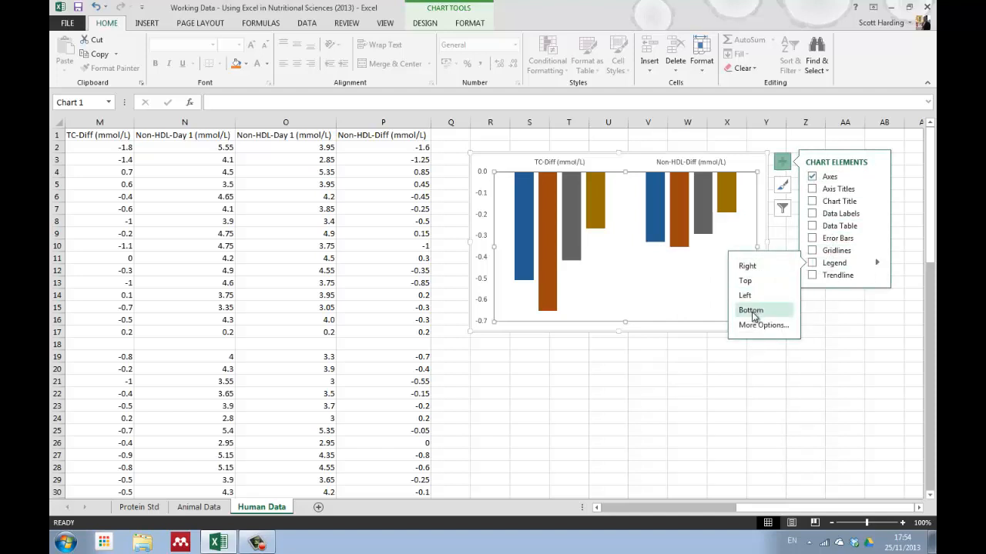
pyautogui.click(744, 281)
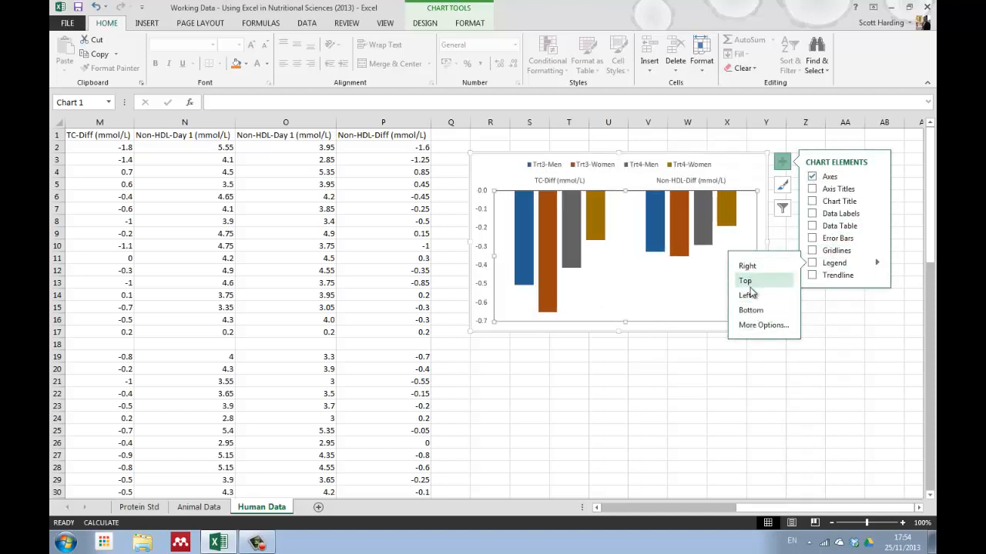
pyautogui.click(750, 309)
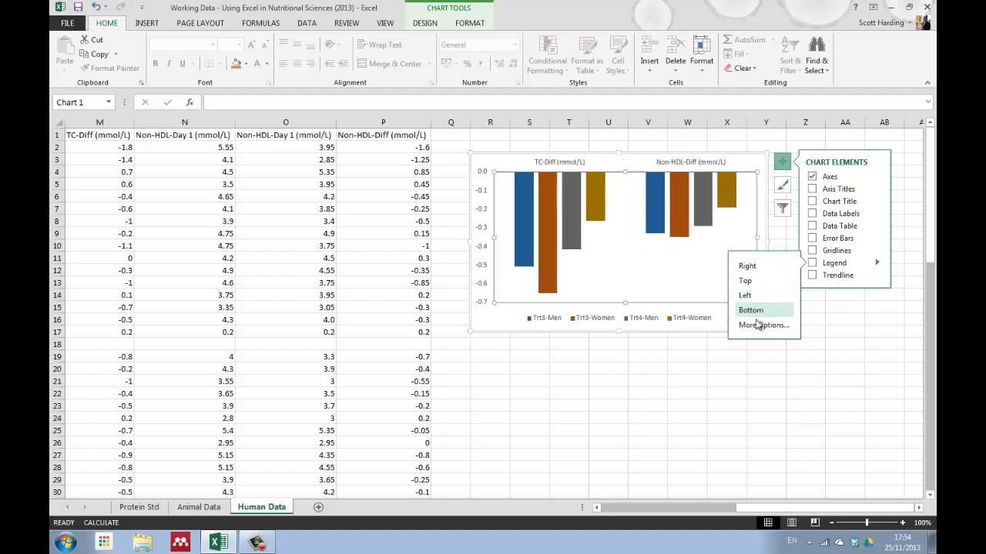
pyautogui.click(763, 325)
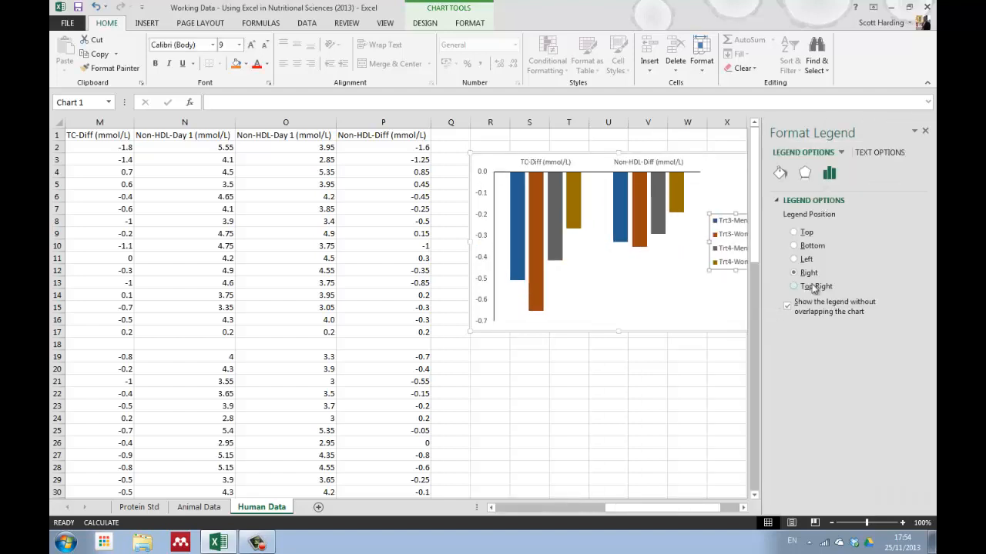
pyautogui.click(793, 285)
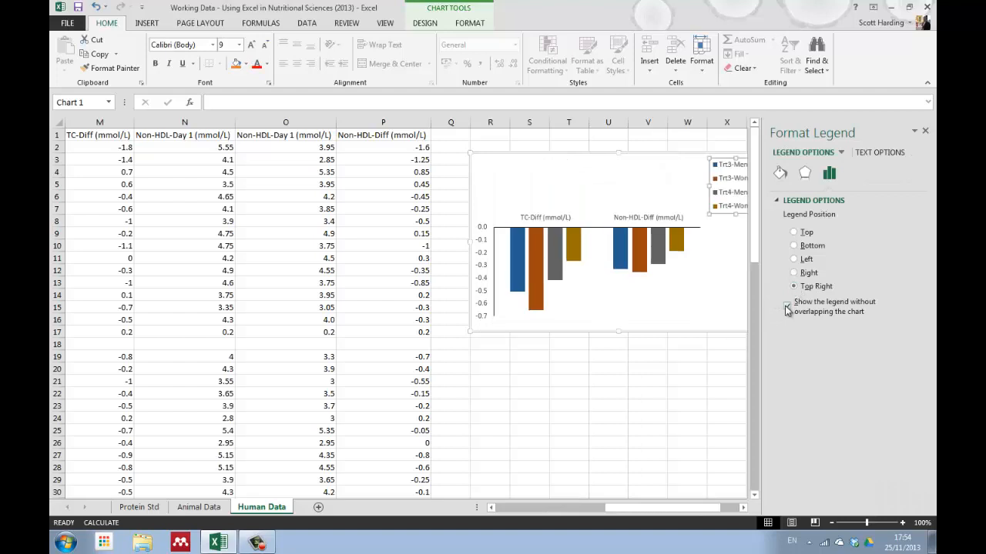
pyautogui.click(786, 306)
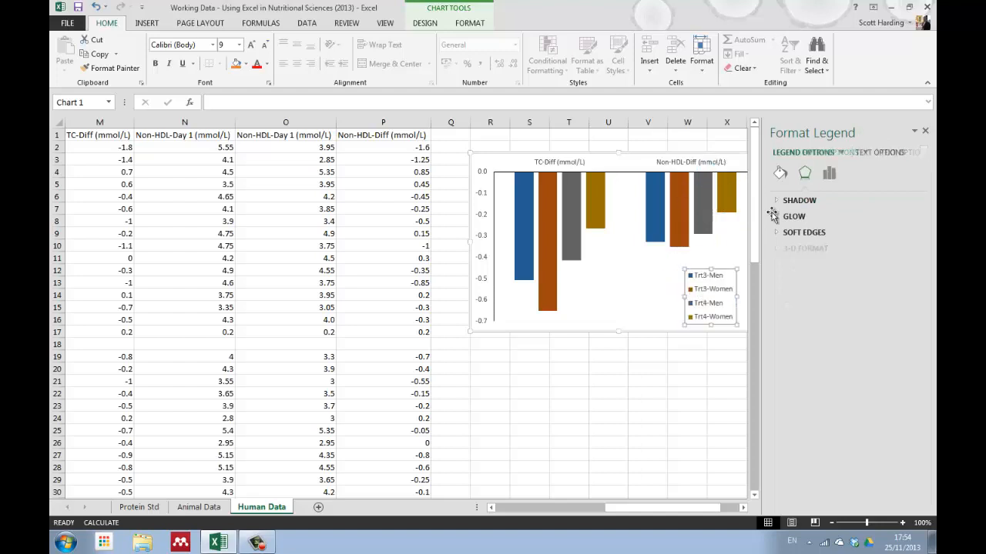
pyautogui.click(924, 130)
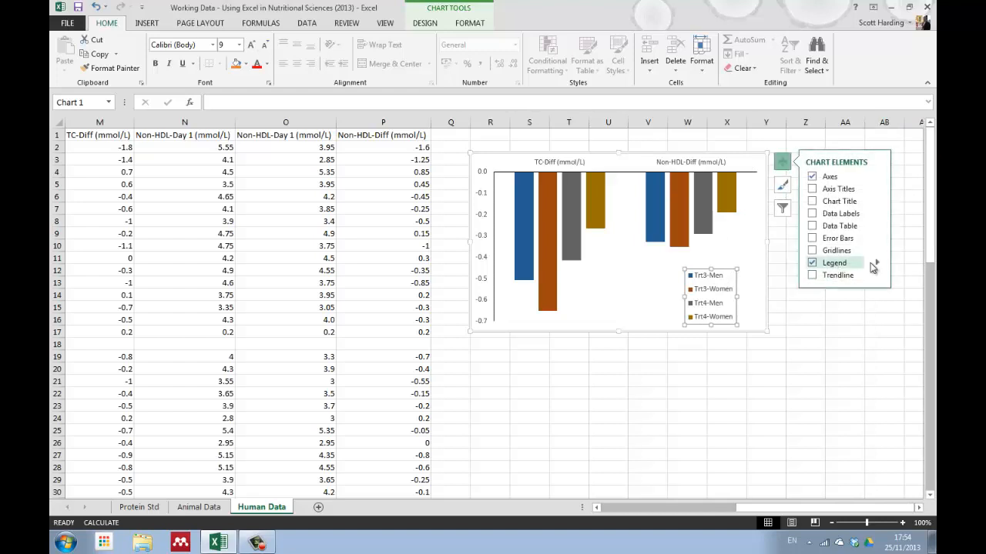
pyautogui.click(876, 263)
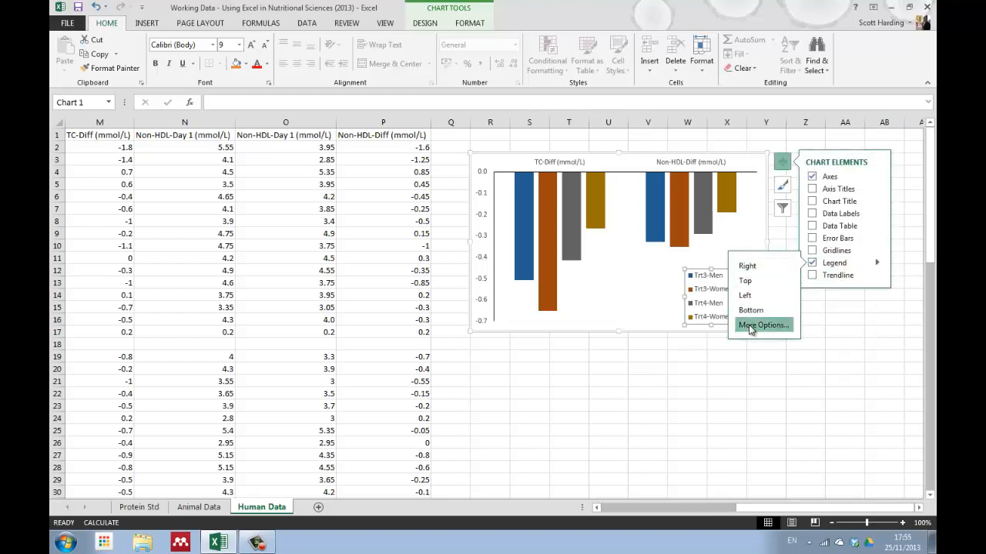
pyautogui.click(764, 325)
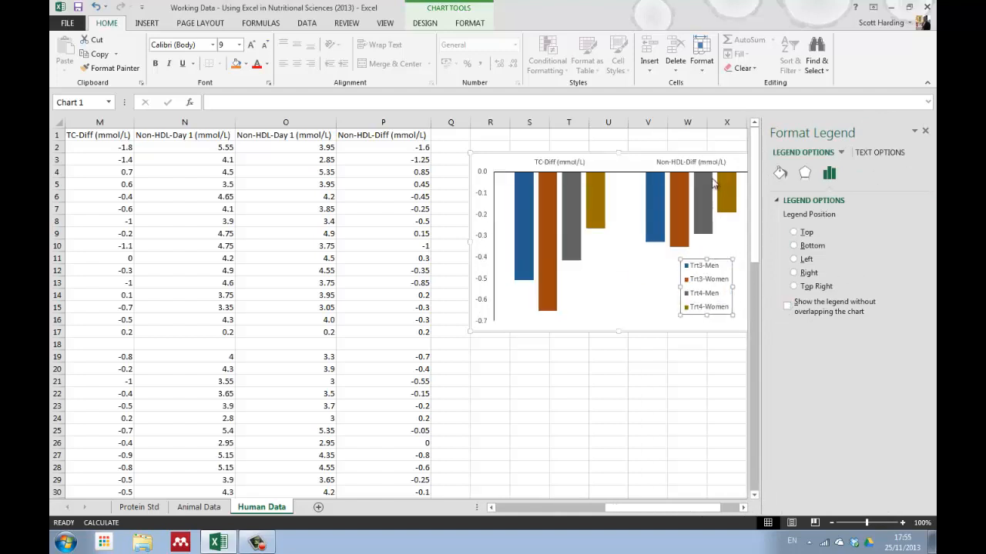
pyautogui.click(805, 284)
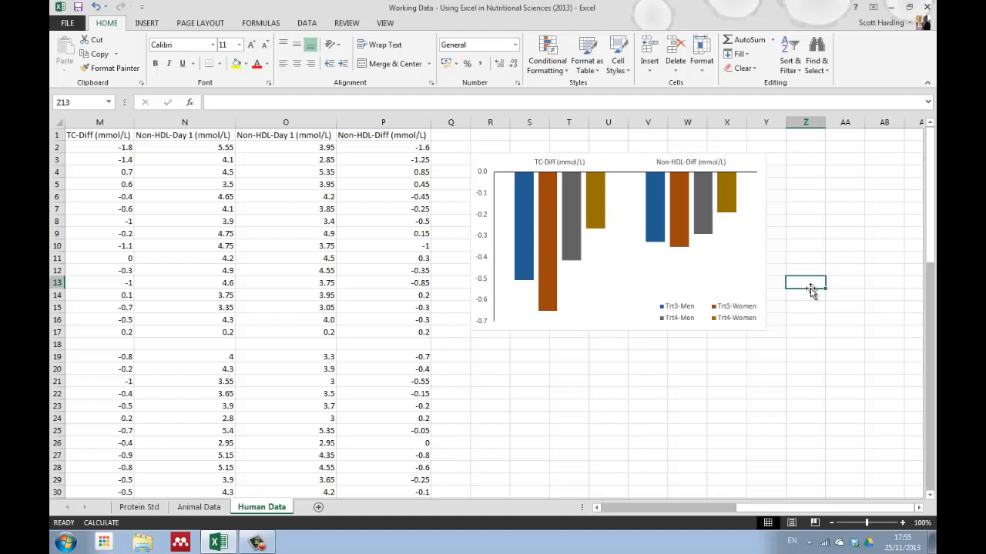
pyautogui.moveTo(524, 275)
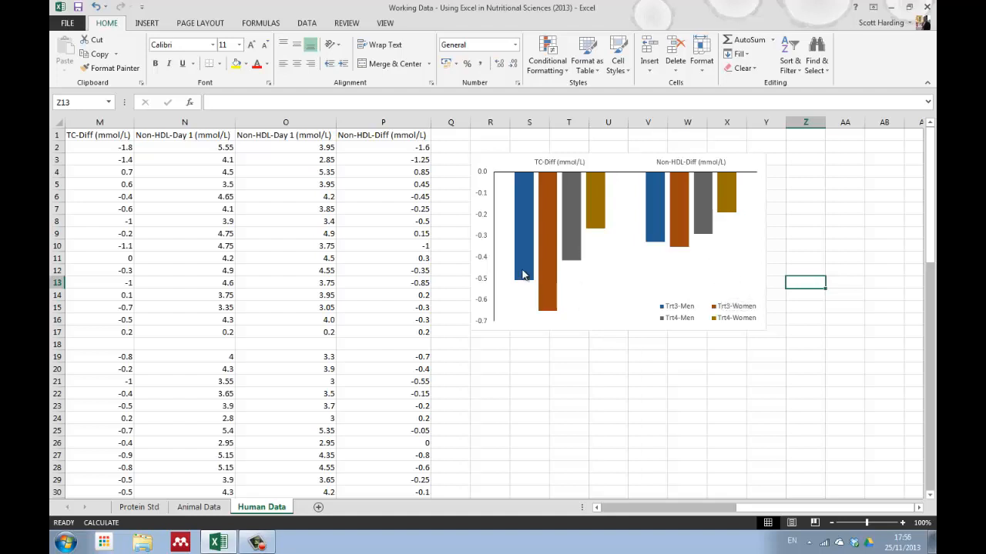
pyautogui.moveTo(524, 275)
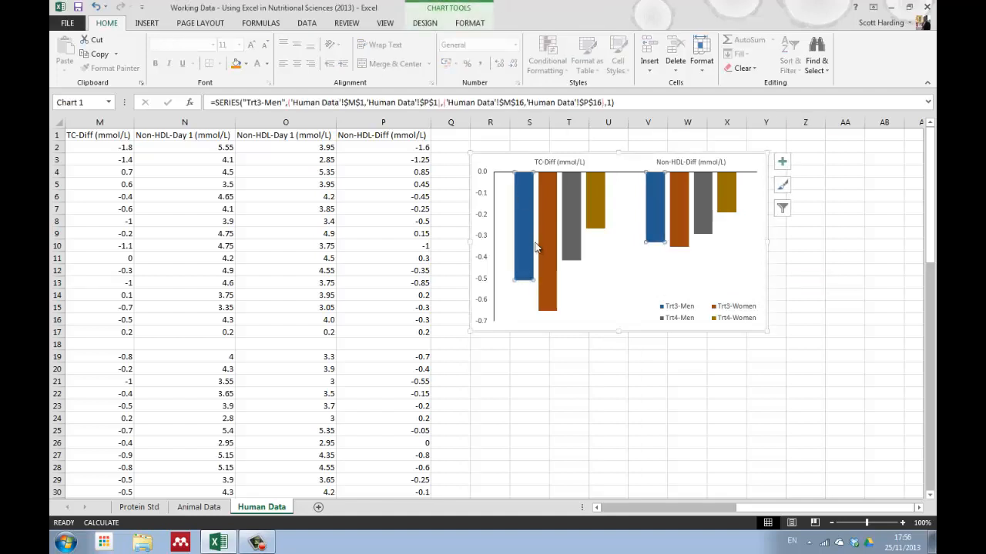
pyautogui.moveTo(644, 228)
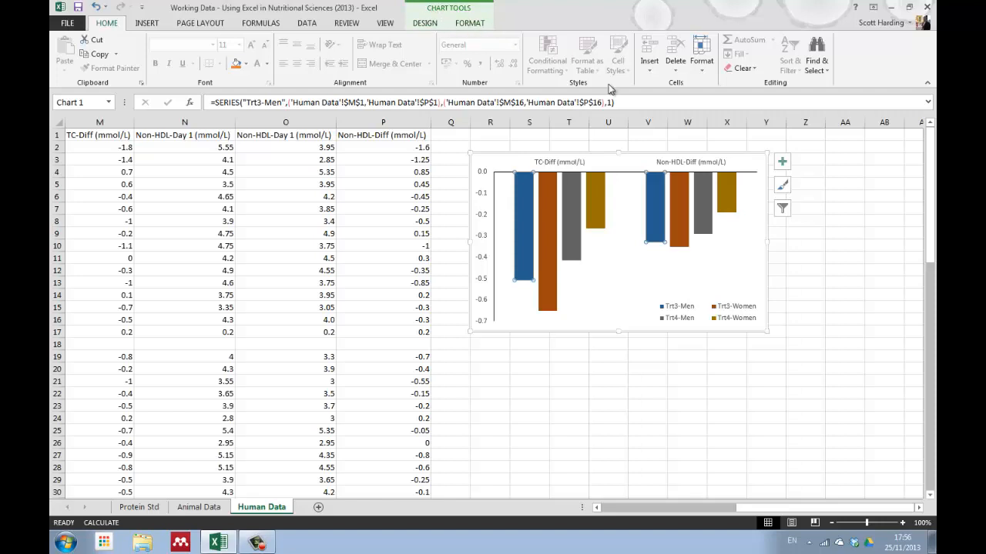
# Give Trt3-Men minus-direction custom error bars using SEM cells M17 and P17.
pyautogui.click(782, 161)
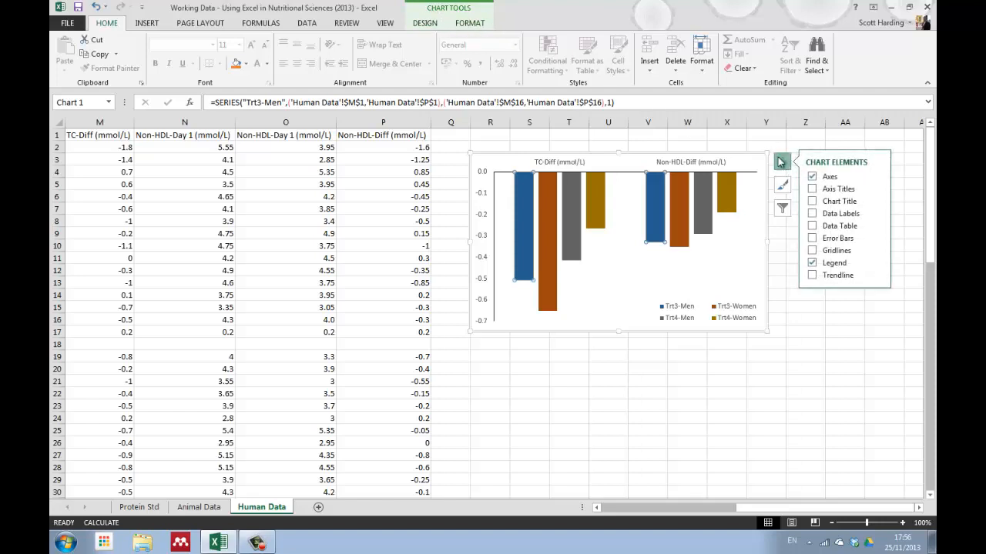
pyautogui.moveTo(836, 162)
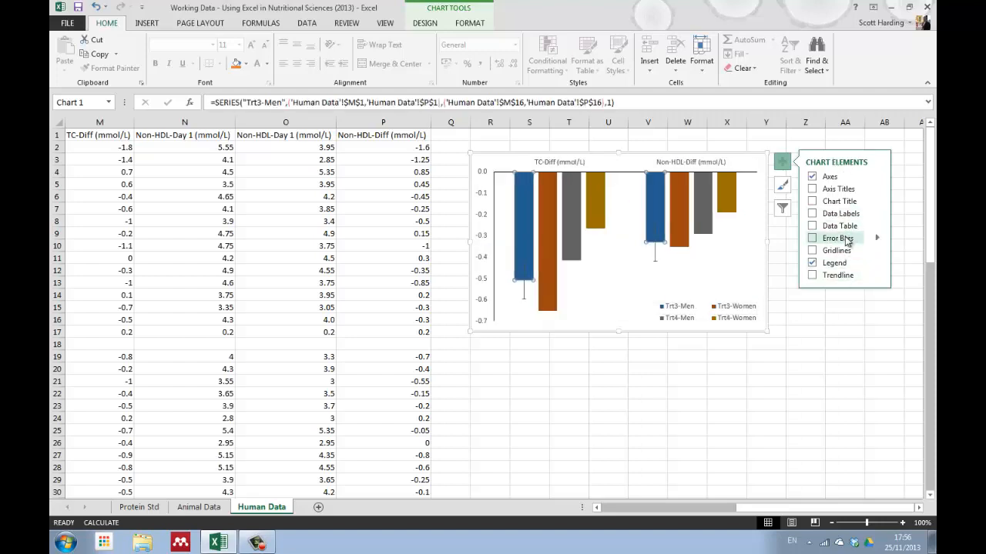
pyautogui.click(876, 238)
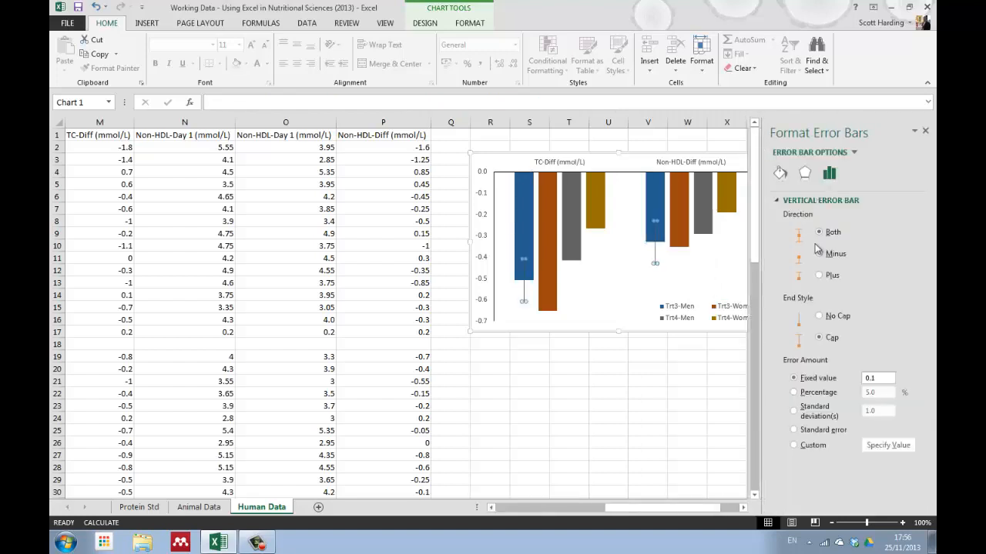
pyautogui.moveTo(819, 254)
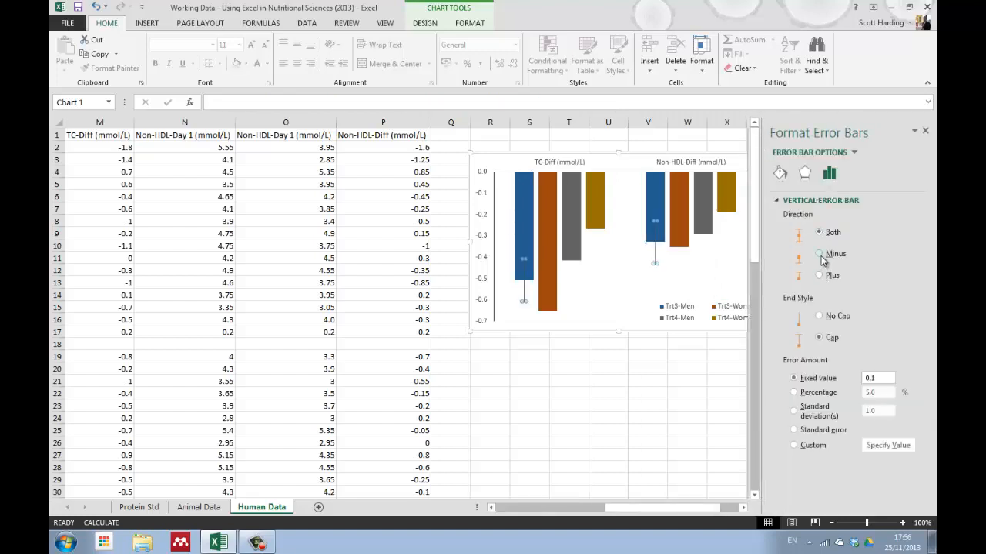
pyautogui.moveTo(817, 258)
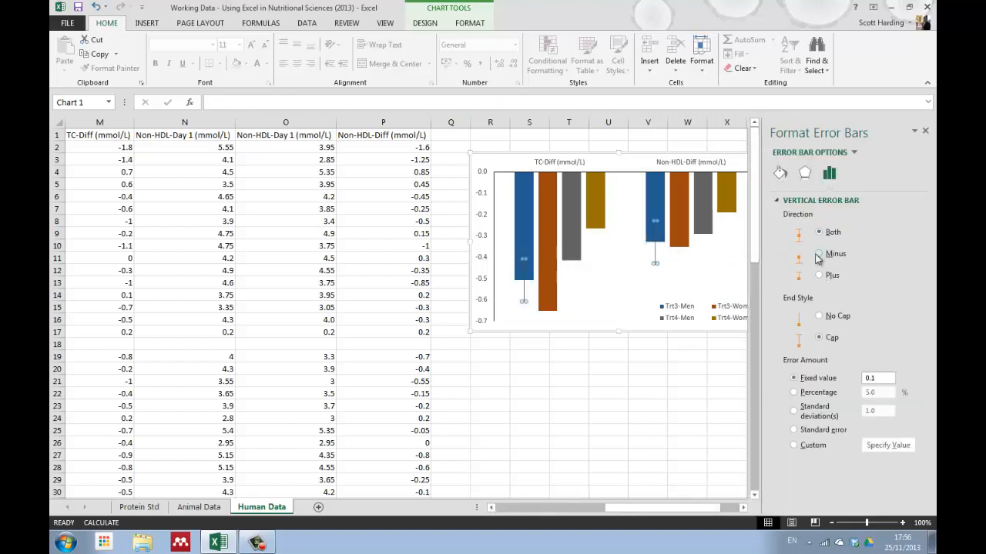
pyautogui.click(818, 253)
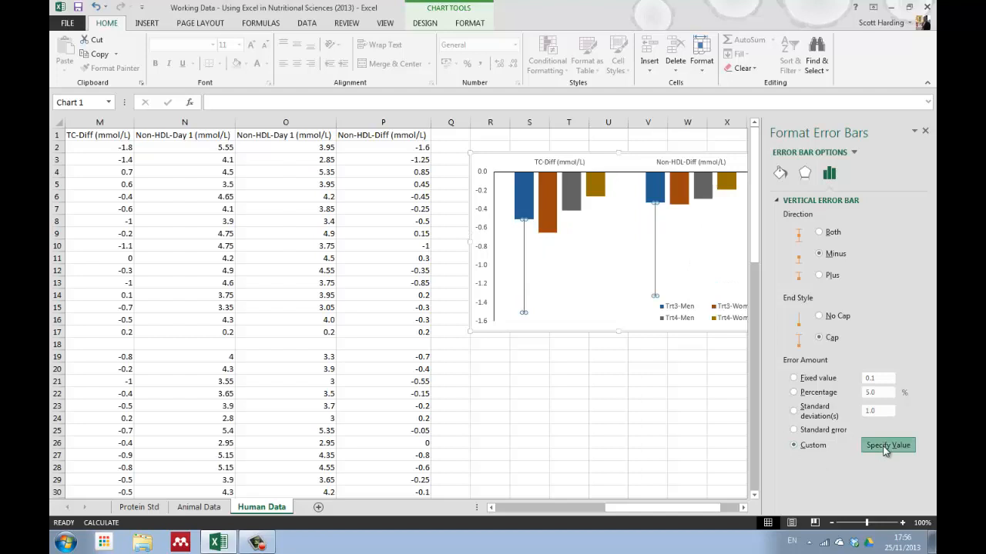
pyautogui.click(887, 445)
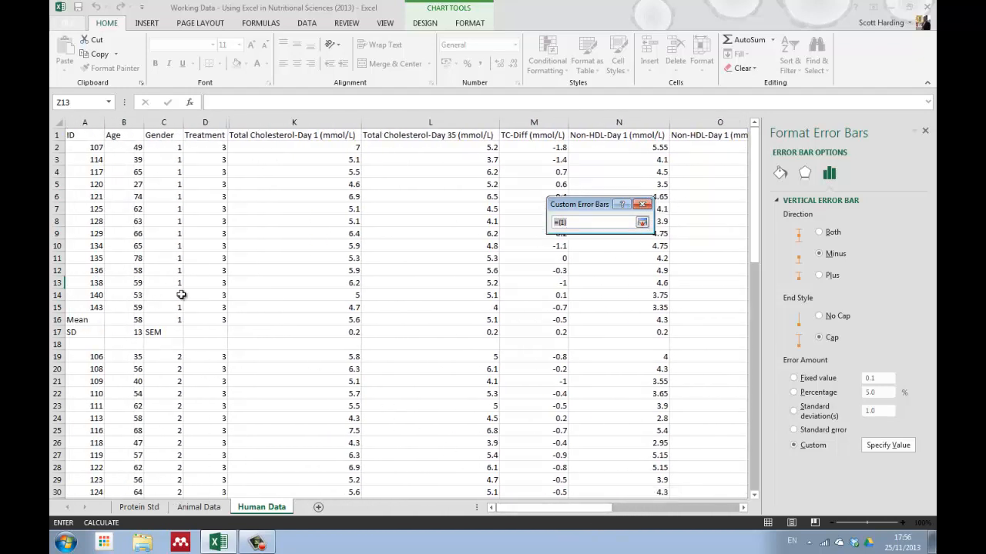
pyautogui.moveTo(482, 322)
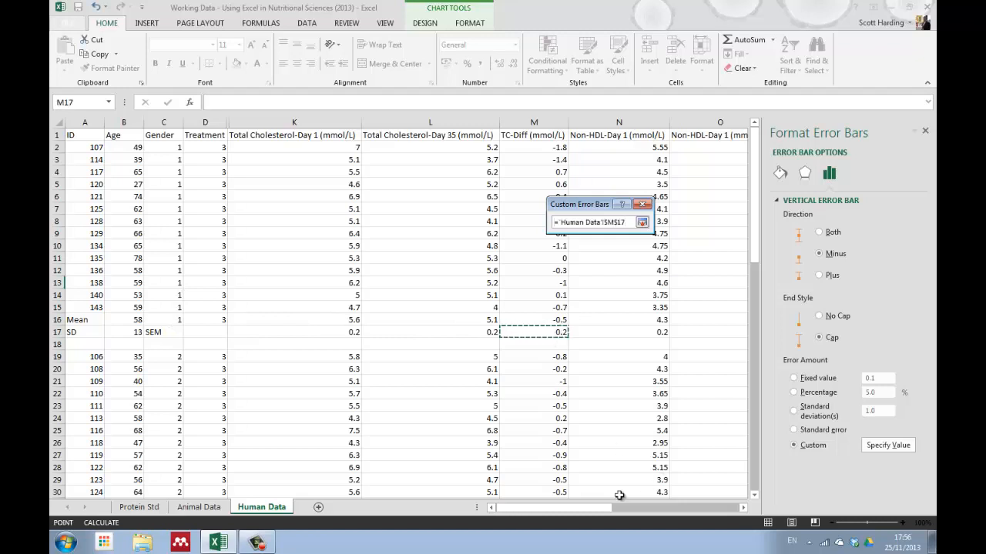
pyautogui.hscroll(3)
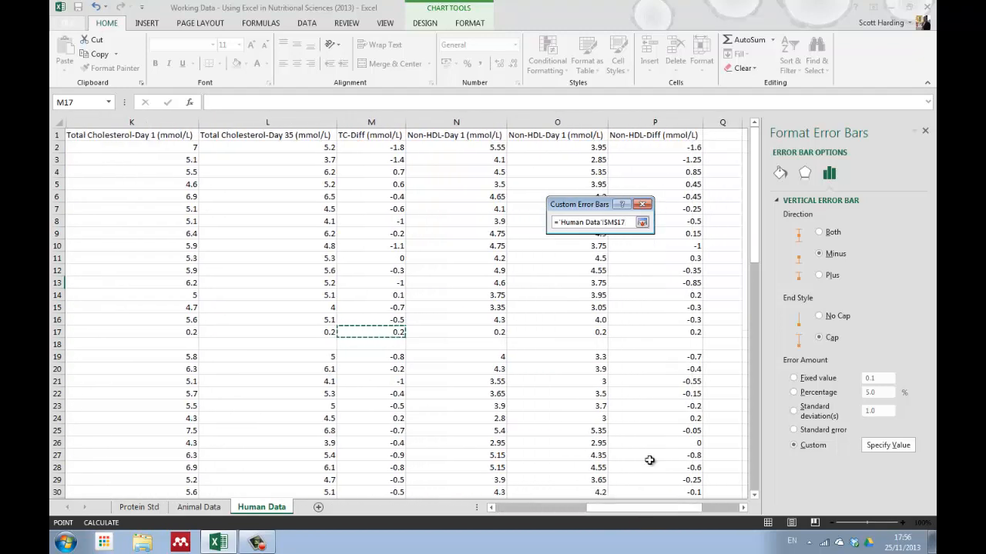
pyautogui.click(655, 331)
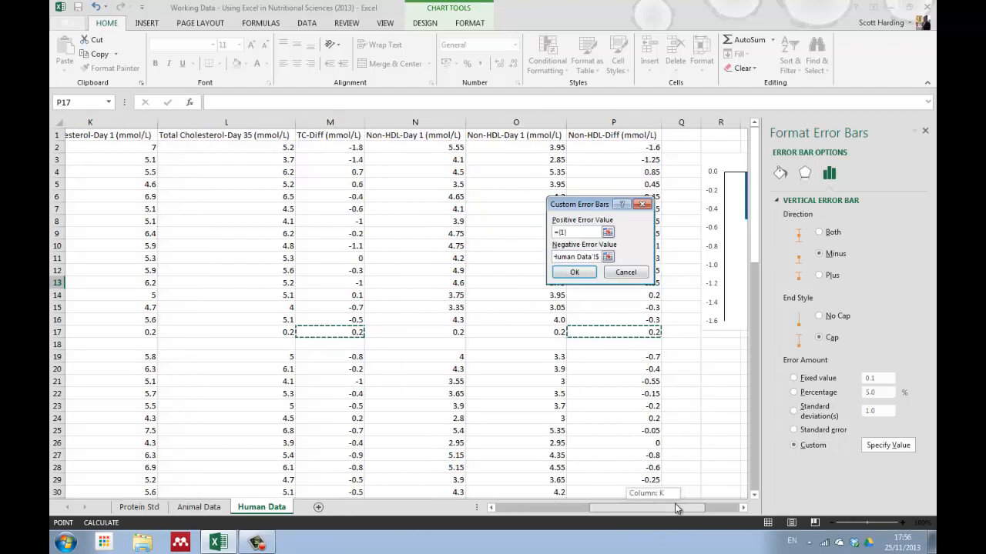
pyautogui.click(573, 272)
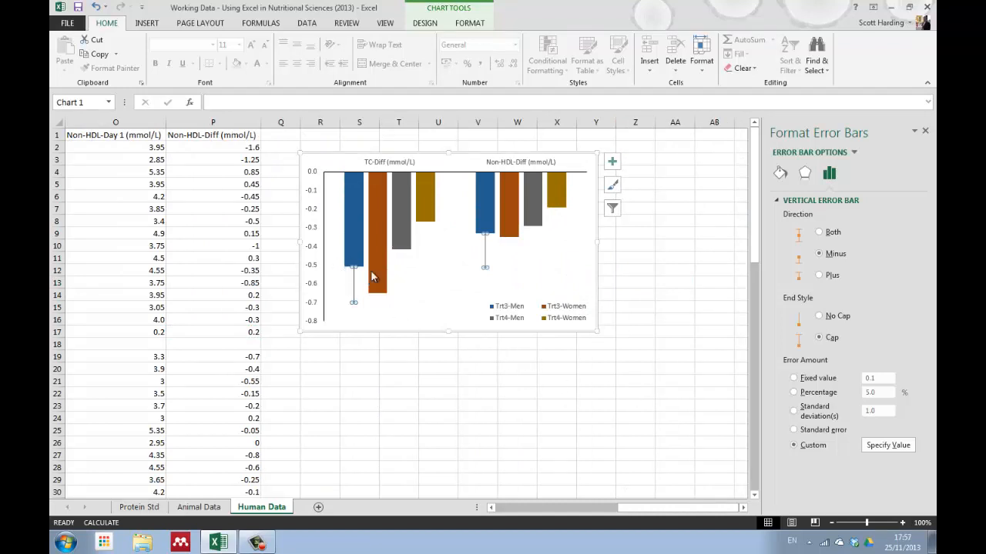
pyautogui.moveTo(508, 385)
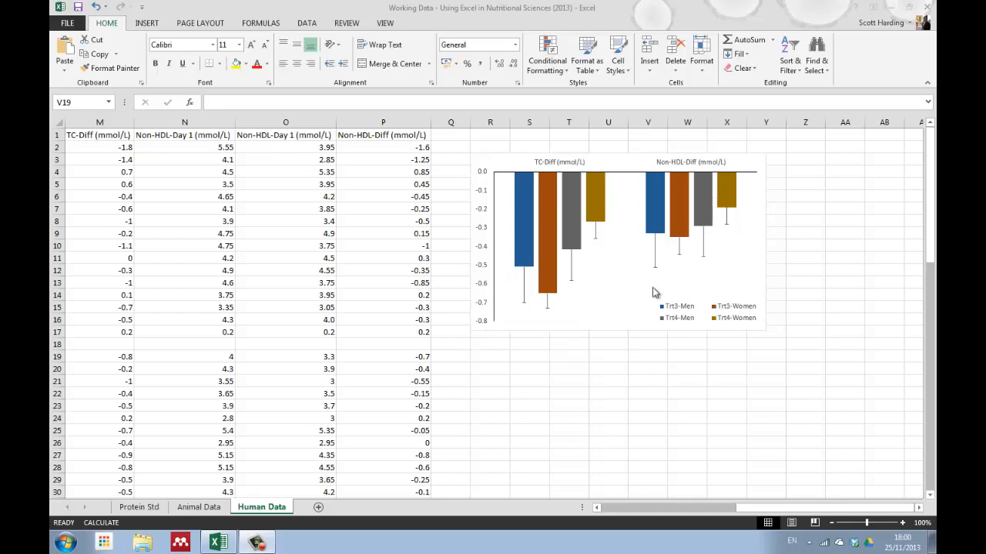
pyautogui.moveTo(670, 265)
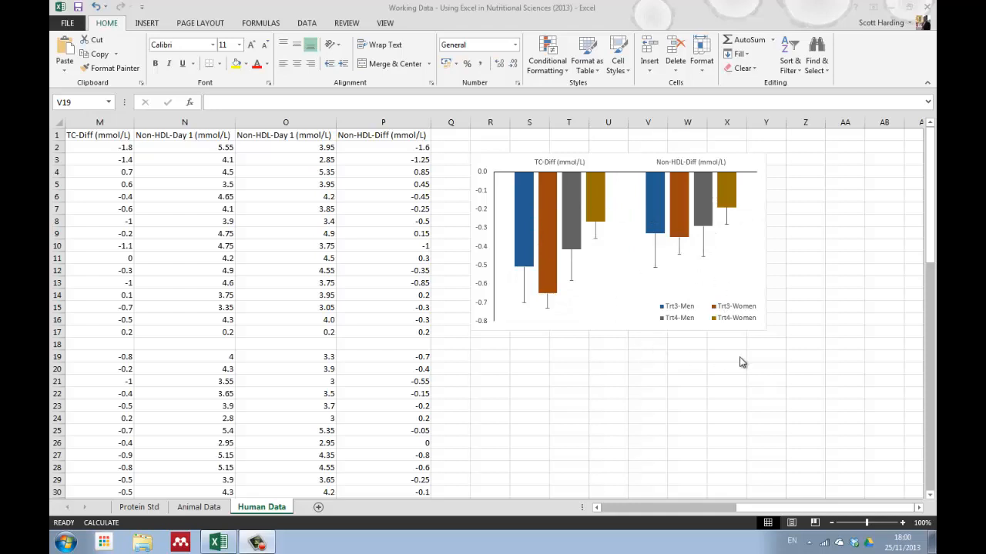
pyautogui.moveTo(680, 293)
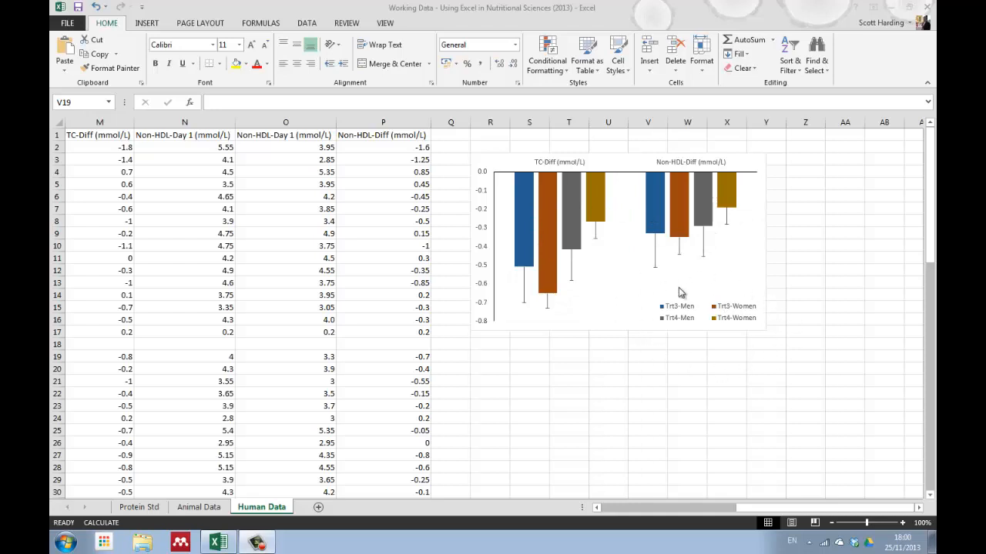
pyautogui.moveTo(623, 213)
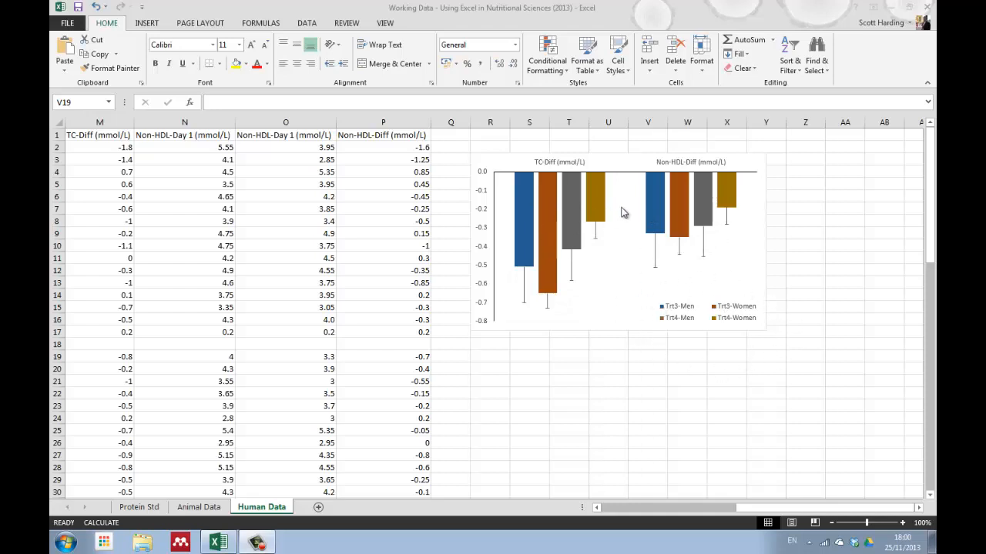
pyautogui.moveTo(737, 271)
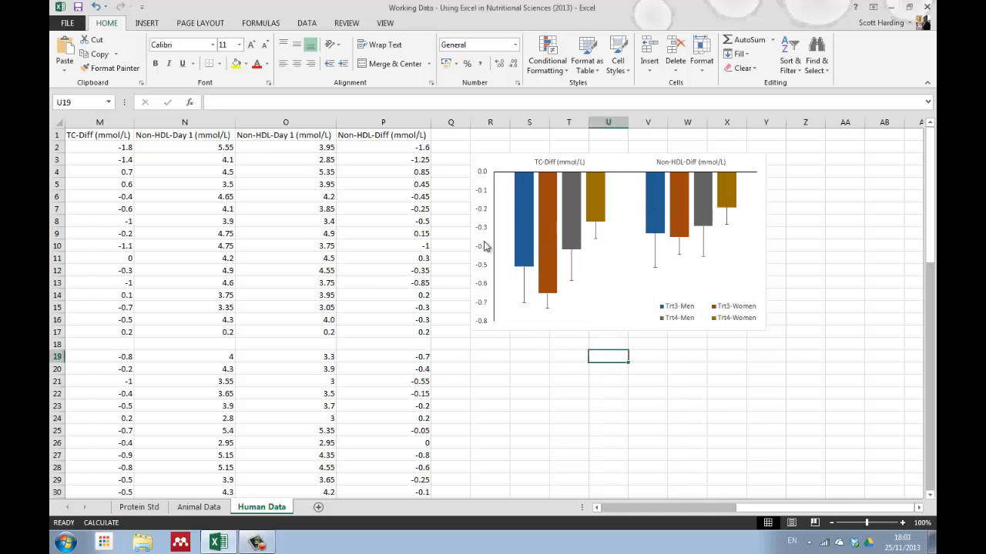
pyautogui.moveTo(482, 237)
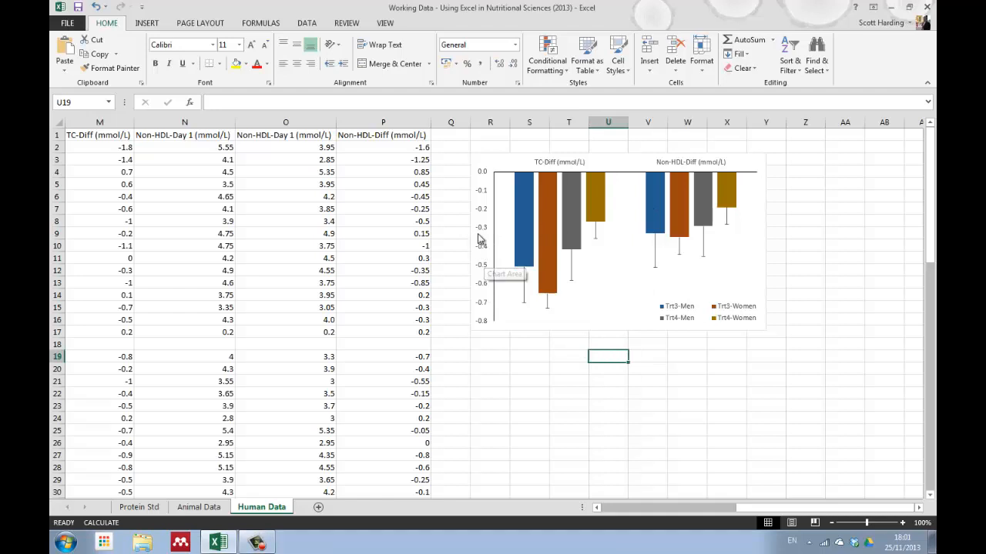
pyautogui.moveTo(487, 202)
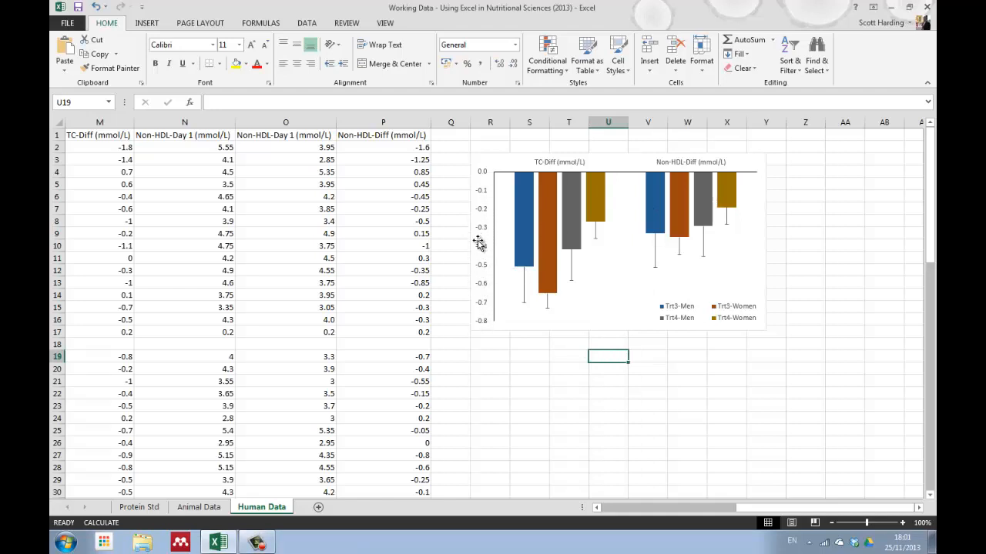
# Add axis titles, remove the horizontal one, and title the vertical axis 'Difference (mmol/L)'.
pyautogui.click(592, 220)
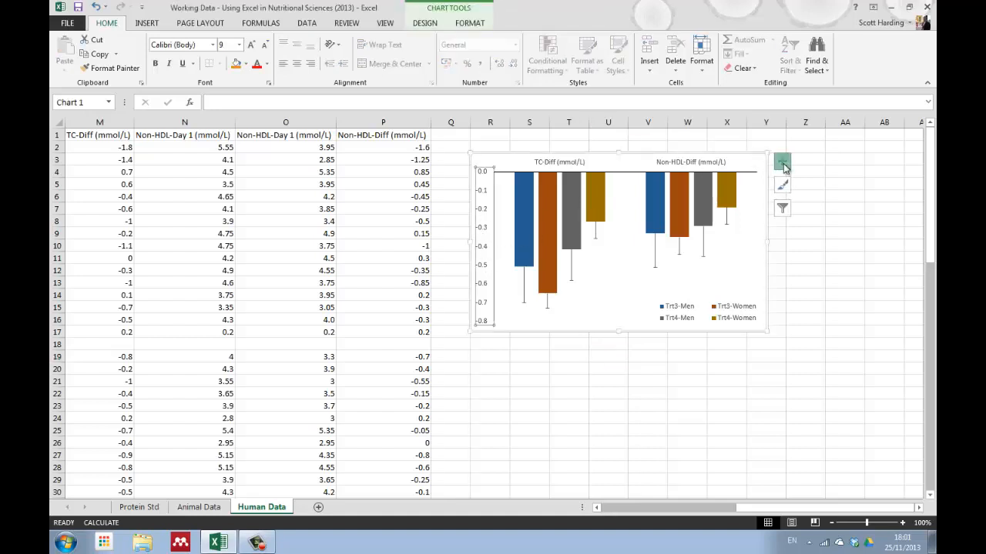
pyautogui.click(782, 162)
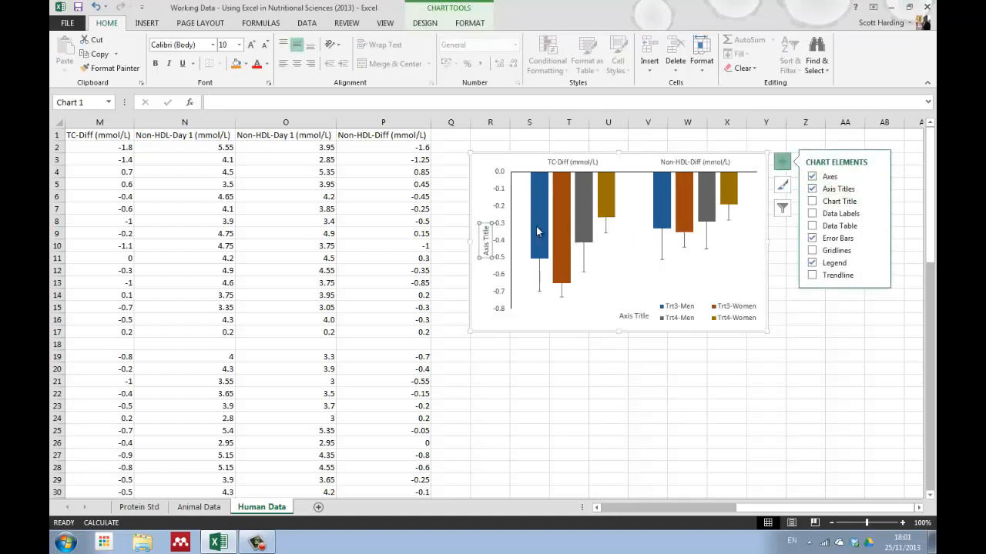
pyautogui.moveTo(635, 317)
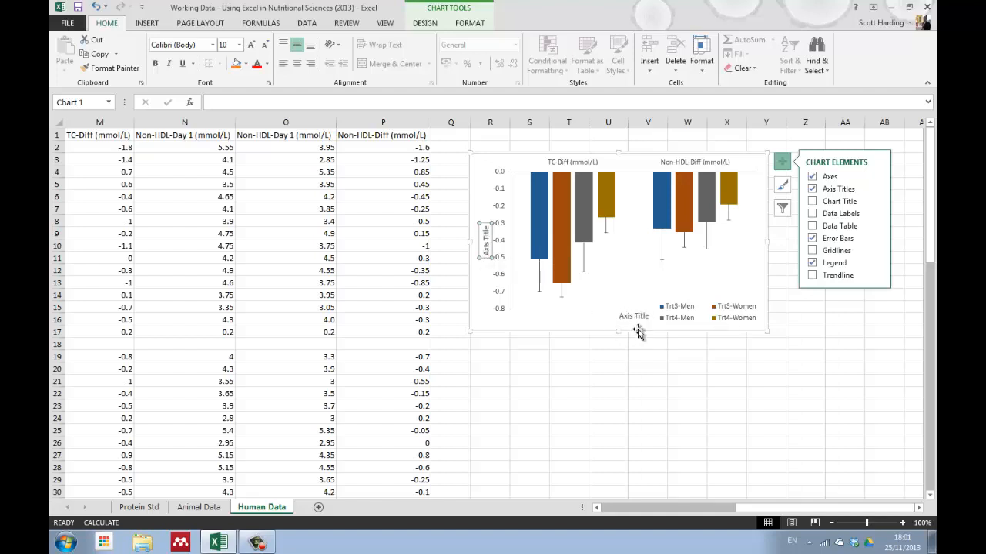
pyautogui.click(634, 316)
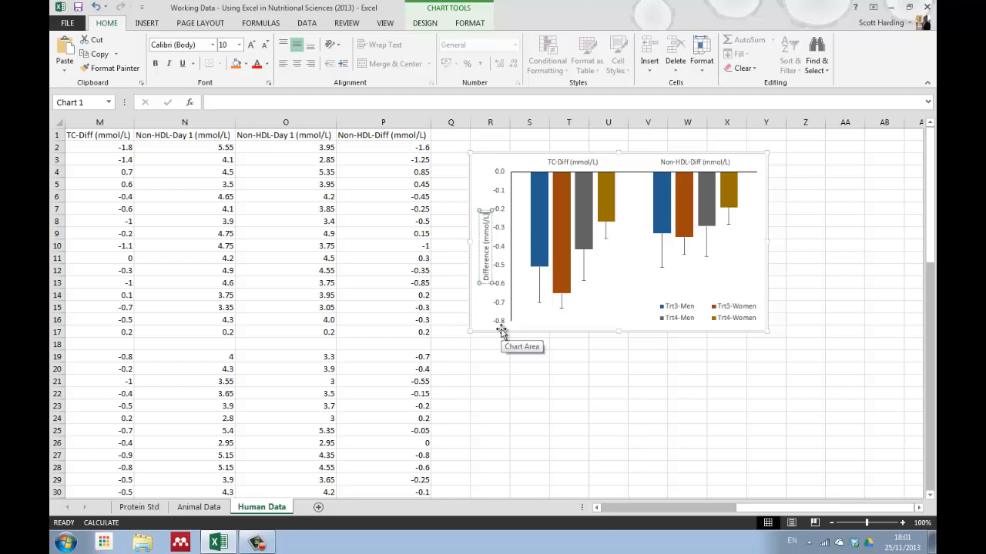
pyautogui.click(648, 368)
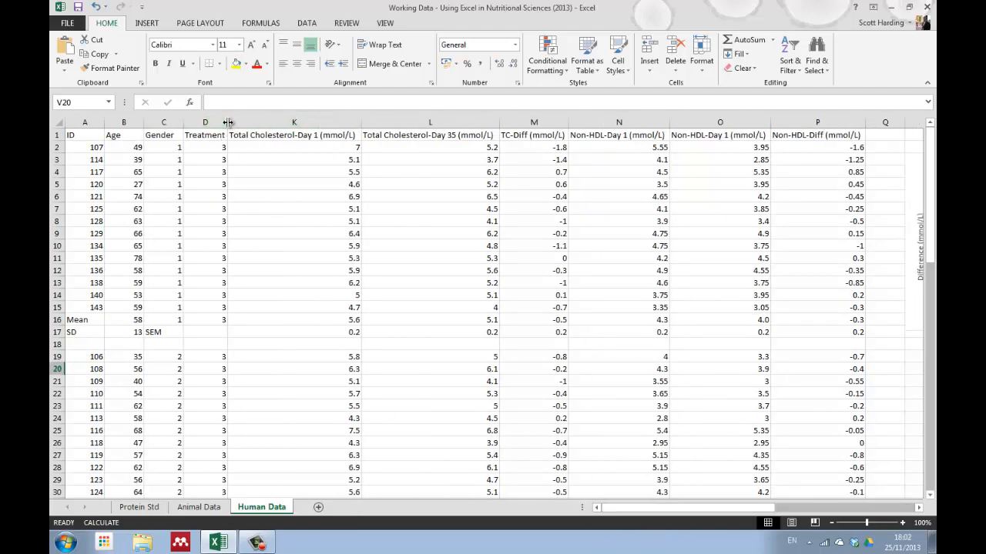
pyautogui.moveTo(246, 284)
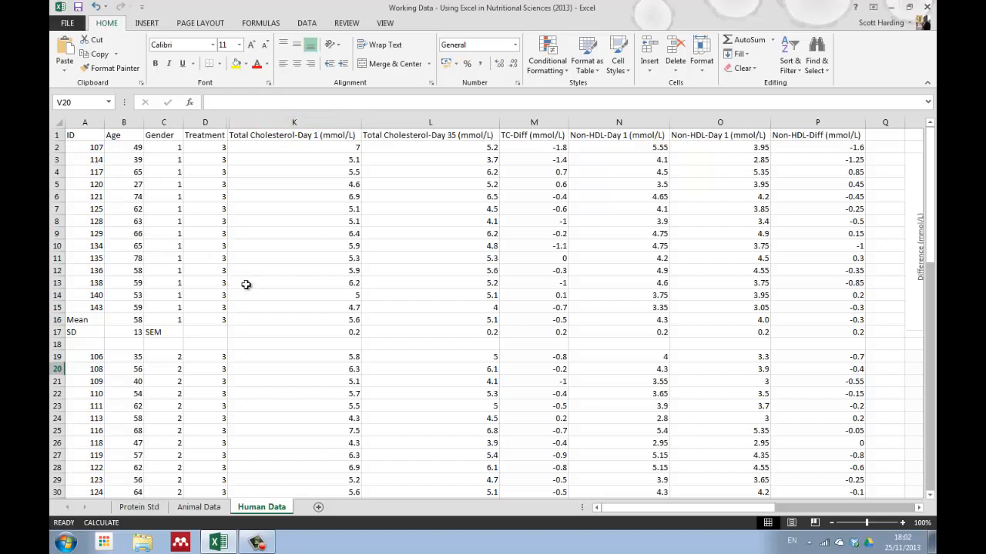
pyautogui.moveTo(162, 306)
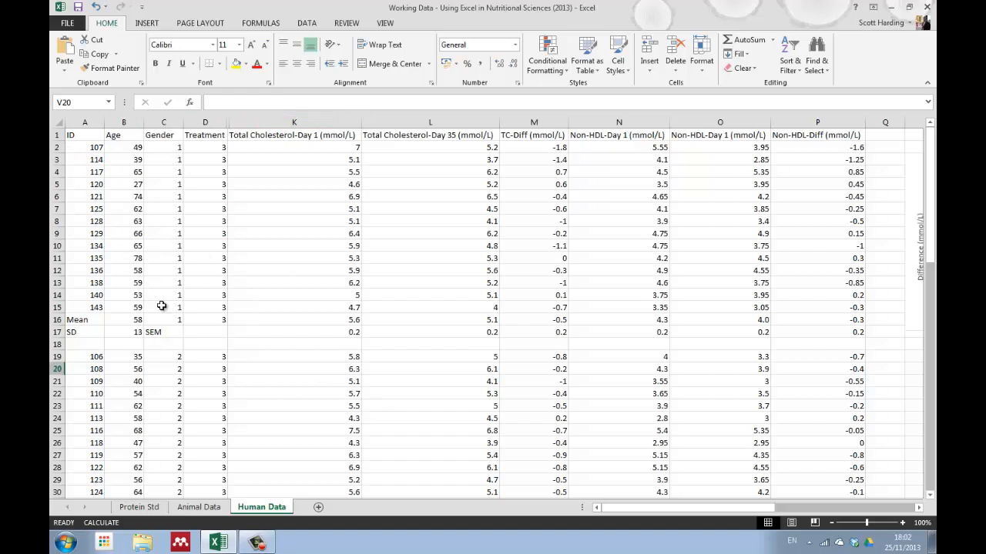
pyautogui.moveTo(176, 320)
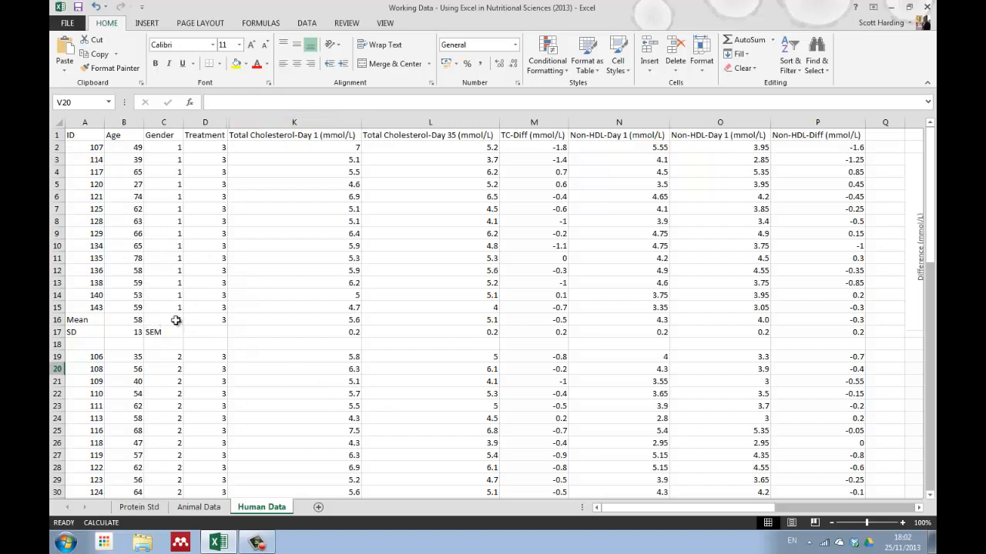
pyautogui.moveTo(268, 355)
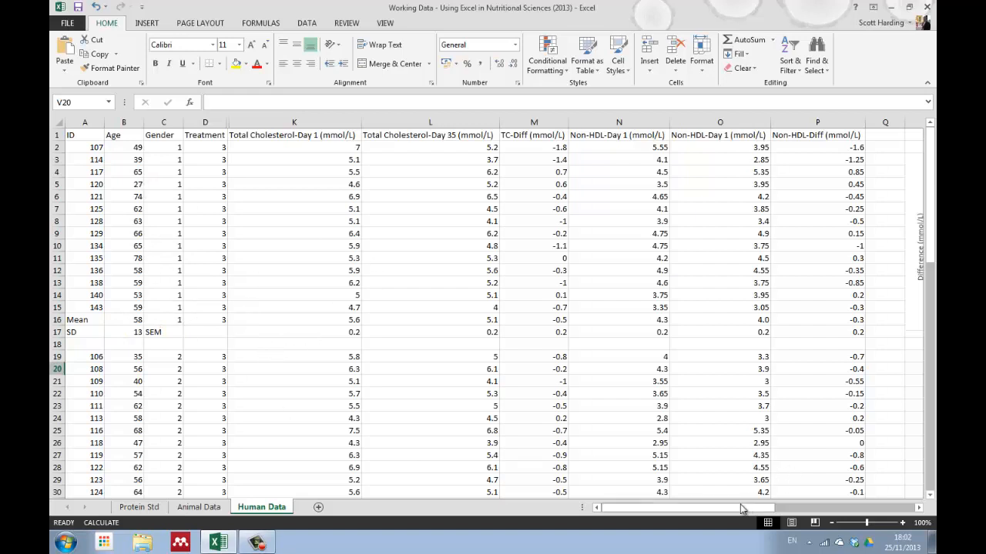
pyautogui.hscroll(3)
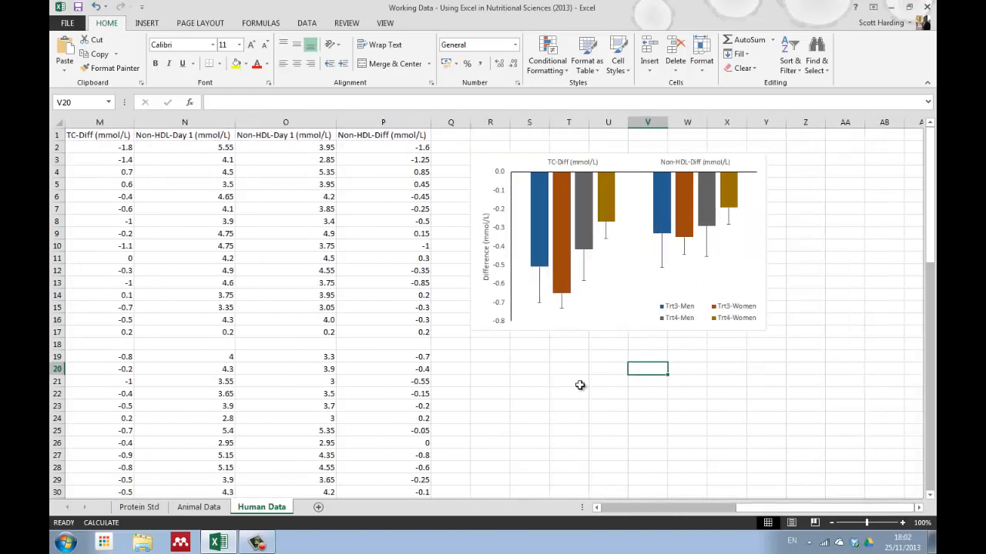
pyautogui.click(568, 356)
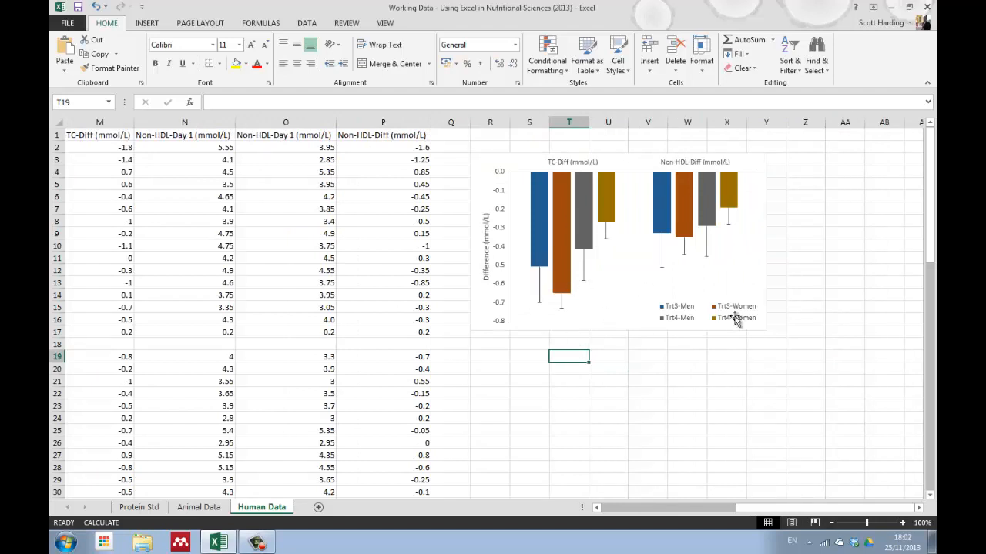
pyautogui.moveTo(504, 142)
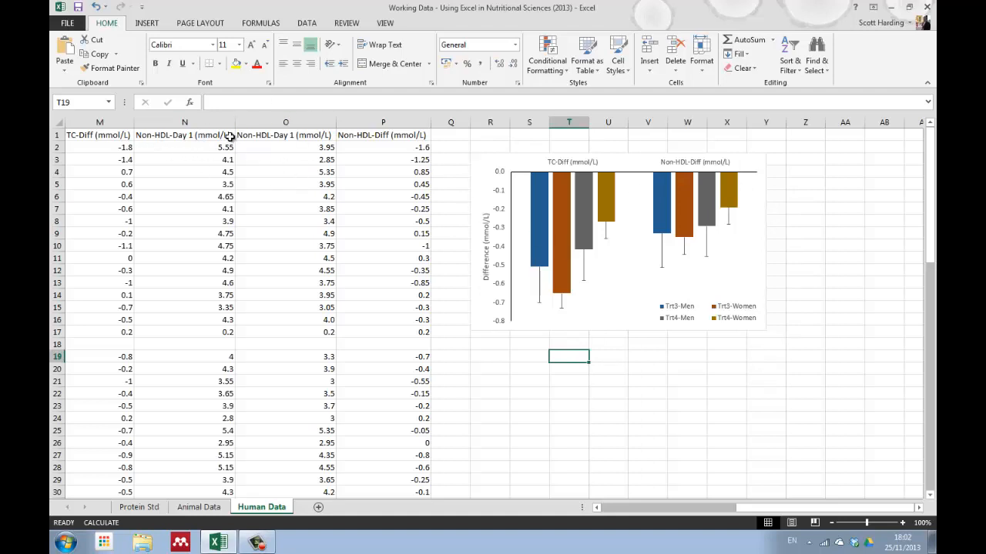
pyautogui.moveTo(608, 212)
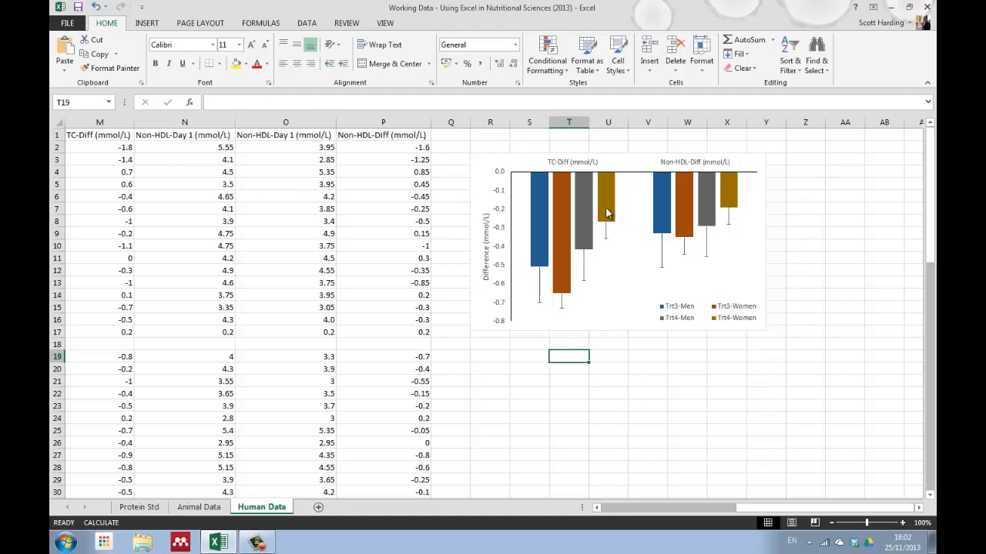
pyautogui.moveTo(616, 279)
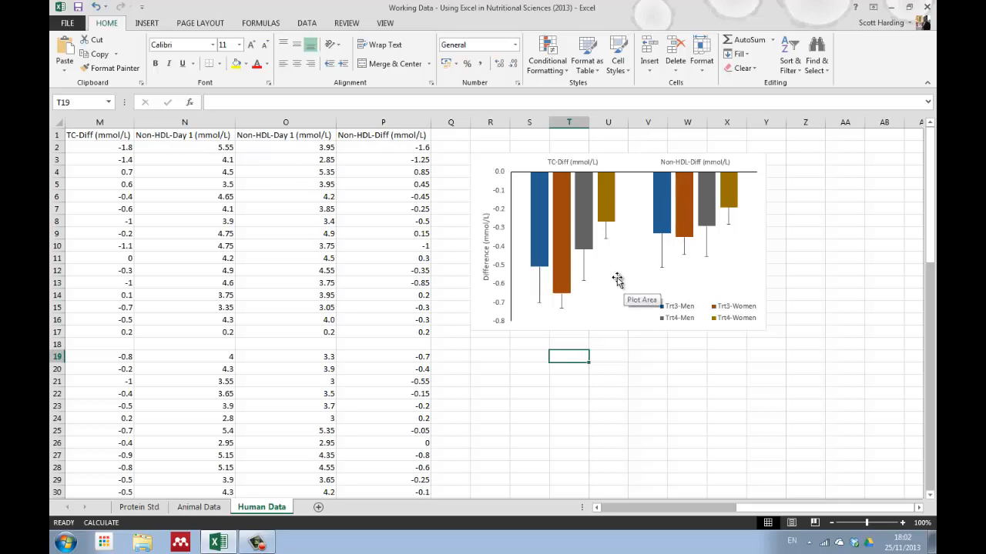
pyautogui.moveTo(647, 359)
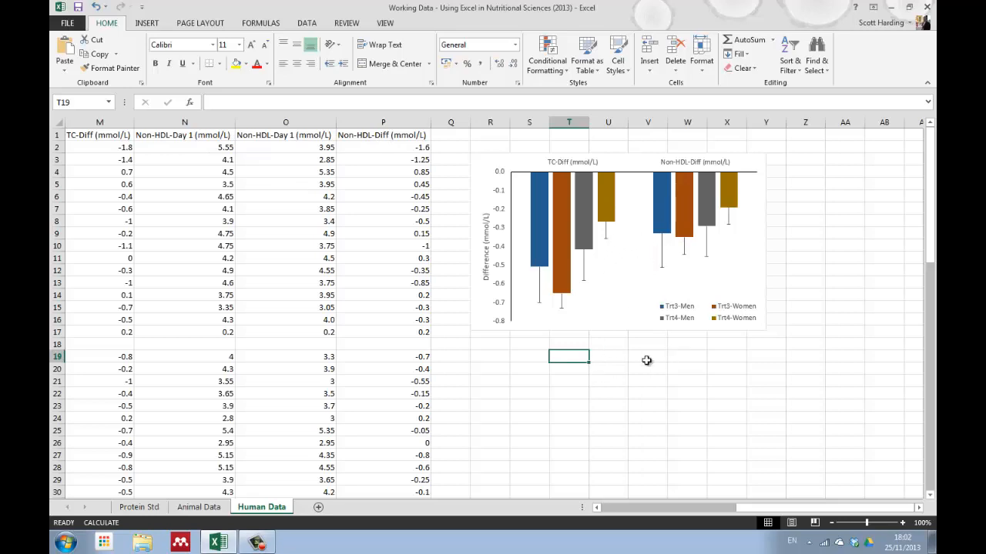